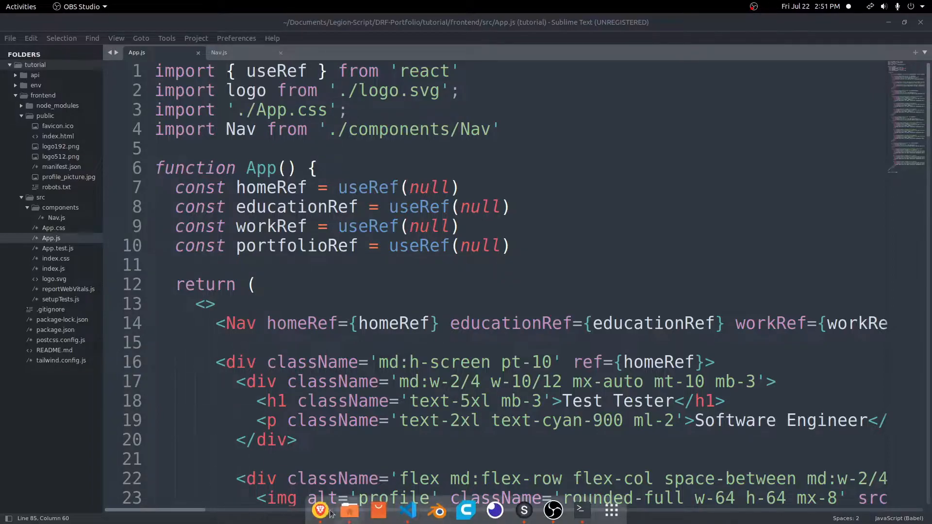
Review the running portfolio site's Work Experience and Portfolio sections
click(319, 510)
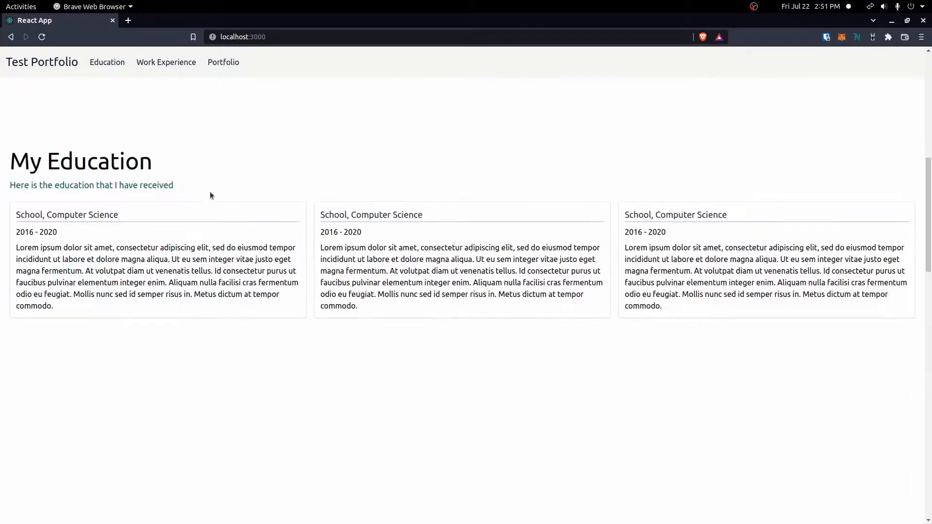
click(166, 62)
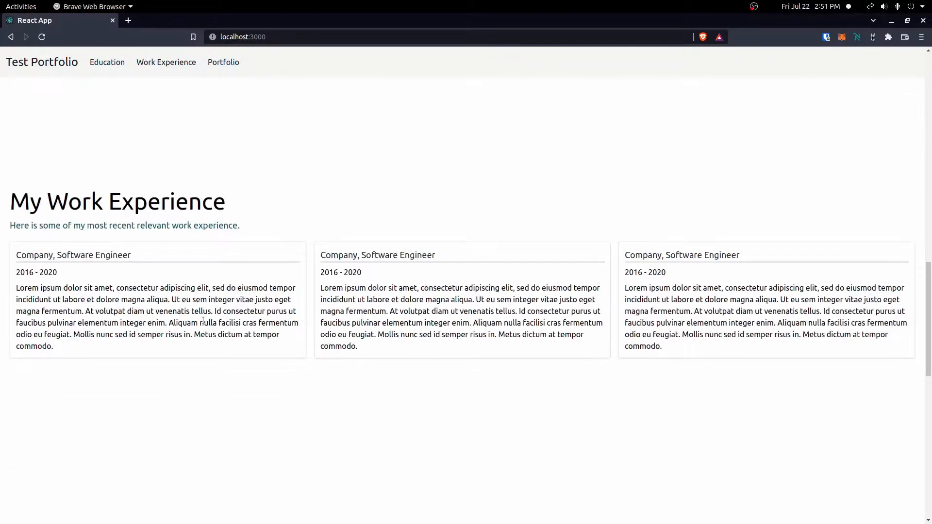
click(223, 63)
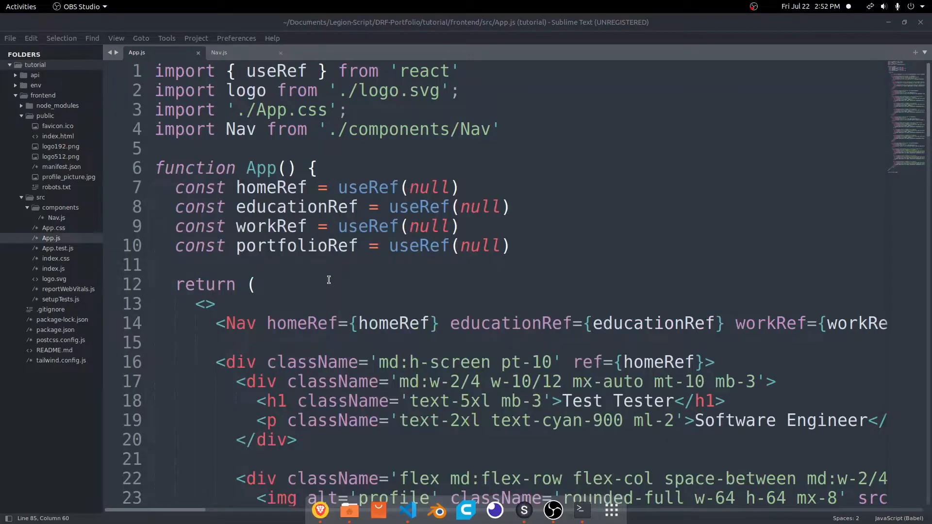
Add useEffect(() => { getData() }, []) at the top of App
double_click(260, 168)
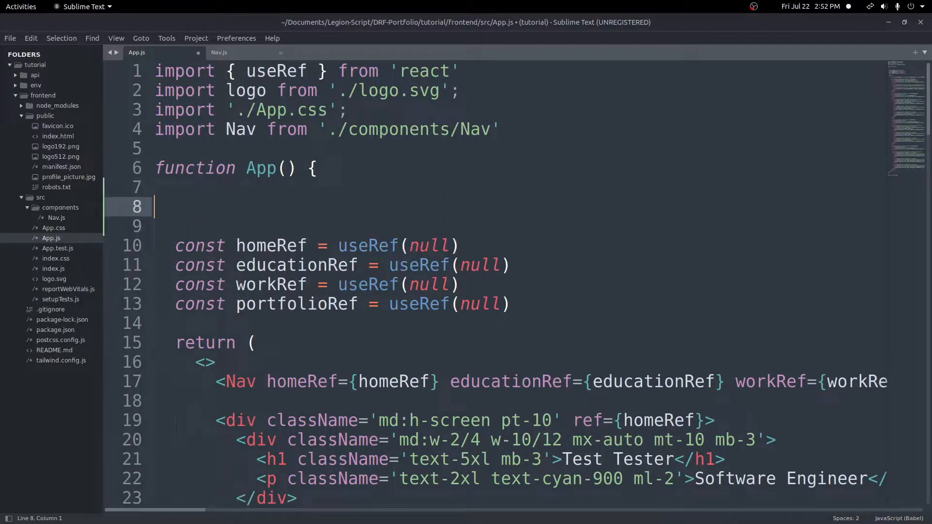
text(useEffect)
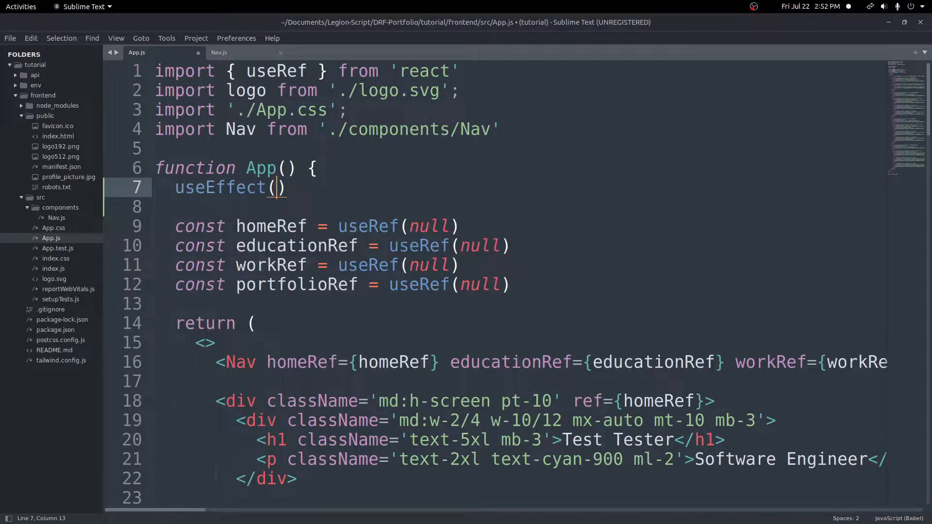
text(() =>)
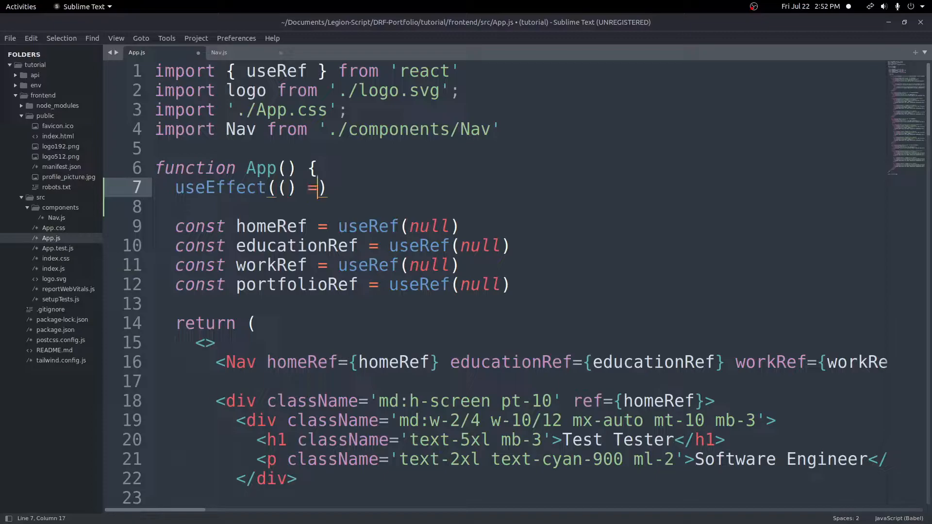
text(> {)
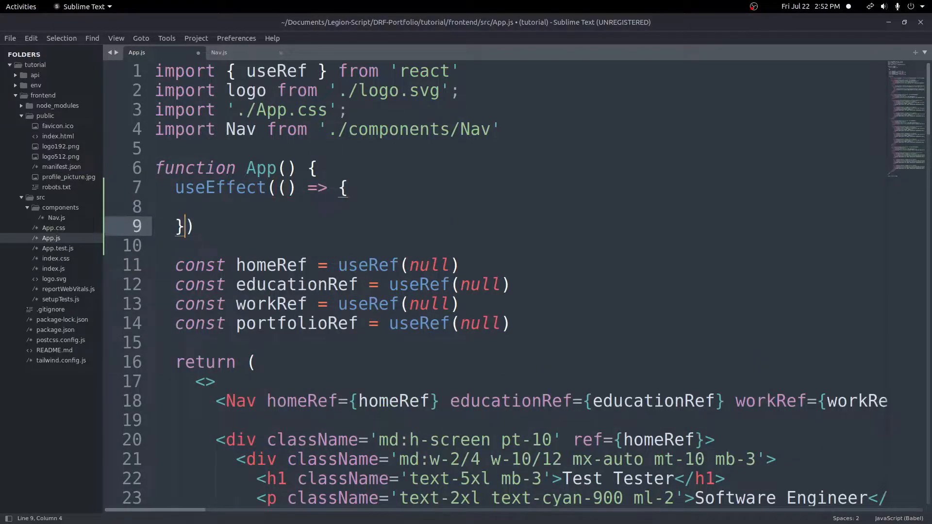
text(, [])
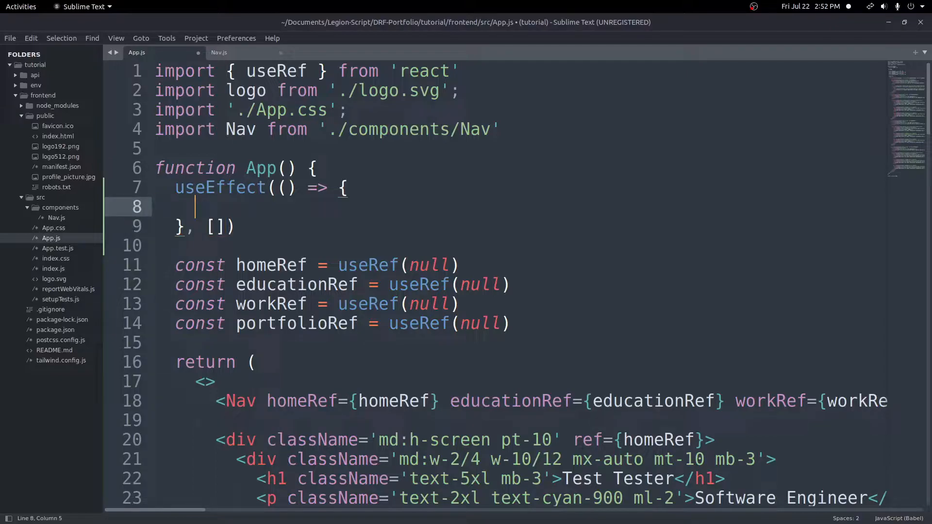
text(getData()
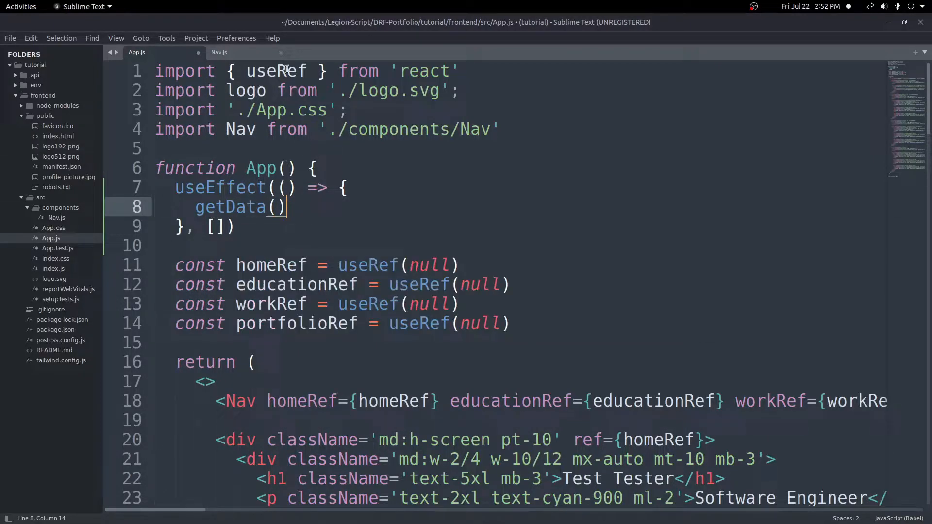
Import useEffect from react and declare an empty const getData = async () => {}
text(, u)
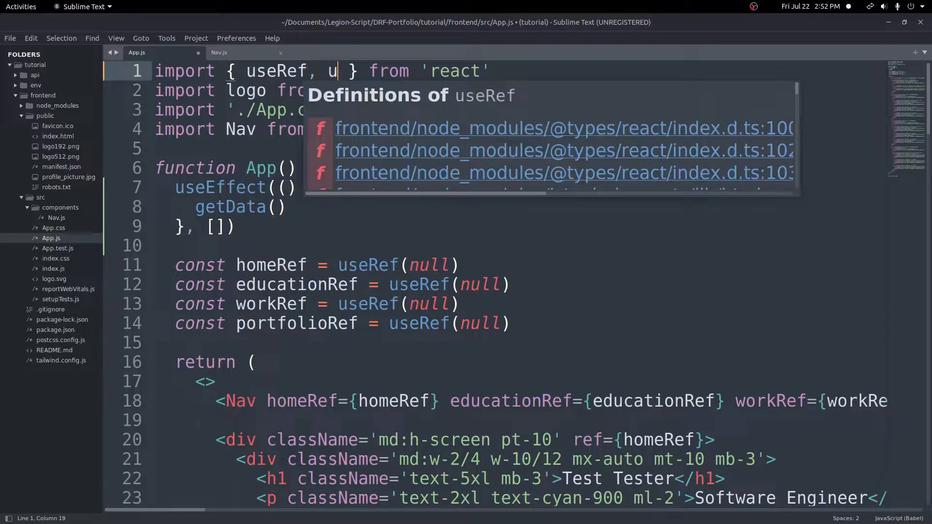
text(seEffect)
click(521, 343)
text(const)
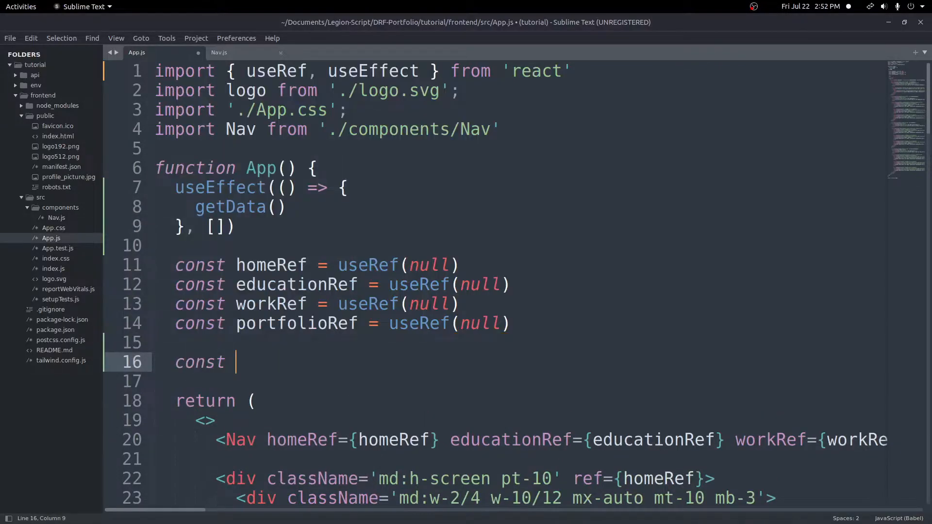
text(getData = () =)
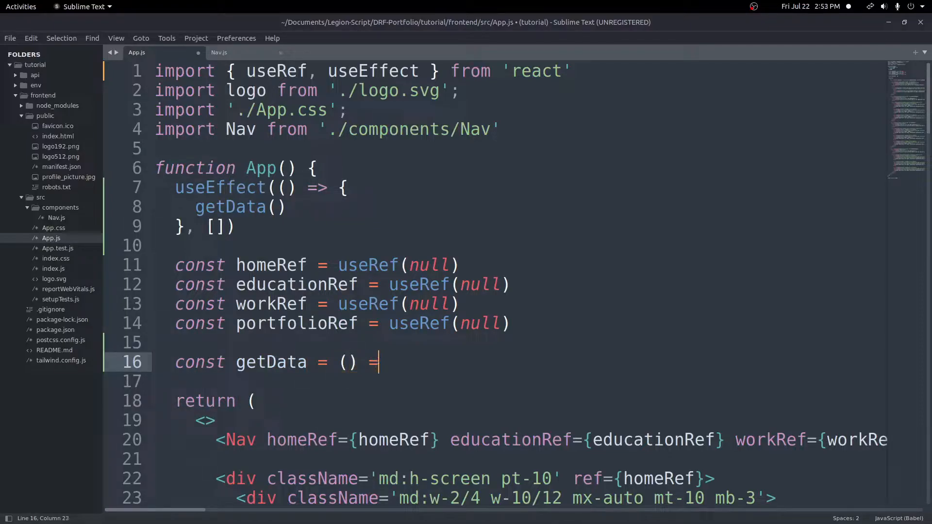
text(> {)
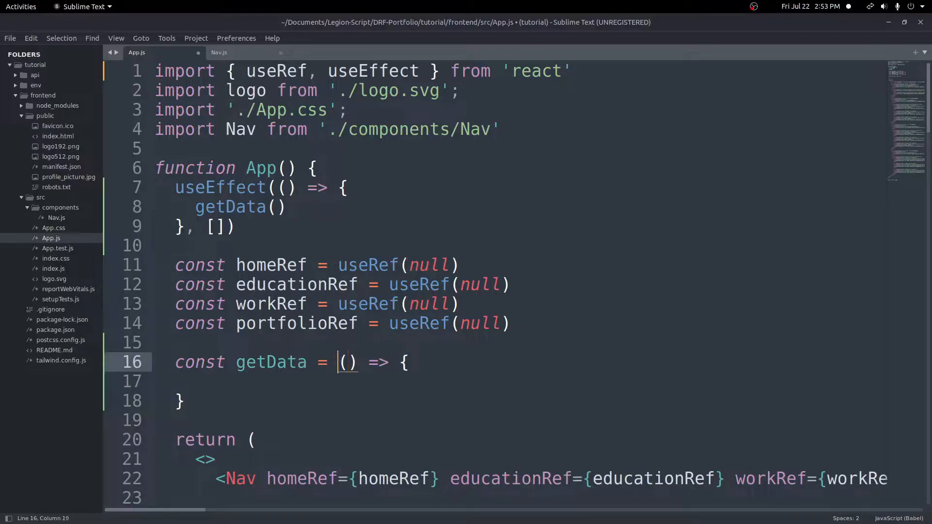
text(async)
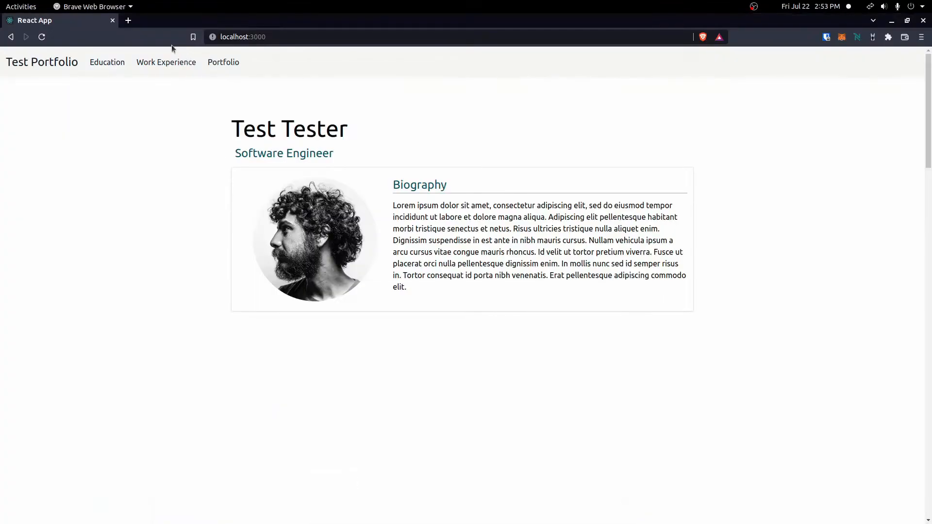
Search fetch and reach MDN's Using the Fetch API guide via See also
text(fet)
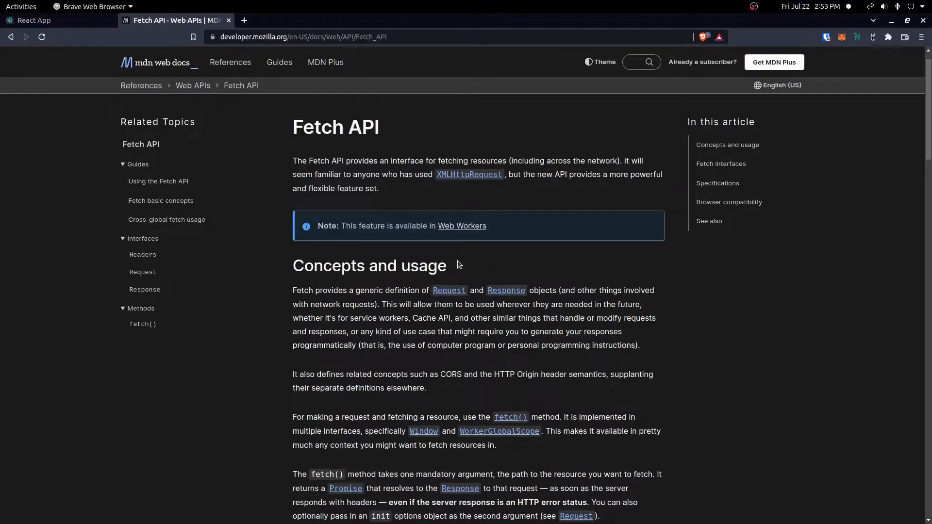
mouse_move(415, 103)
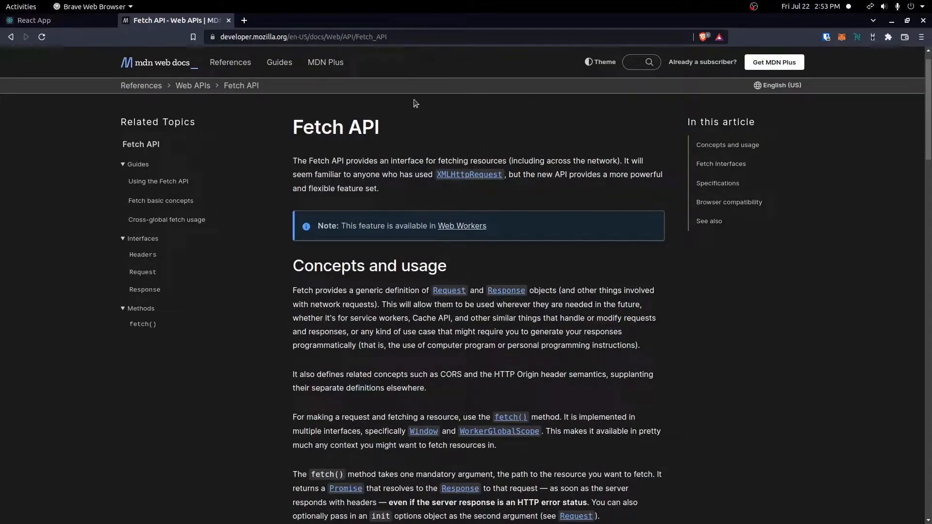
mouse_move(487, 224)
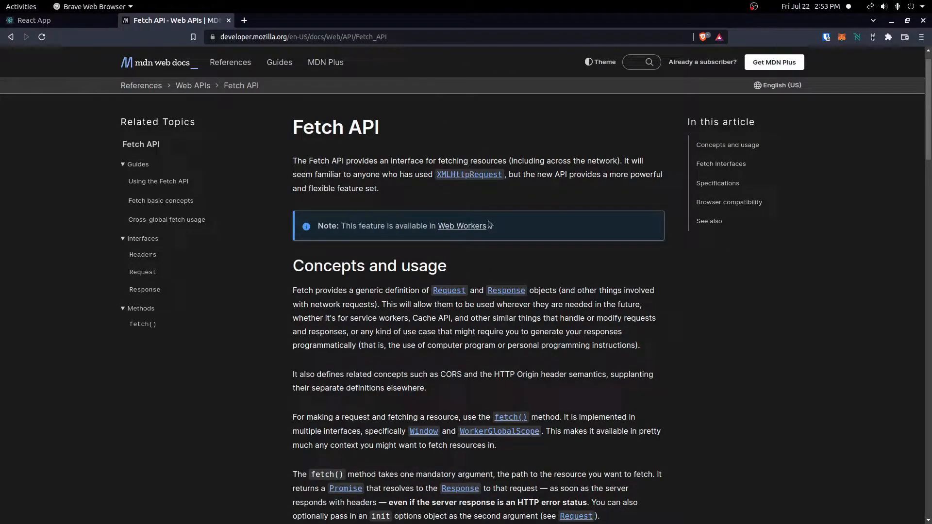
scroll(down, 3)
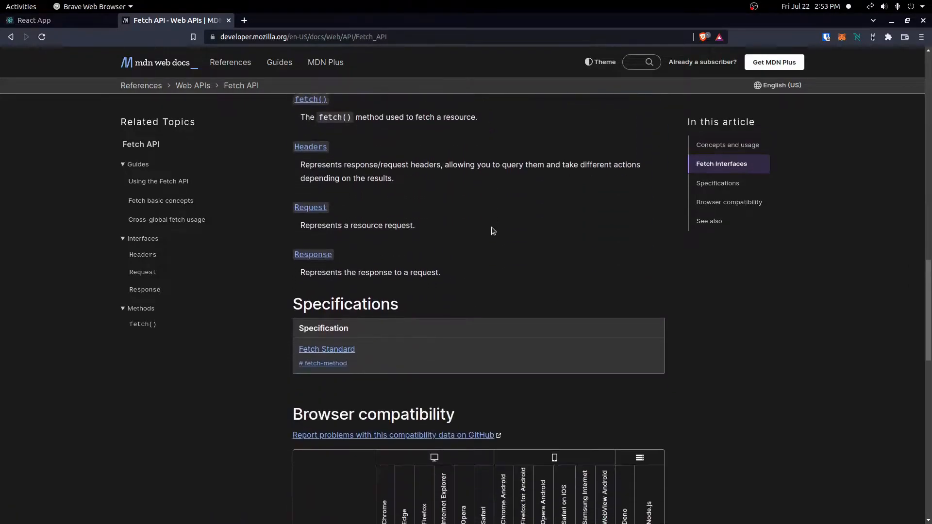
scroll(down, 3)
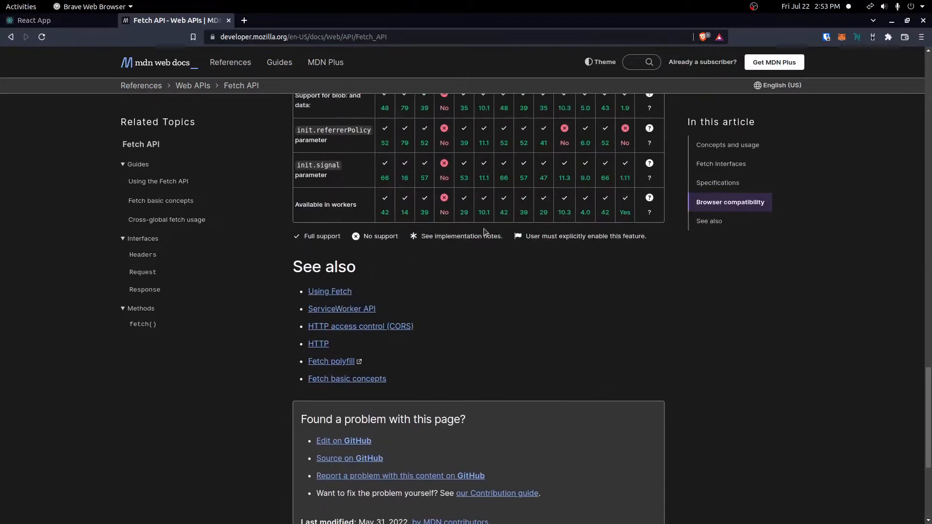
mouse_move(341, 291)
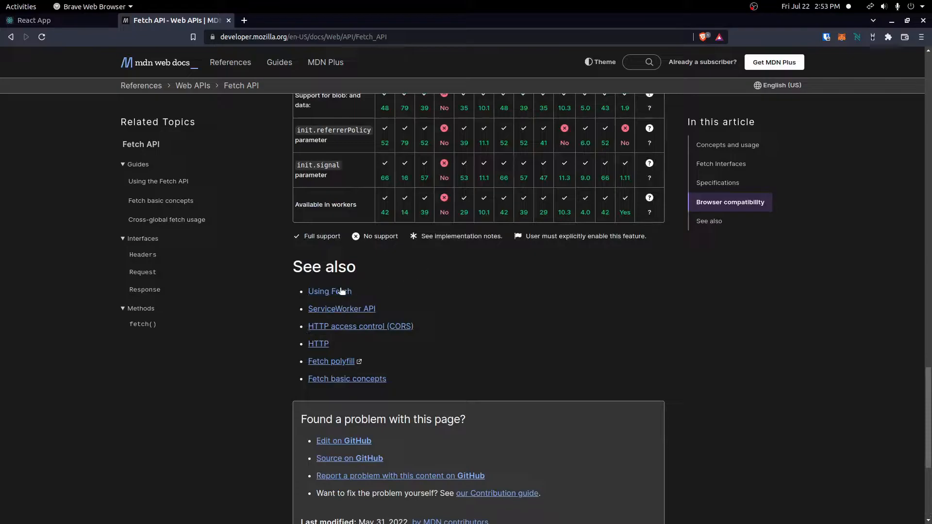
click(329, 291)
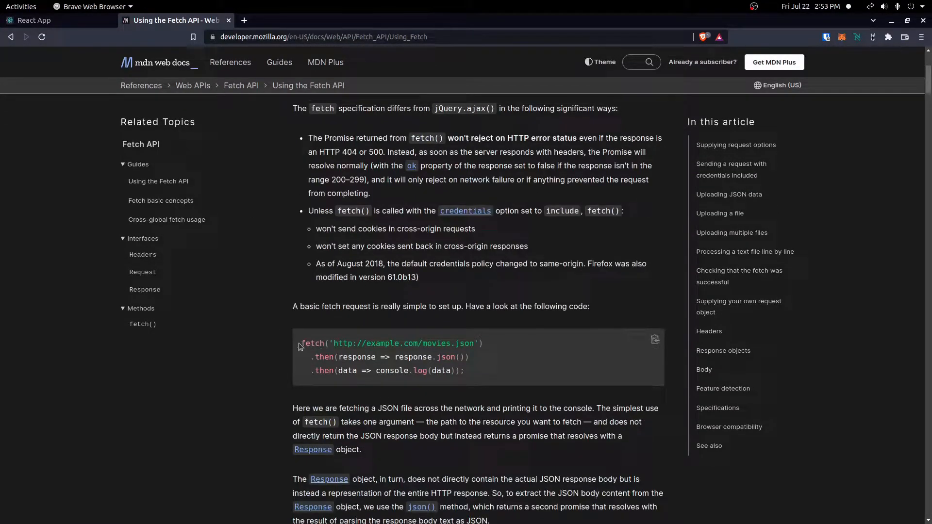
mouse_move(372, 350)
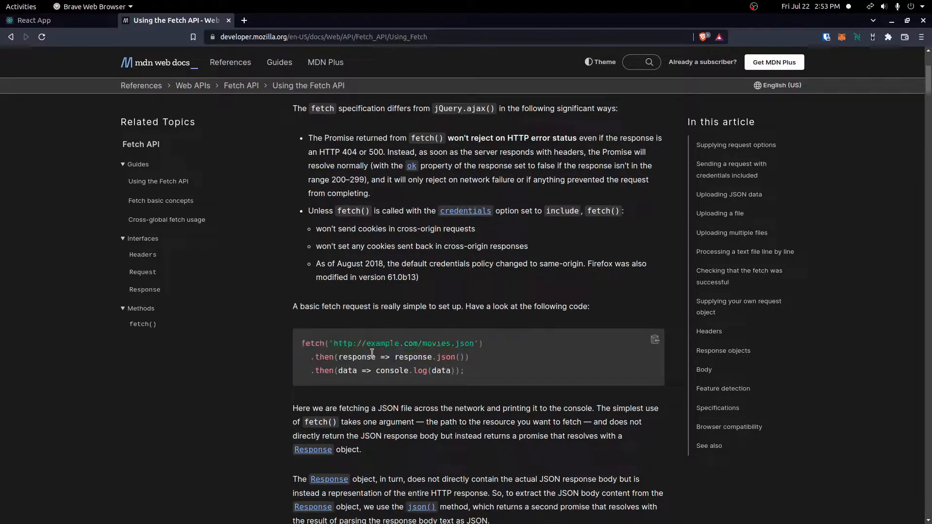
Read the Supplying request options example, noting the url argument and method, mode, cache options
scroll(down, 3)
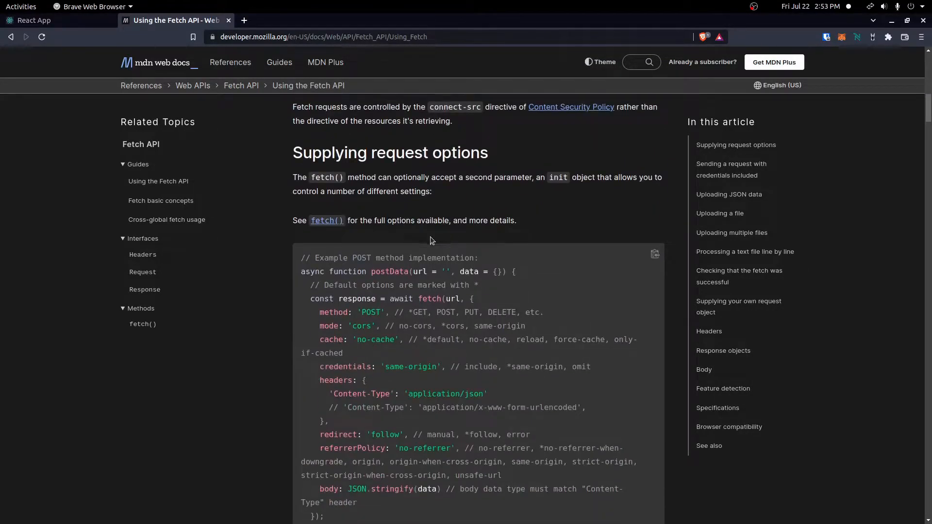
scroll(down, 3)
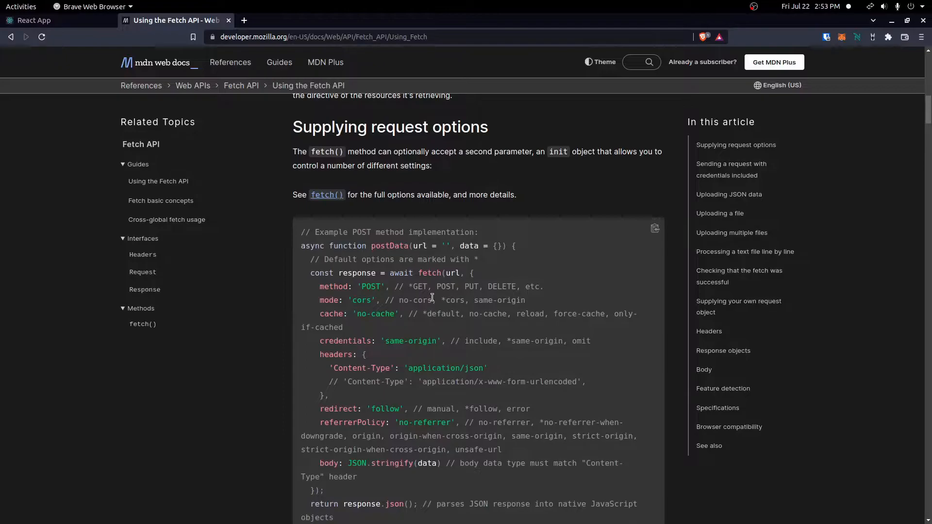
double_click(452, 273)
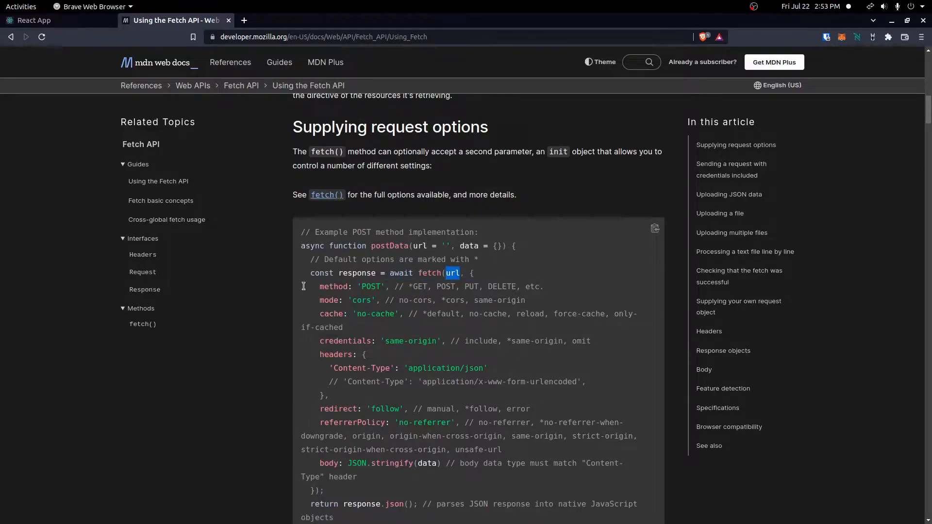
drag(303, 287, 637, 313)
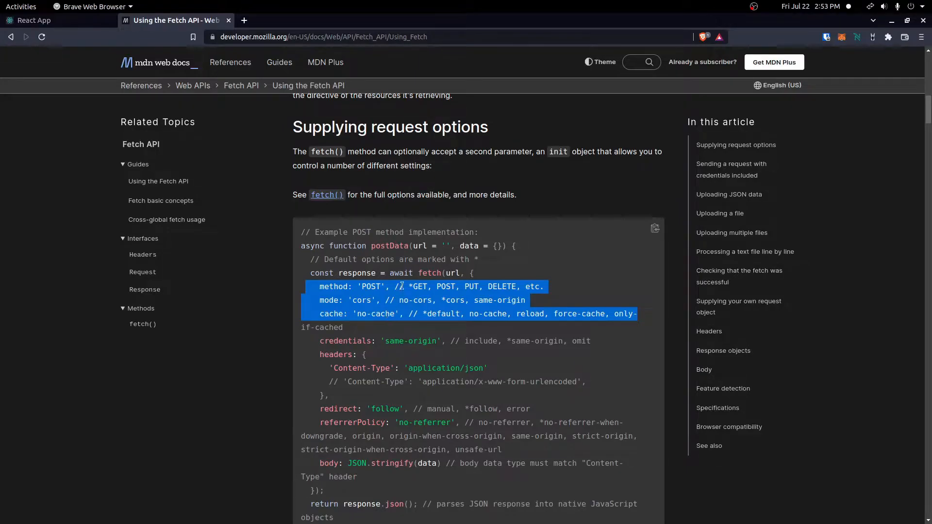
click(355, 314)
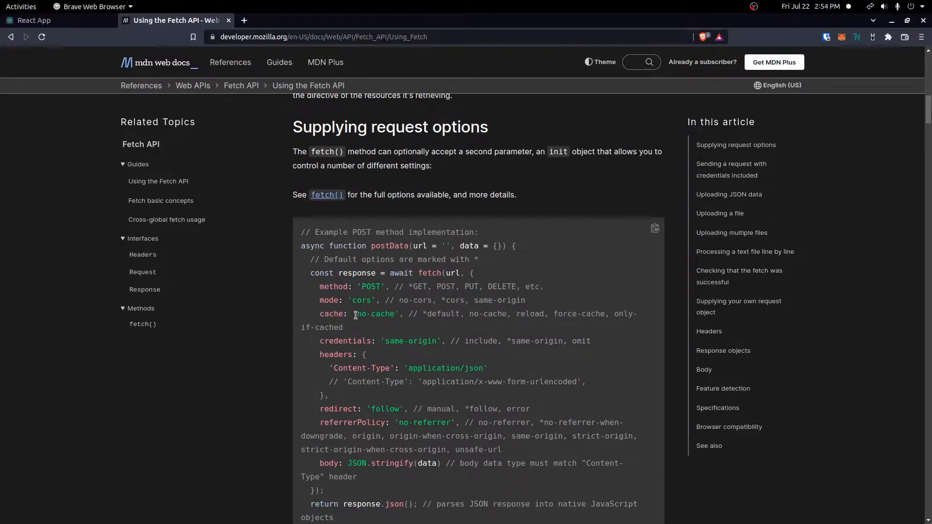
scroll(down, 3)
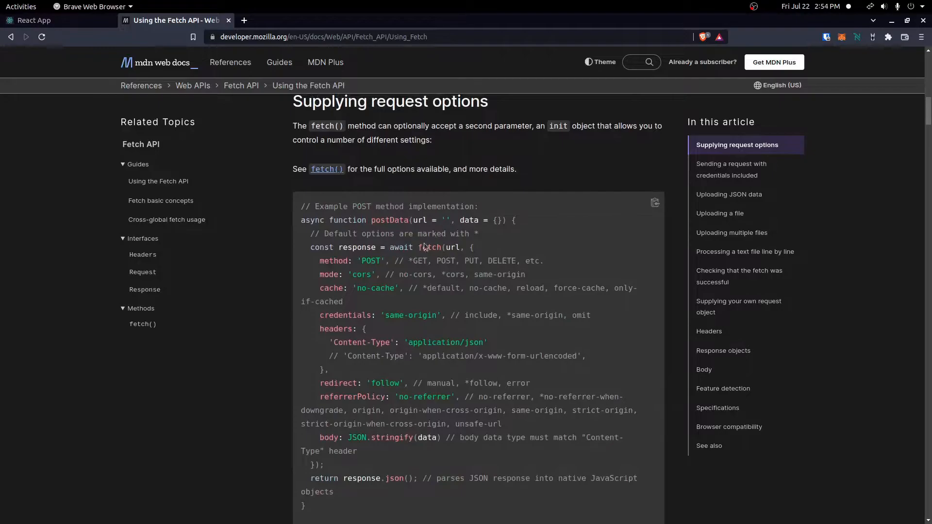
scroll(up, 3)
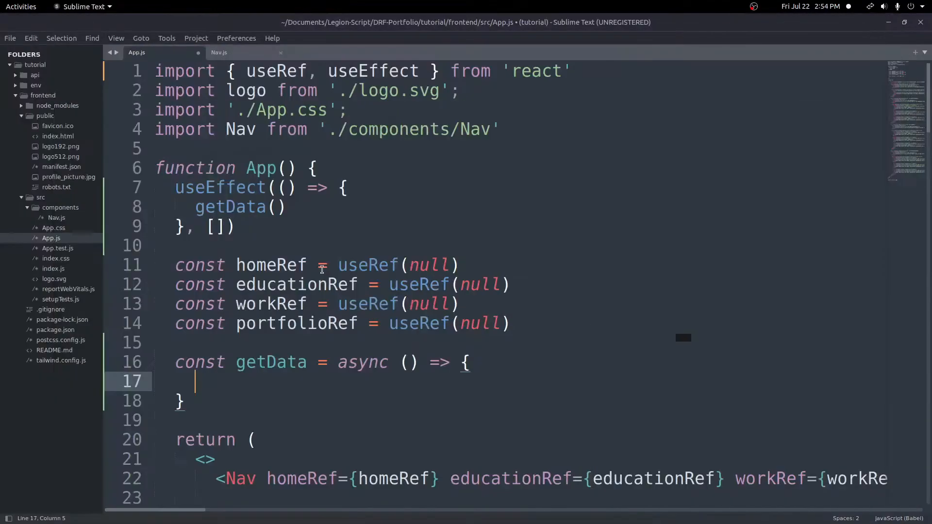
mouse_move(353, 264)
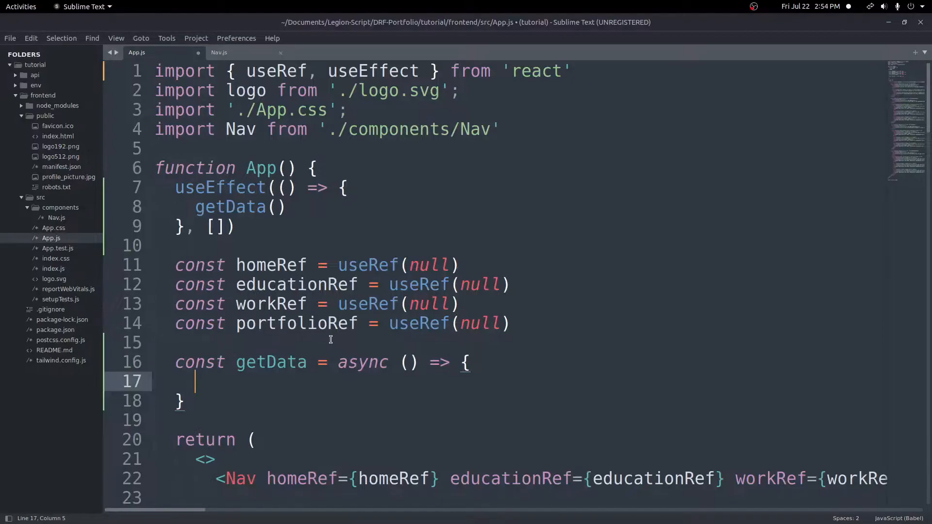
mouse_move(53, 333)
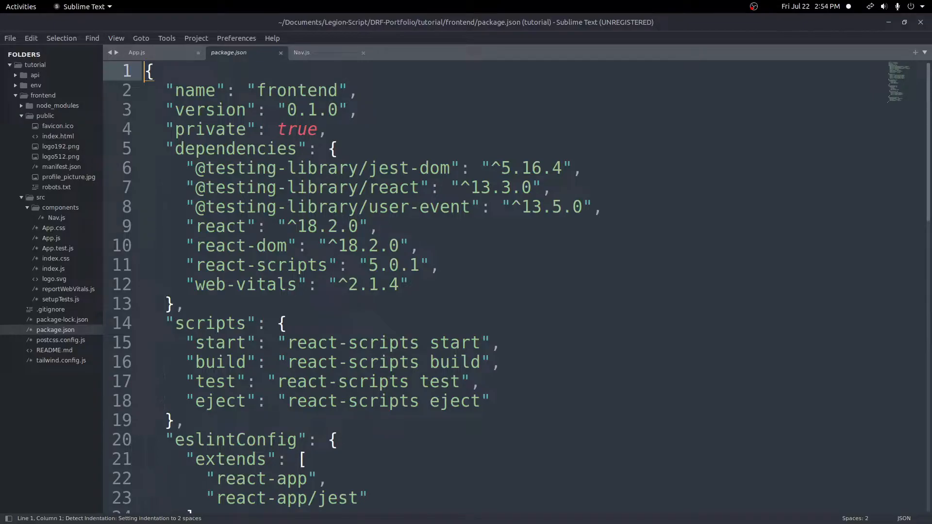
click(326, 129)
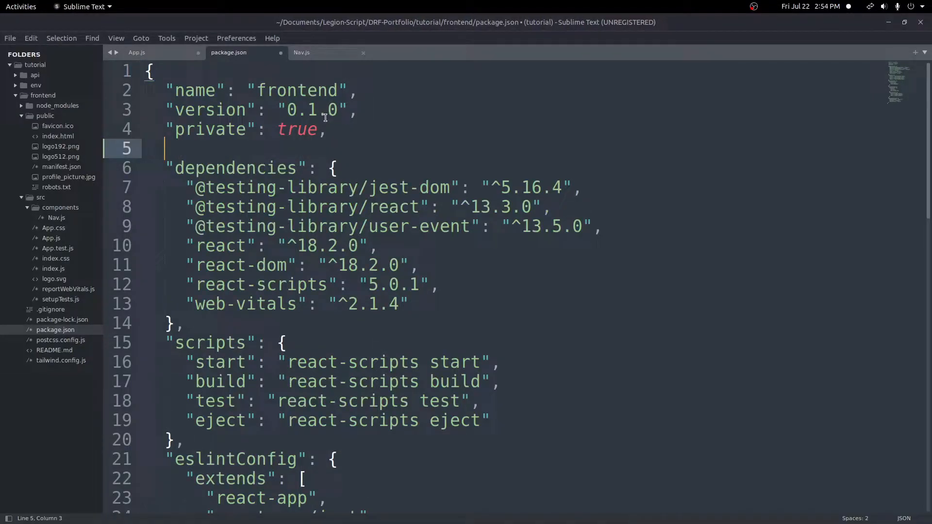
text("proz")
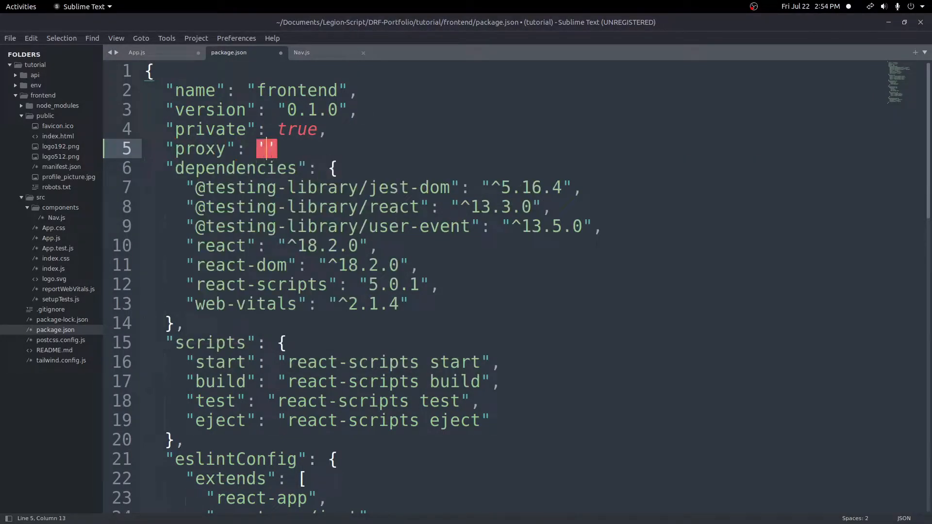
text(http://l)
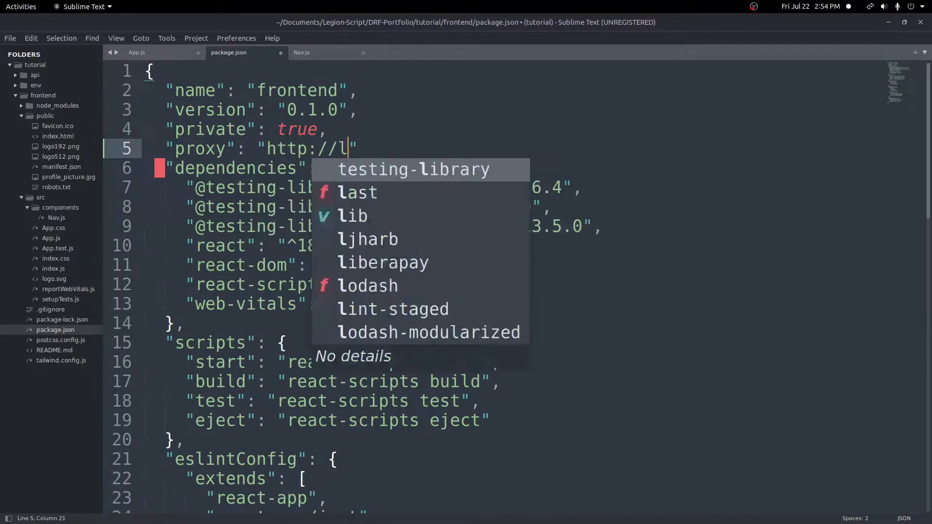
text(ocalhost)
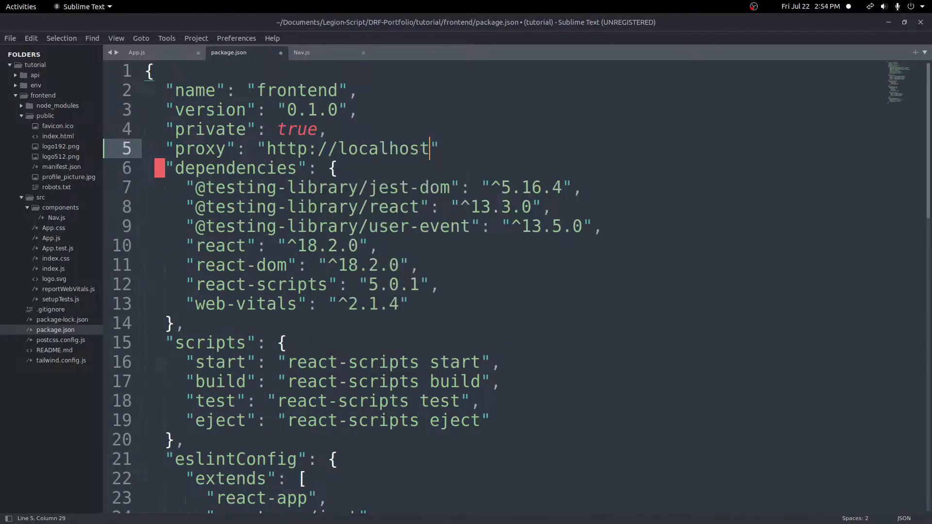
text(:8000)
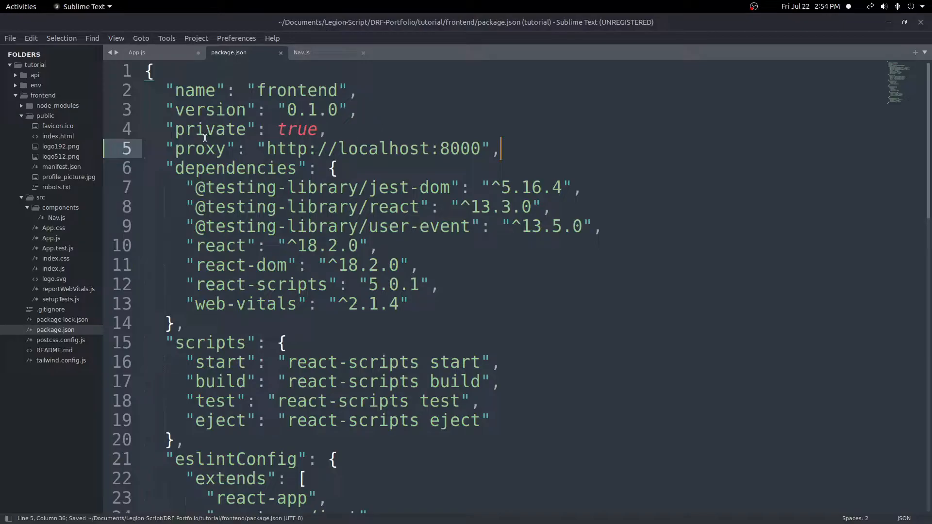
double_click(459, 148)
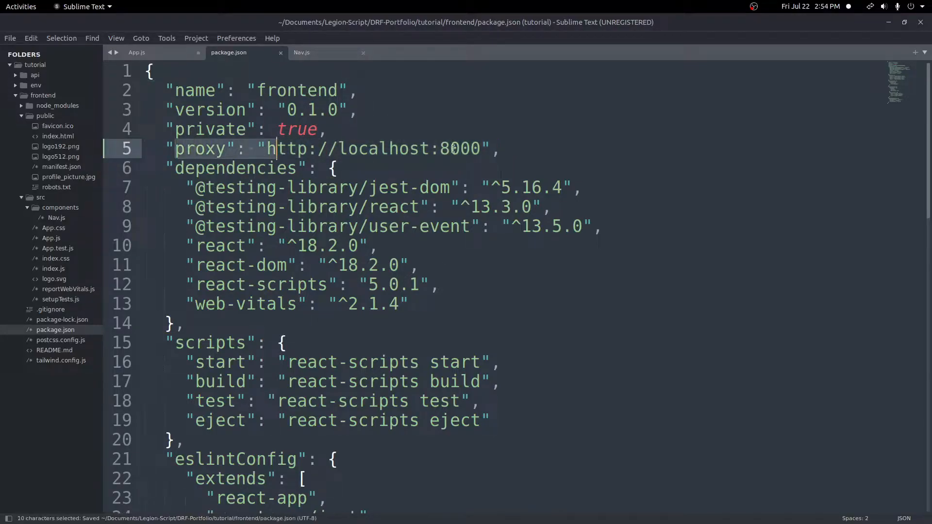
click(137, 52)
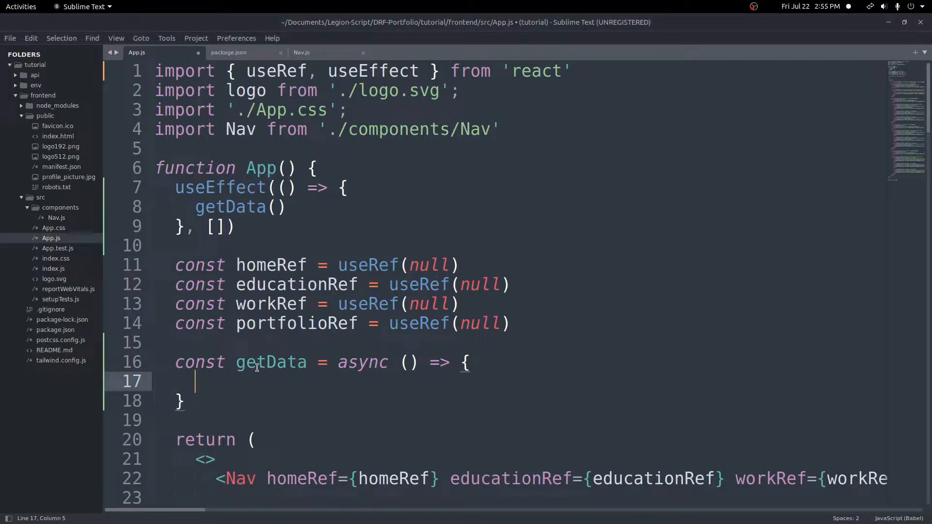
Write const educationResponse = await fetch('/education') inside getData
text(const educati)
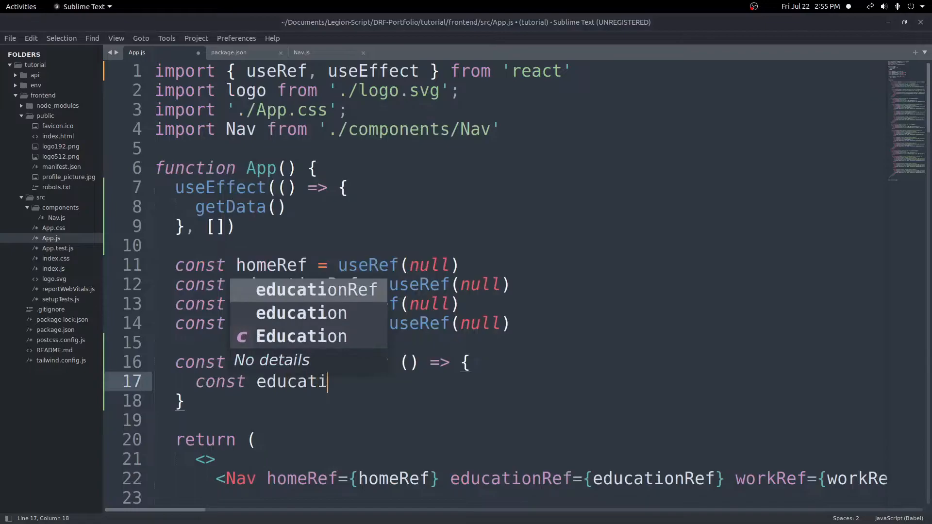
text(resp)
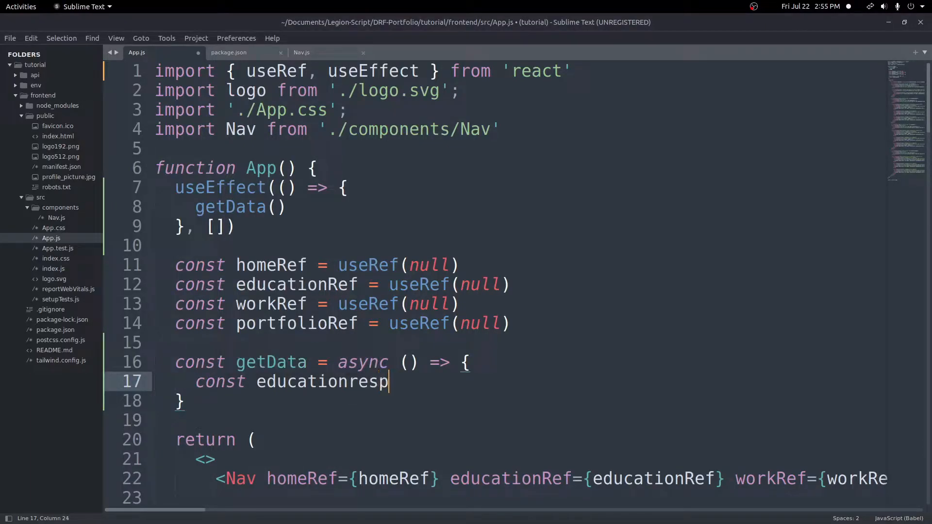
text(Response = await fetch()
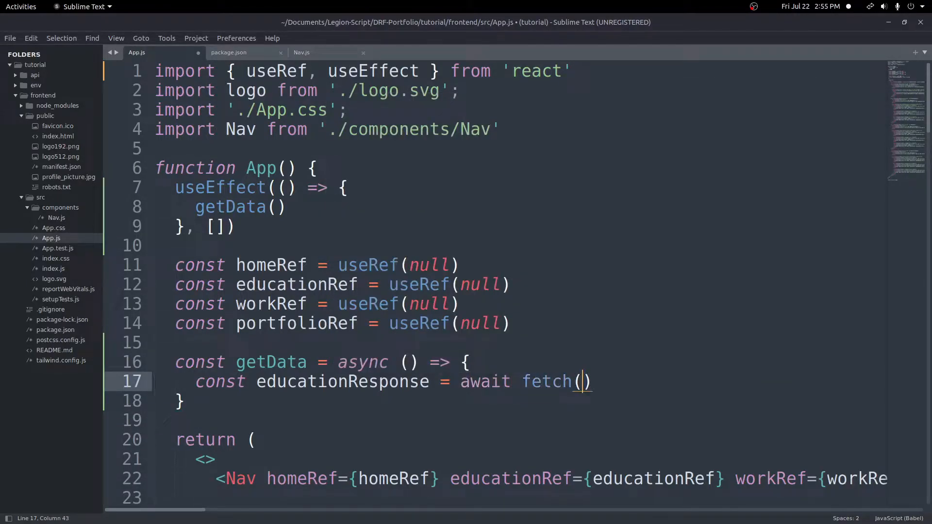
text('/e')
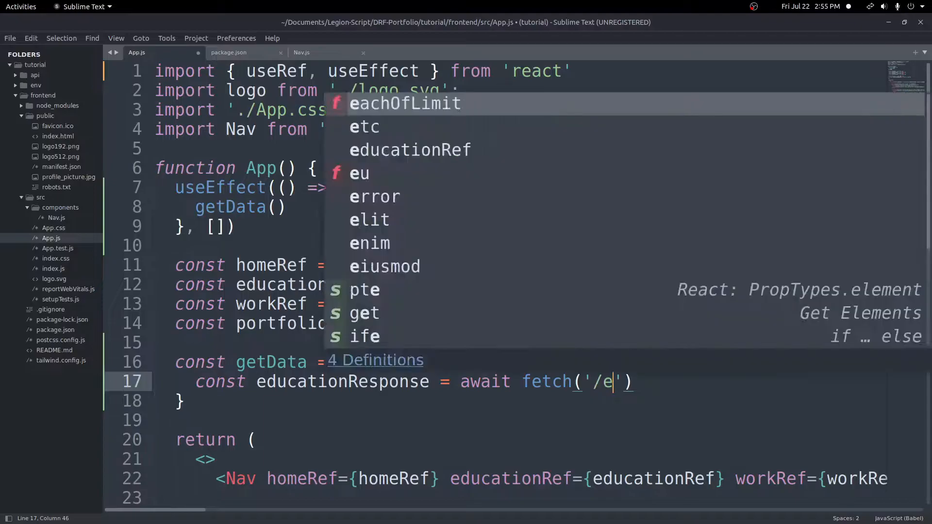
text(ducation)
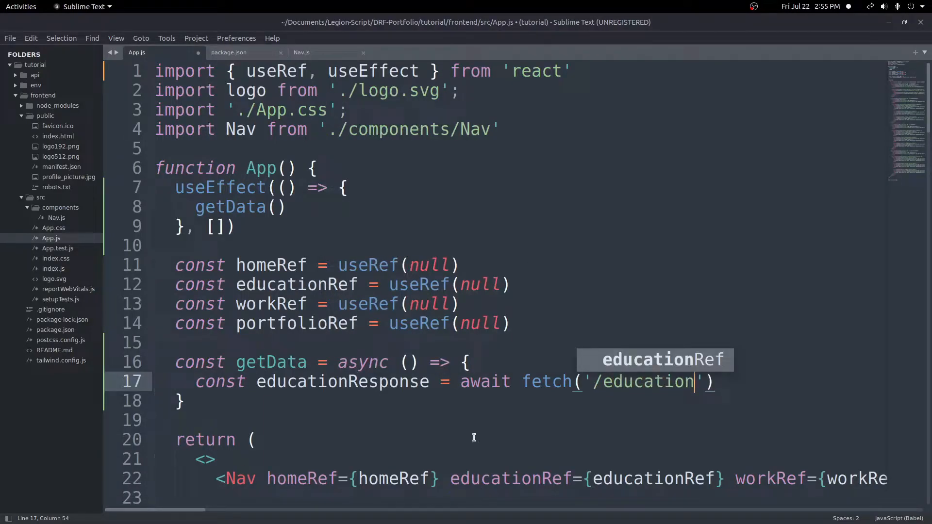
click(594, 382)
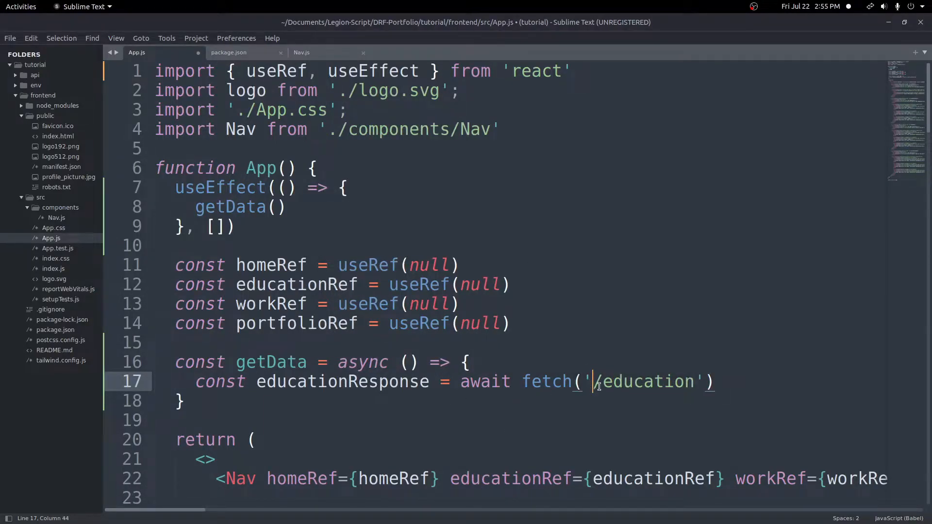
drag(596, 382, 692, 382)
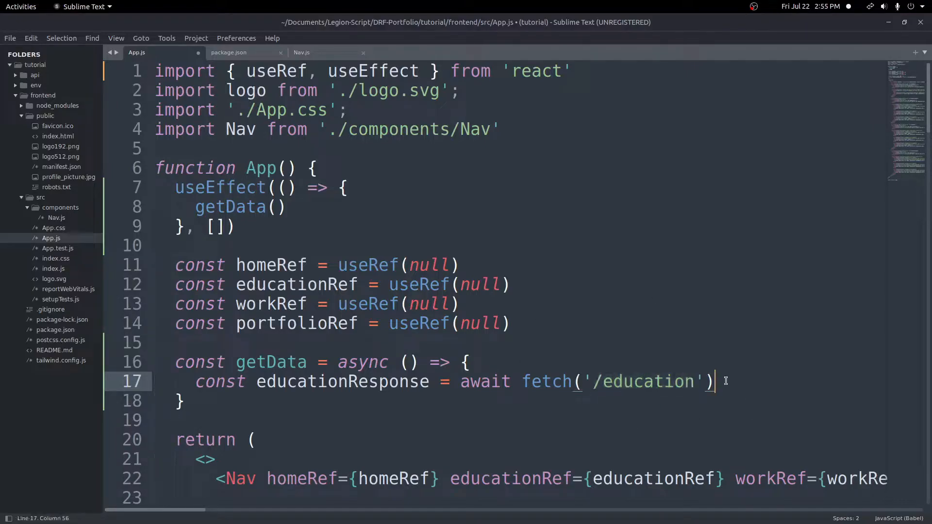
double_click(618, 381)
text(const educationData =)
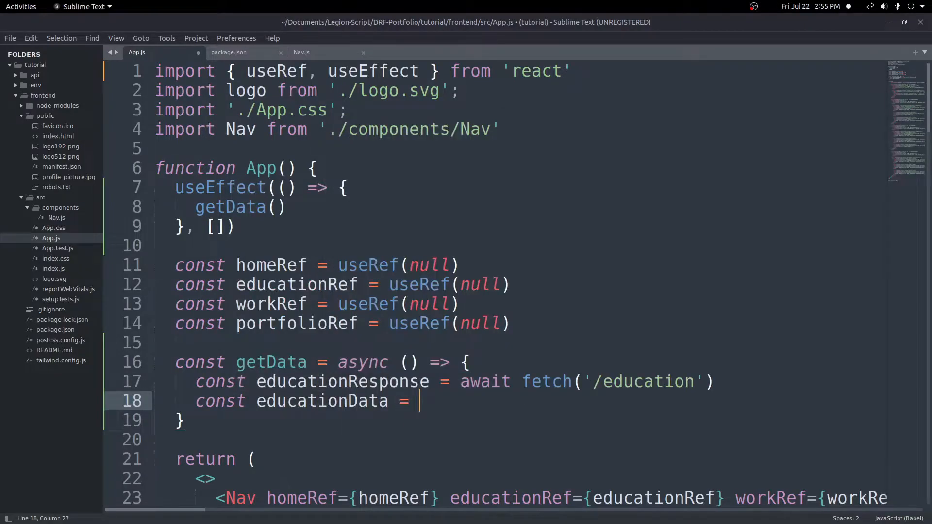
Write const educationData = await educationResponse.json() below it
text(await educationResponse)
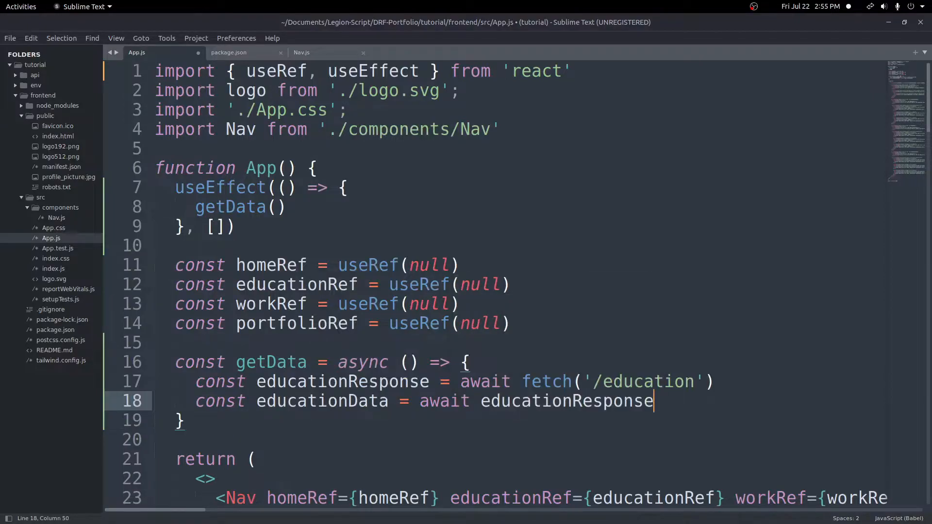
text(.json())
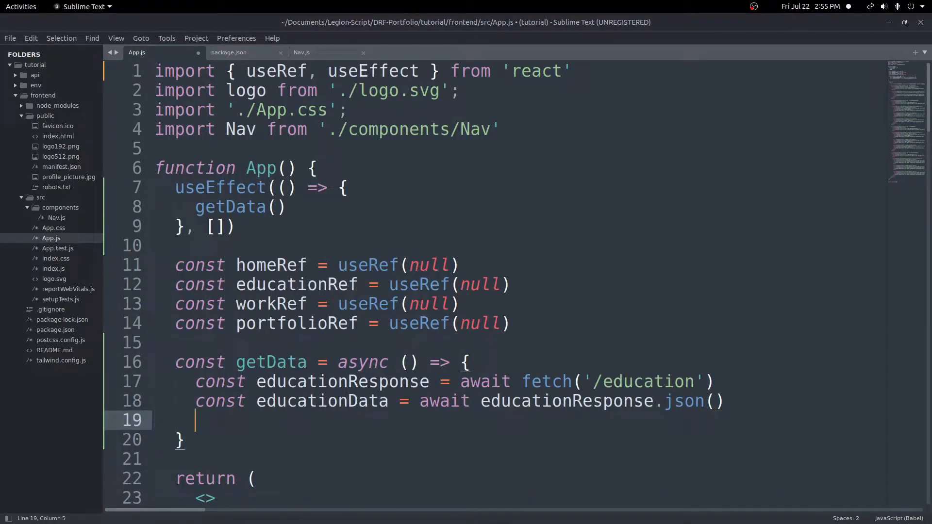
double_click(321, 401)
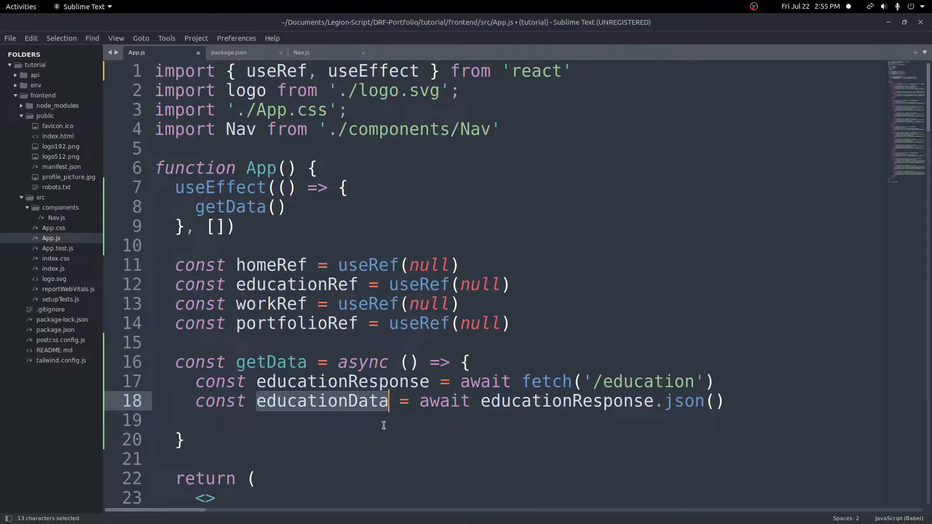
mouse_move(426, 58)
text(, use)
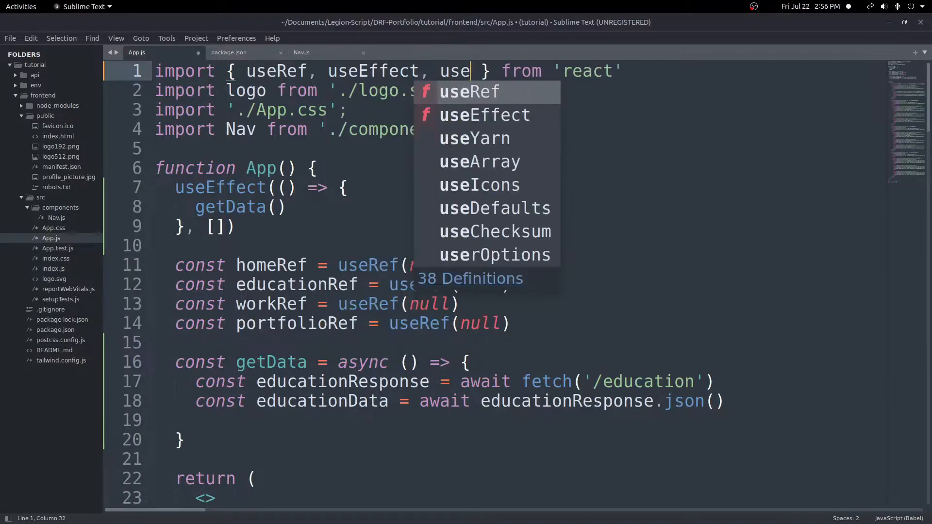
Declare const [education, setEducation] = useState([])
text(State)
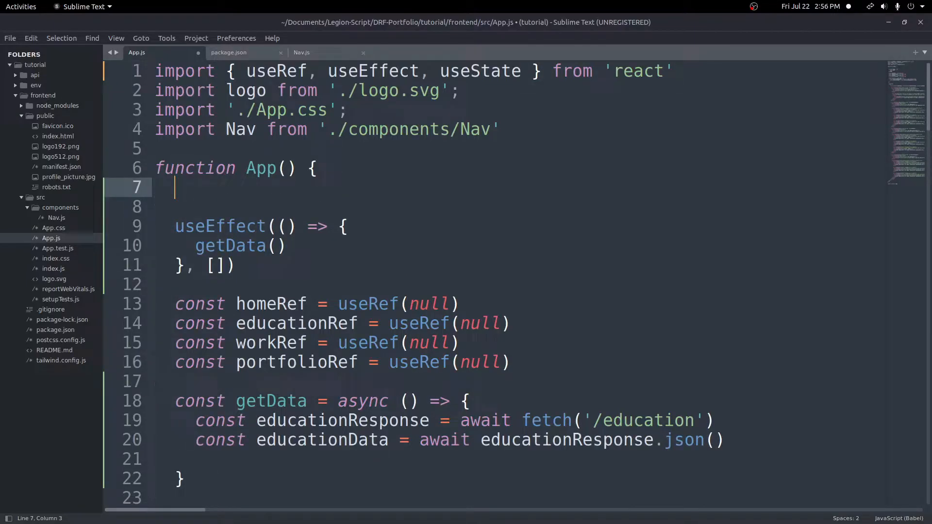
text(const [])
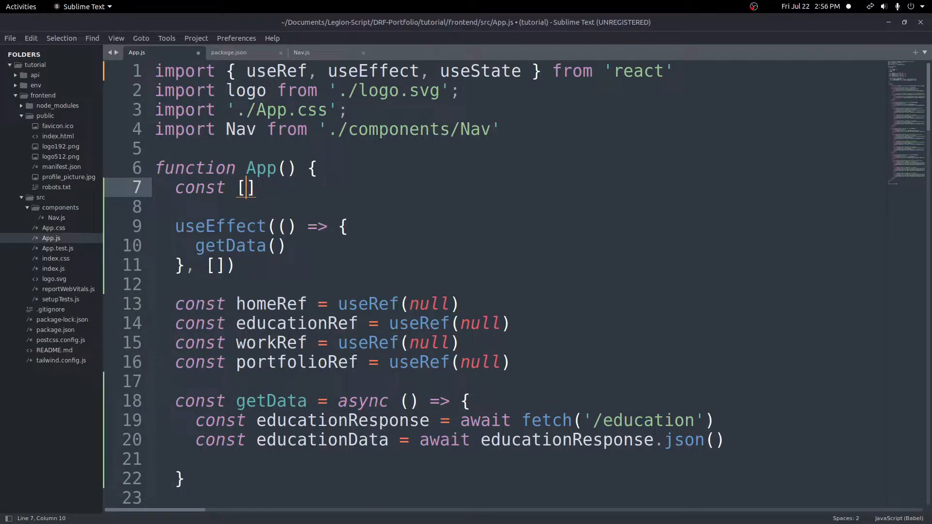
text(education,)
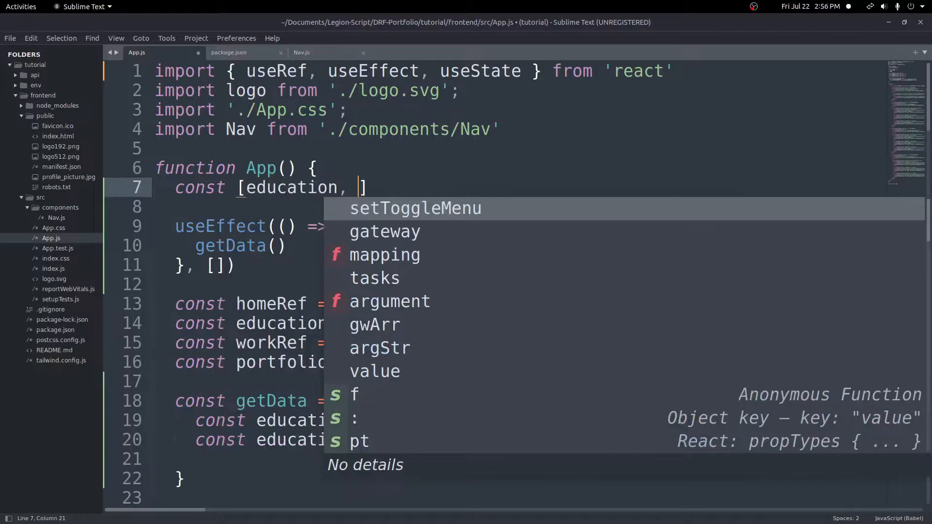
text(set)
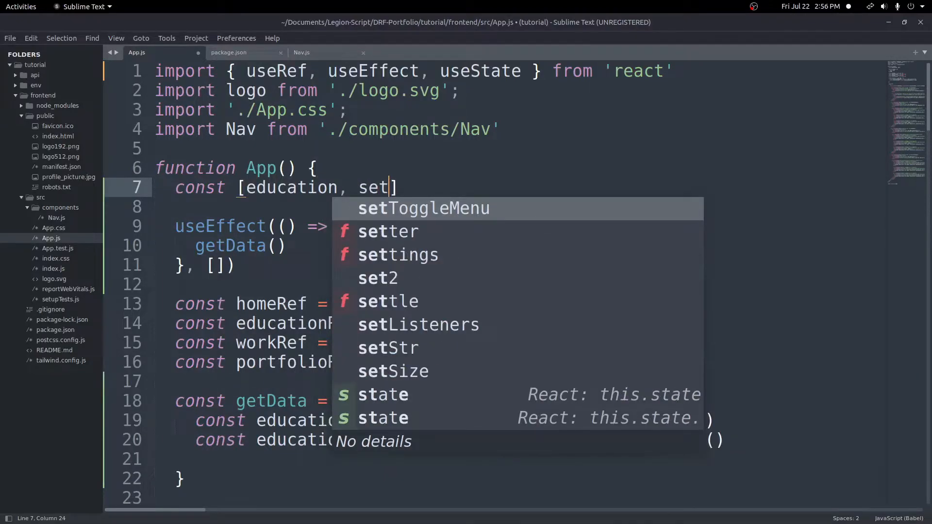
text(Education)
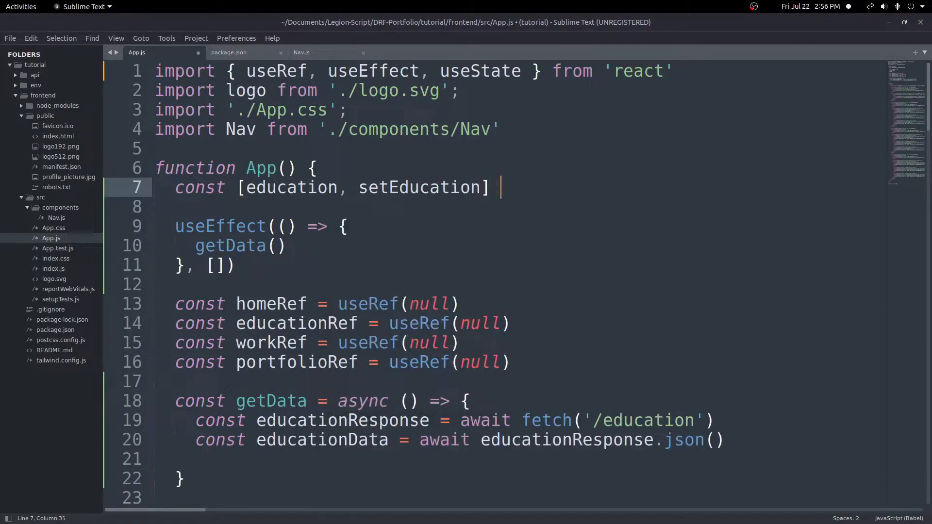
text(= useState())
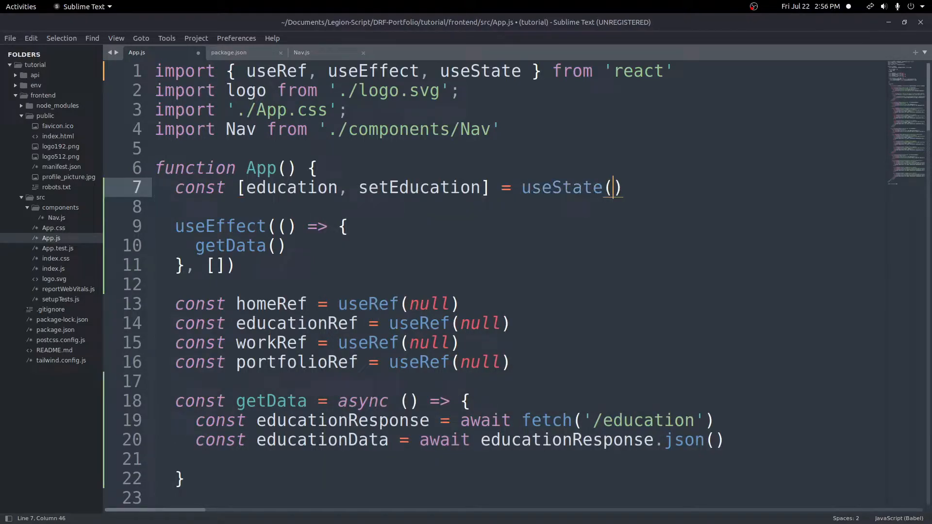
text([])
text(const [)
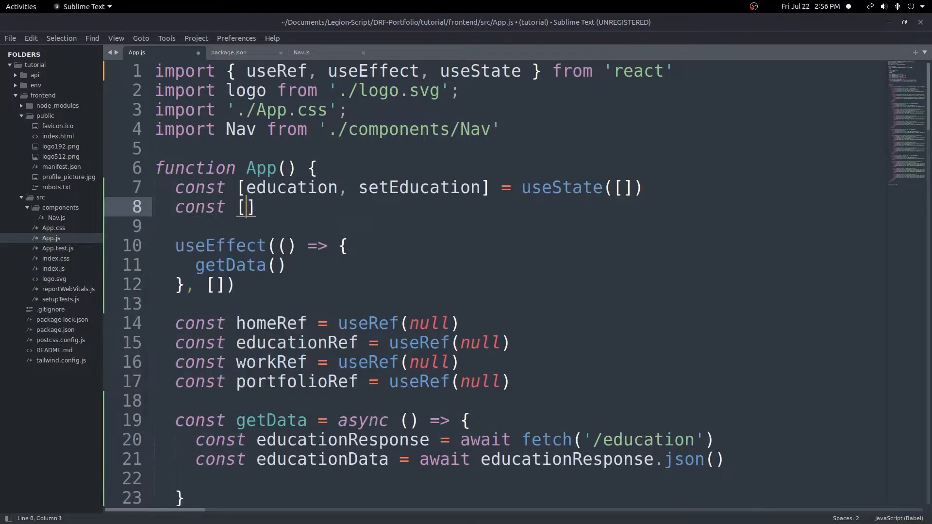
Declare work and portfolio useState([]) arrays and save App.js
text(work, setWork)
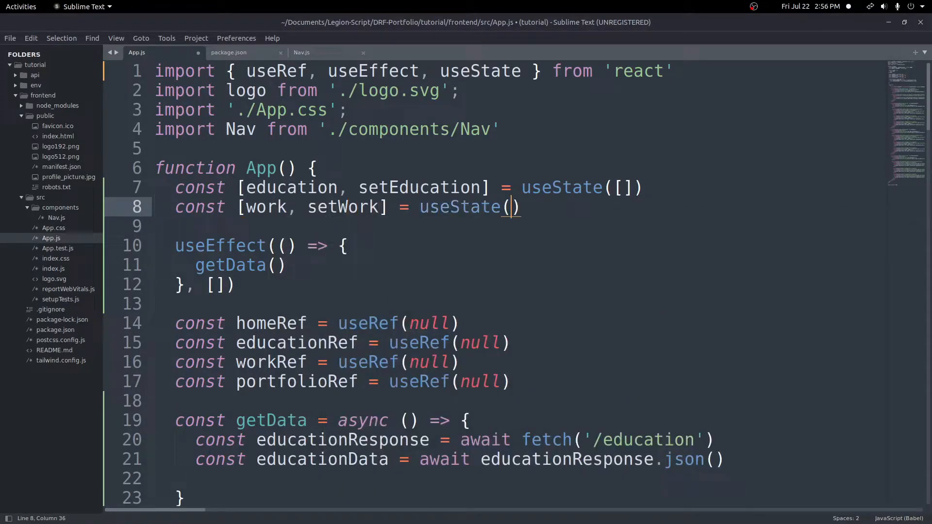
text([])
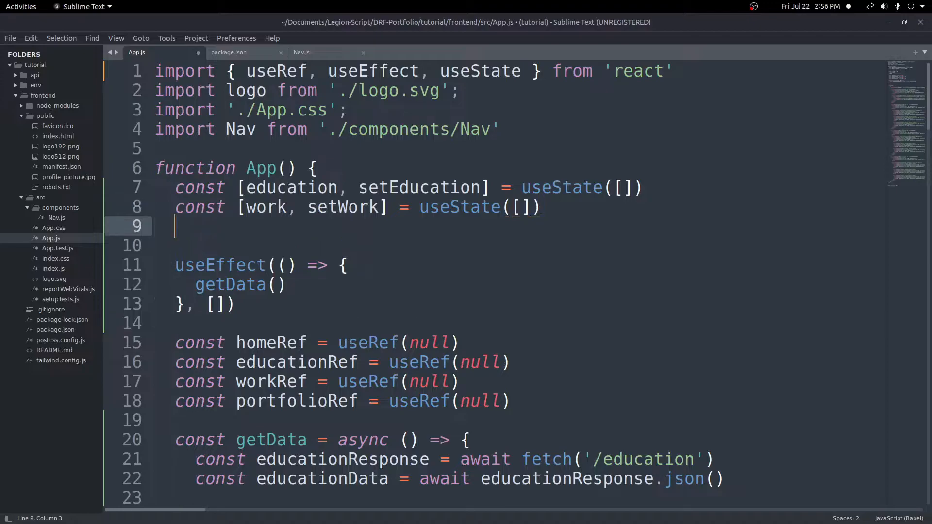
text(const)
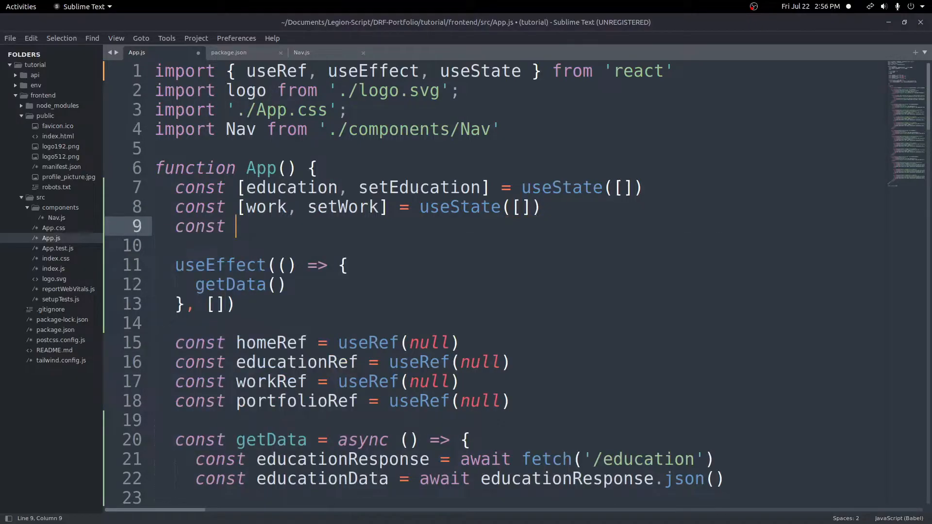
text([portfolio, set)
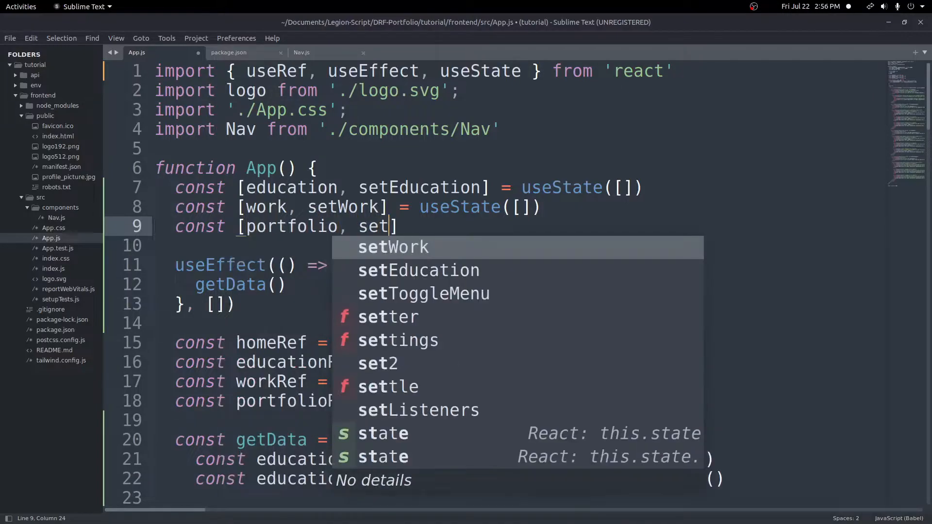
text(Portfolio)
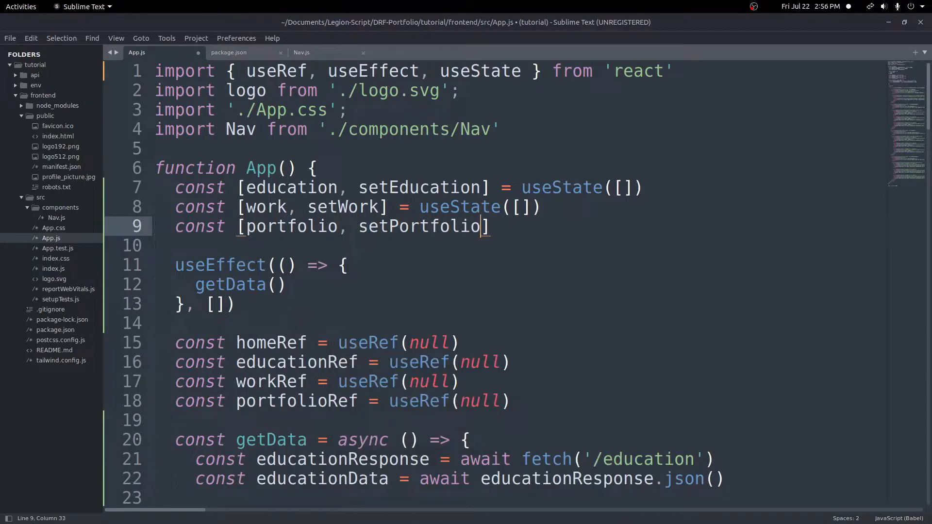
text(= useState)
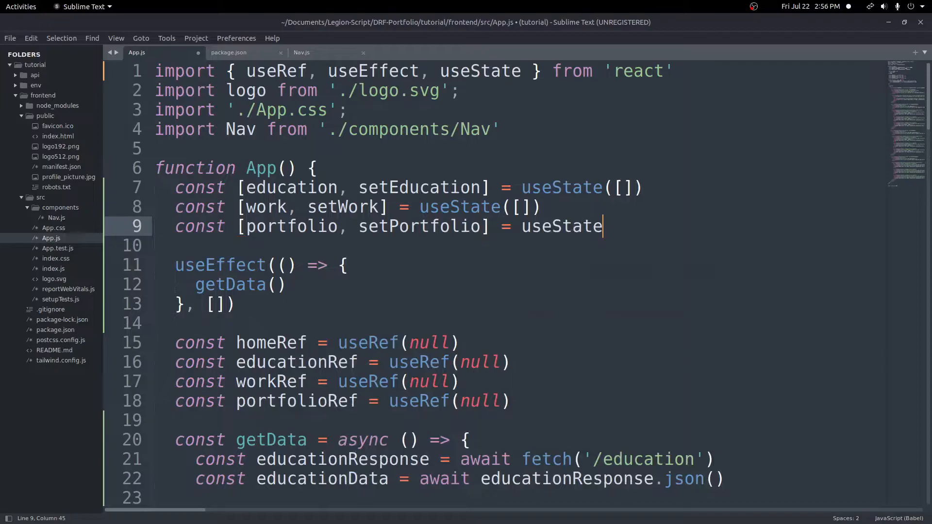
text(([]))
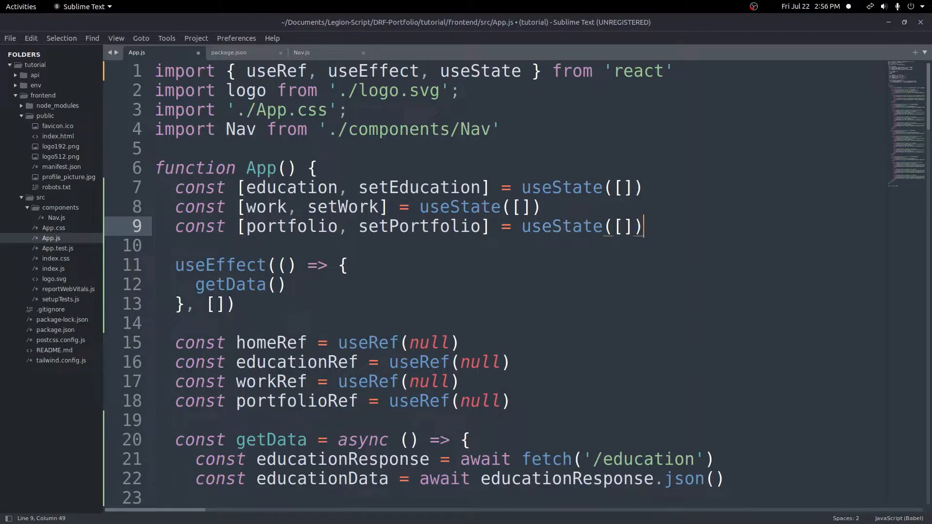
key(ctrl+s)
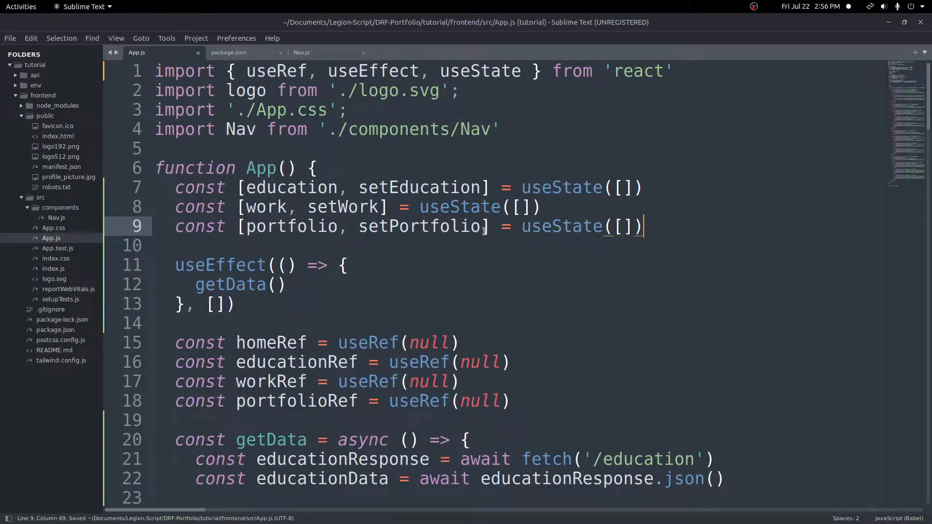
Add setEducation(educationData) below the educationData line
scroll(down, 3)
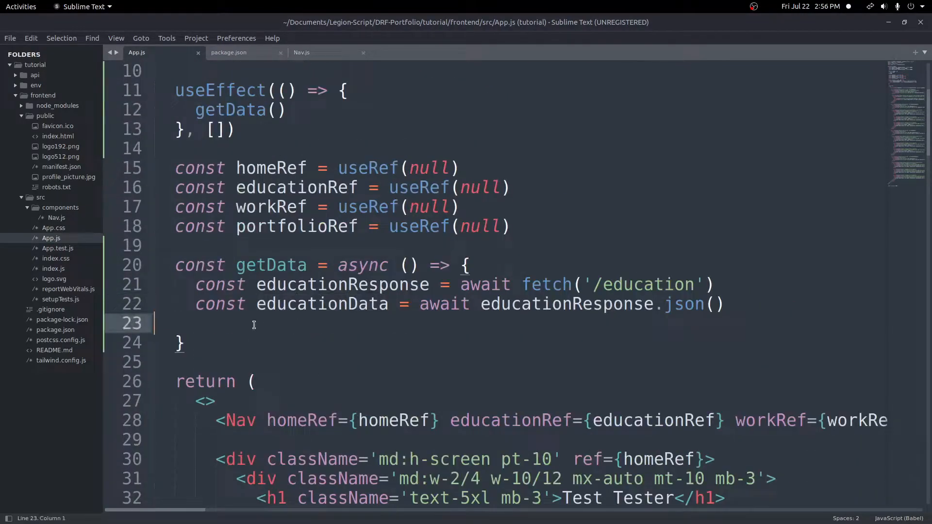
text(sfet)
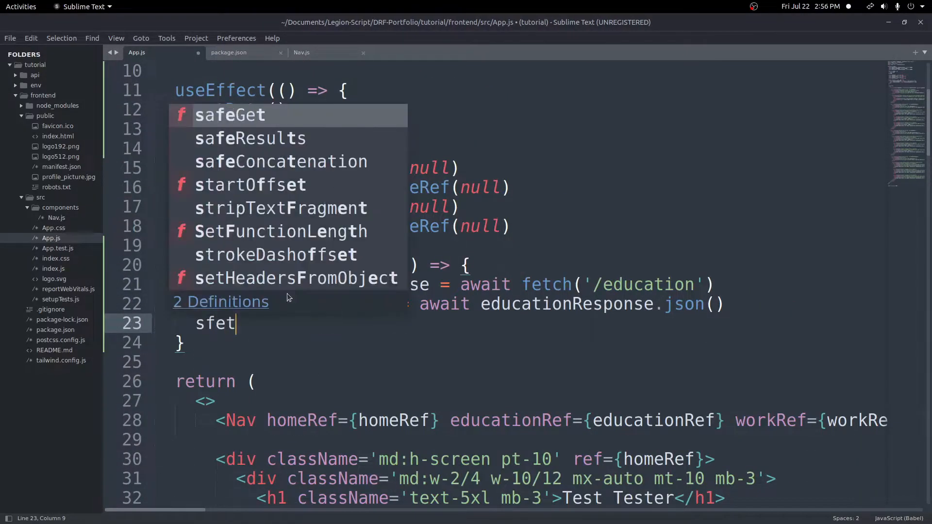
text(setEducation)
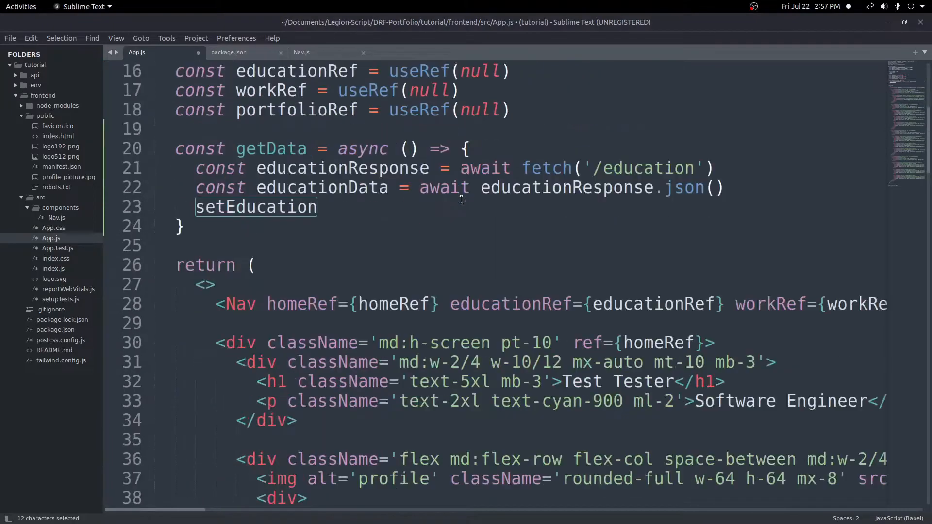
scroll(down, 3)
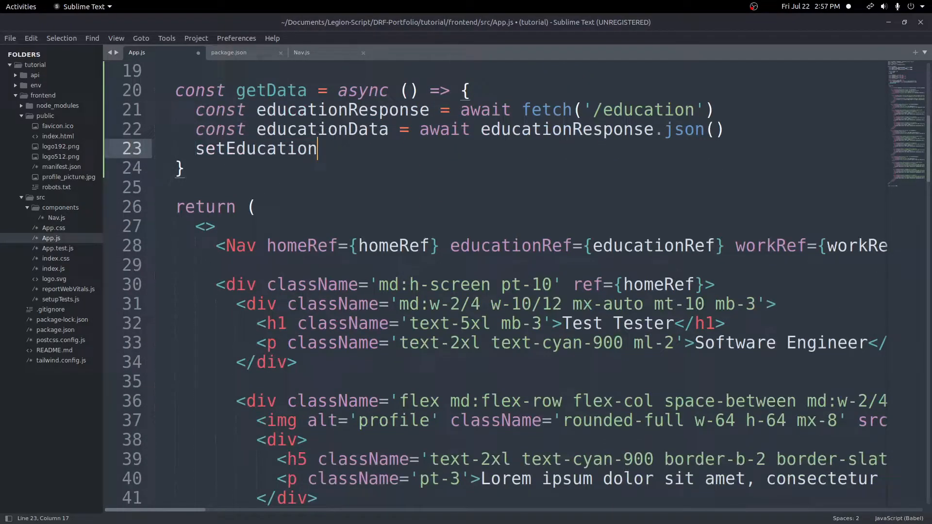
text((educationData)
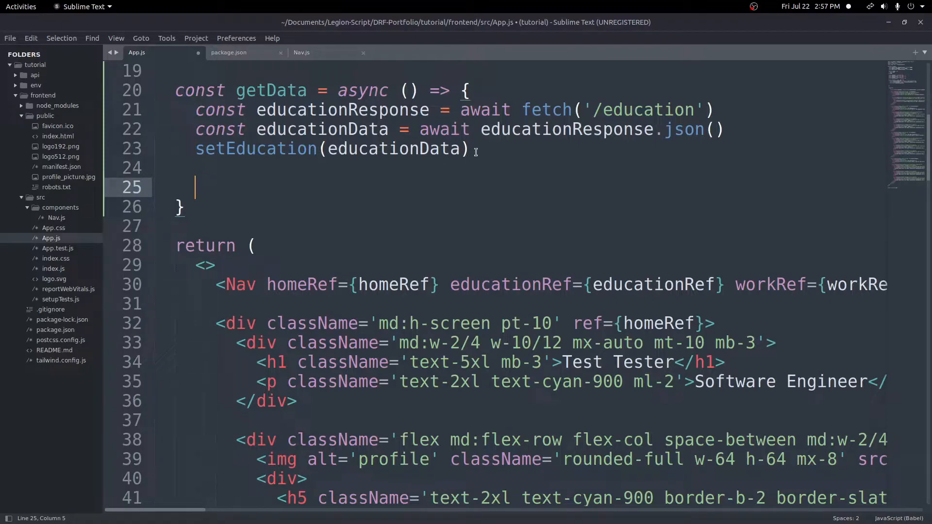
Duplicate the education fetch block and rename the second copy to work
drag(196, 110, 469, 149)
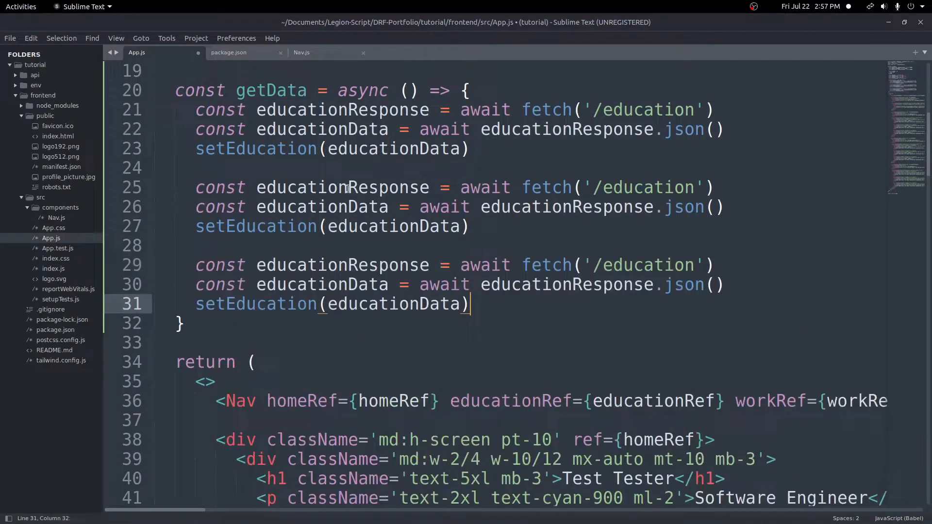
double_click(303, 188)
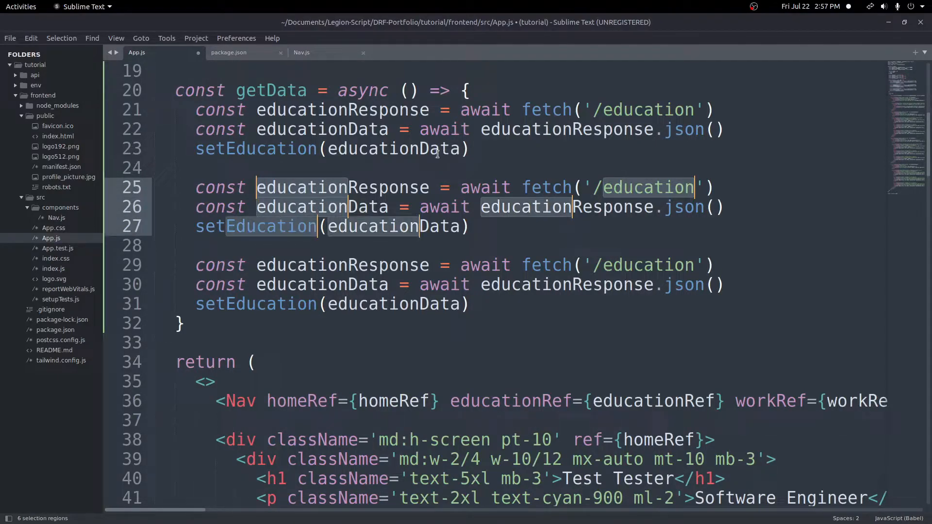
text(workData))
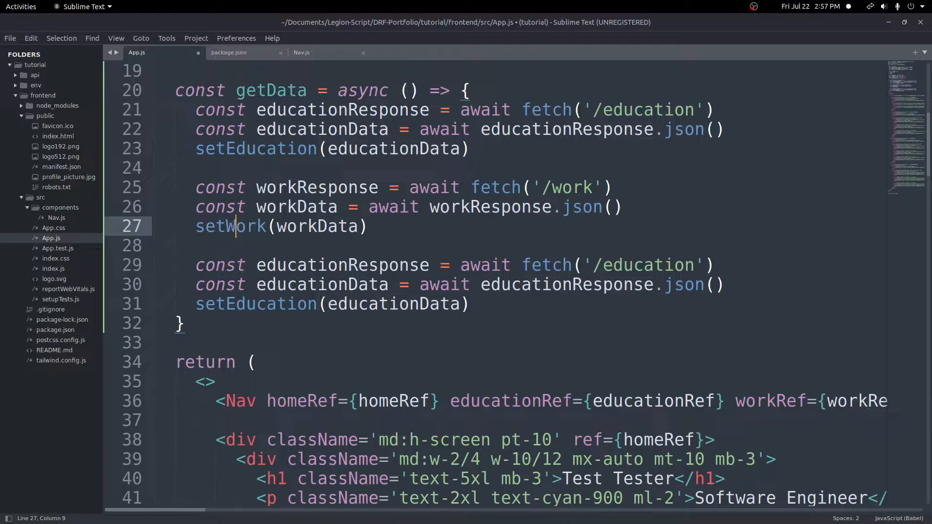
mouse_move(429, 192)
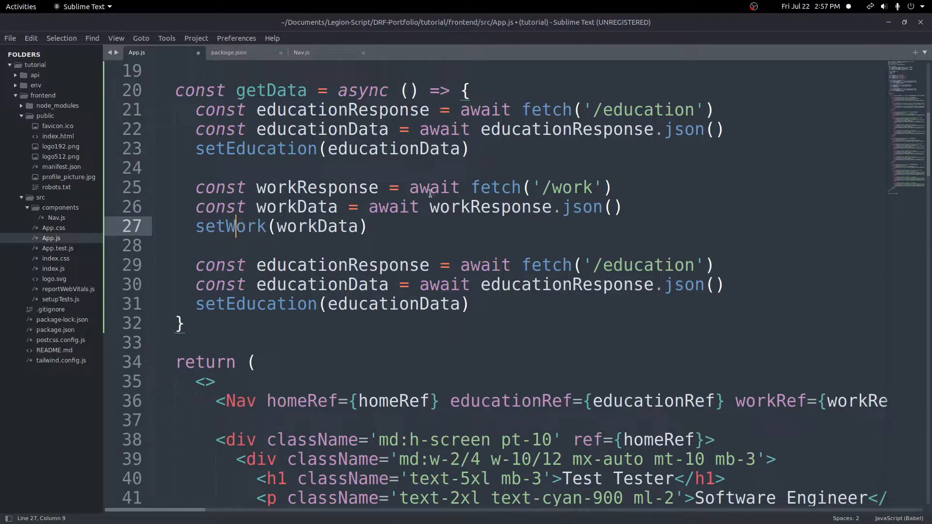
Rename the third copy to portfolio with setPortfolio(portfolioData)
double_click(342, 264)
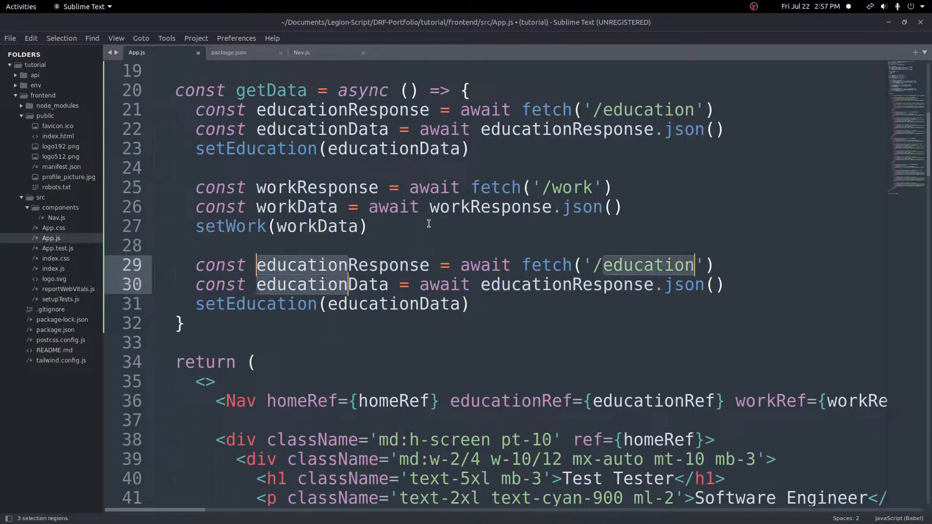
text(port)
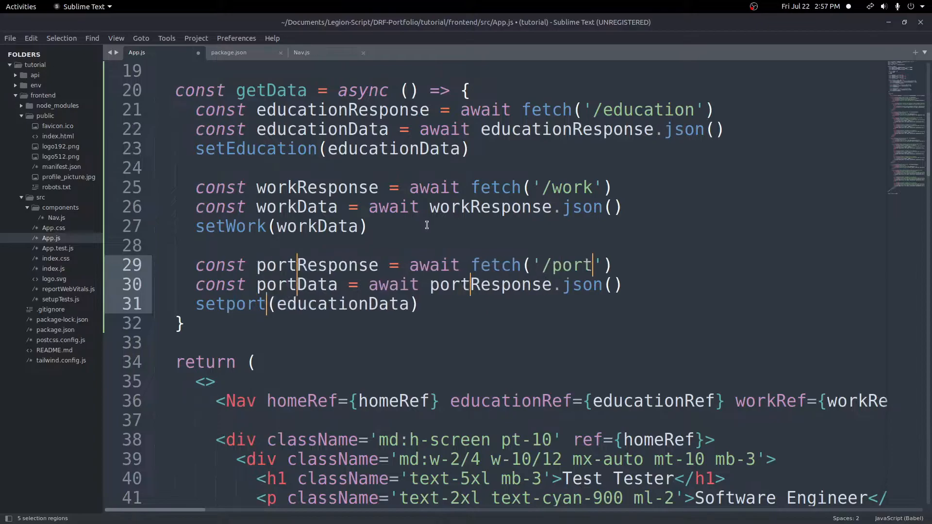
text(folio)
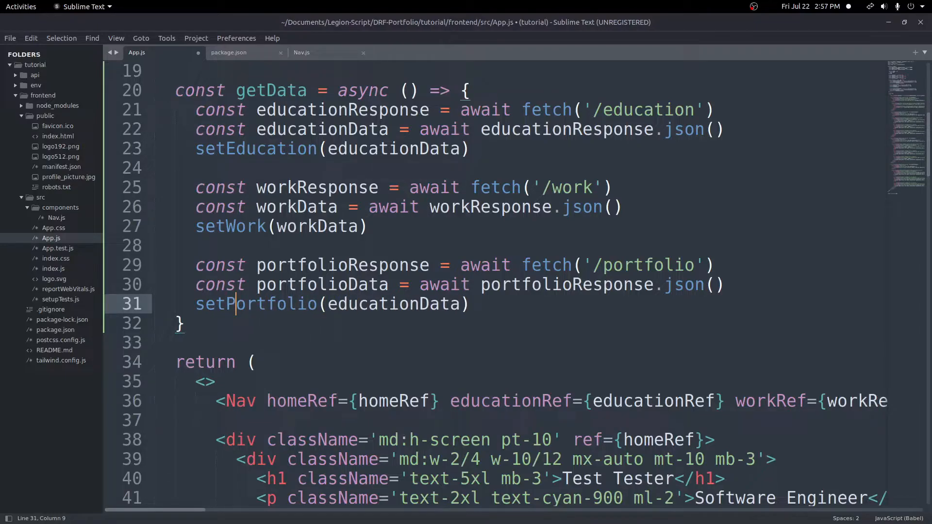
double_click(392, 304)
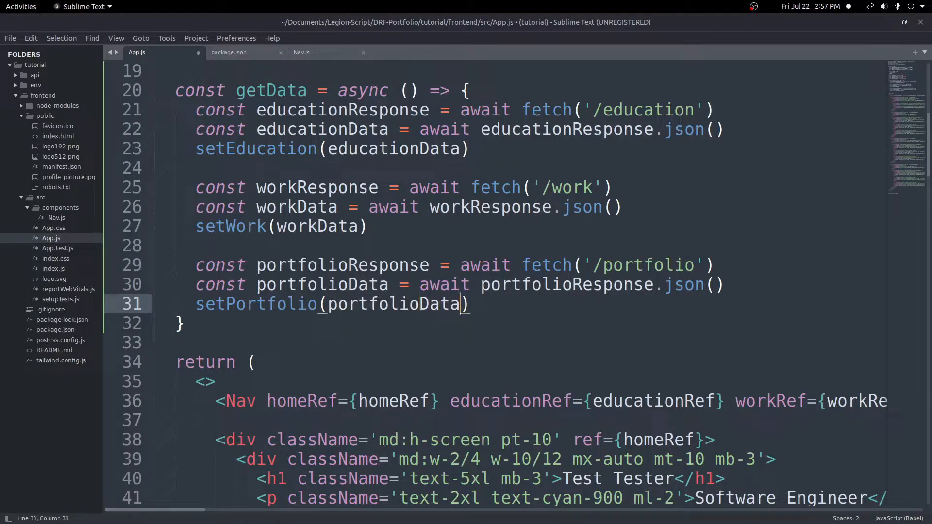
Add console.log lines for educationData, workData and portfolioData in getData
text(console.log(oData)
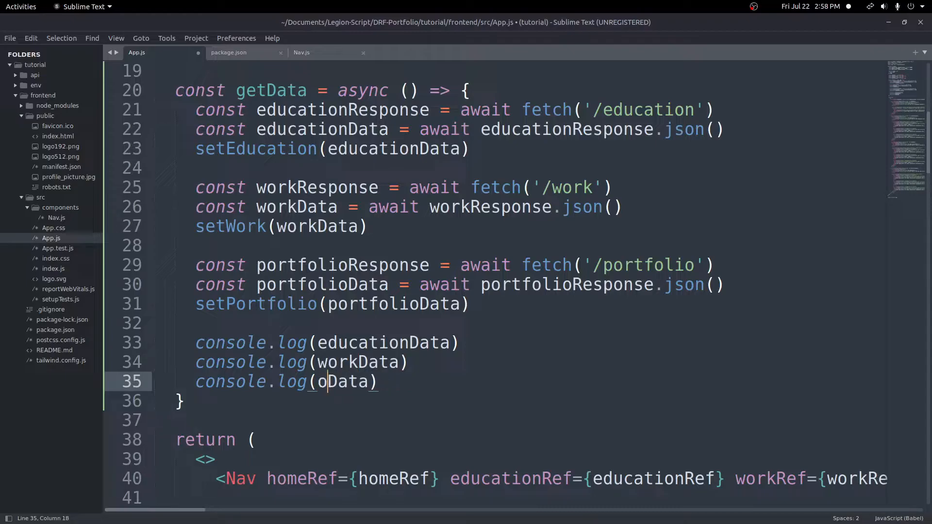
text(ort)
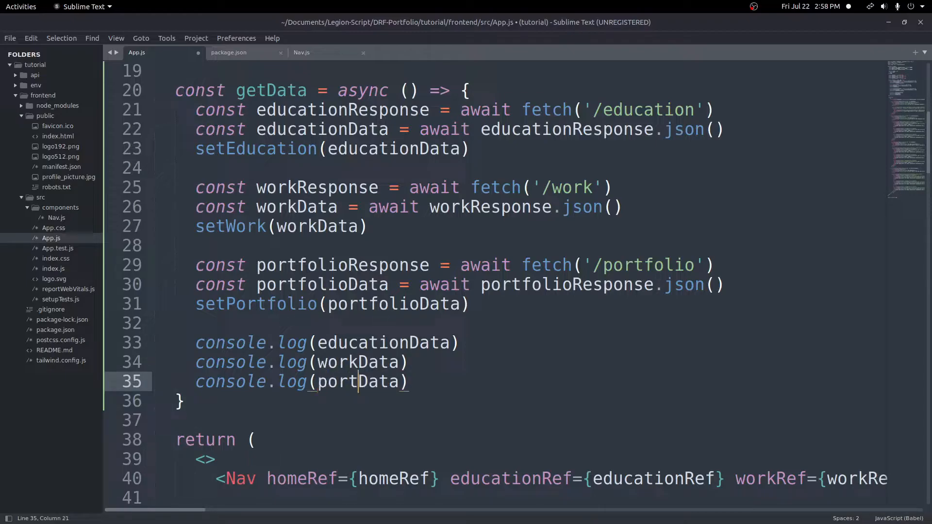
text(folio)
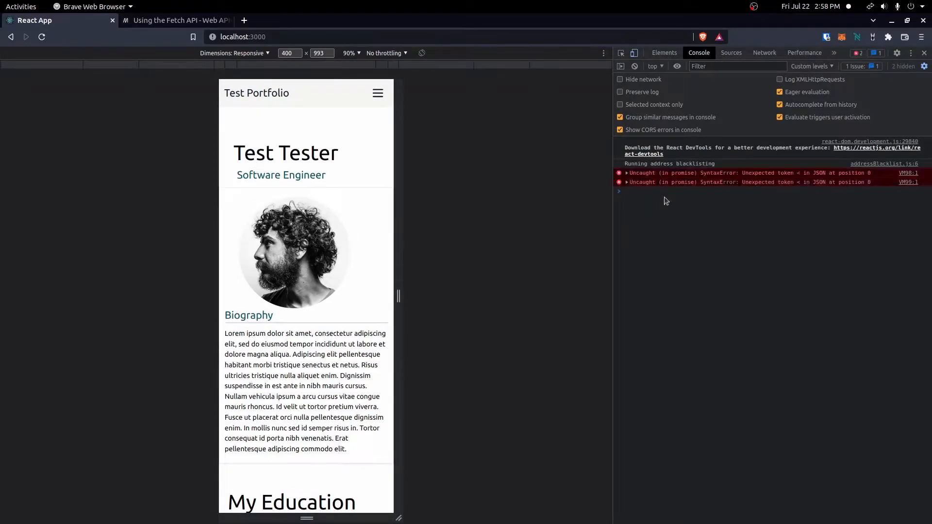
mouse_move(908, 173)
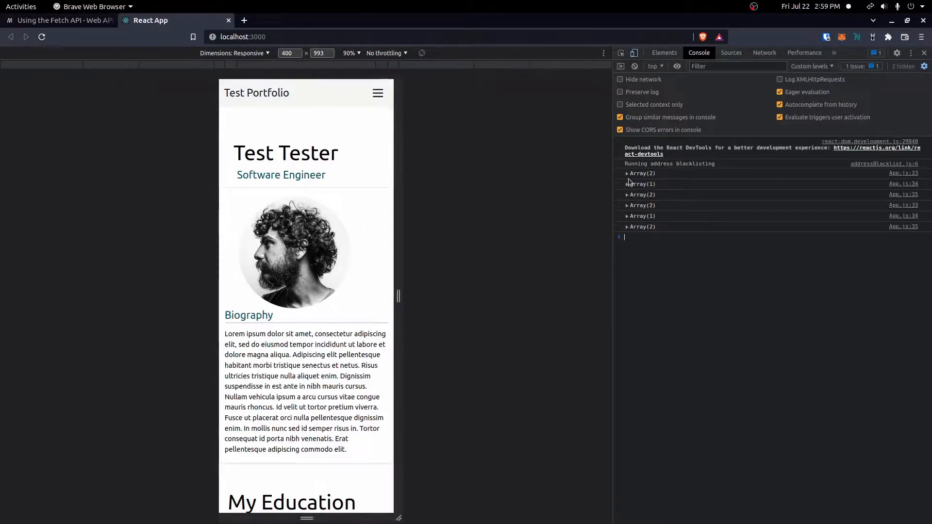
Expand the logged education, work and portfolio arrays in the console
click(626, 173)
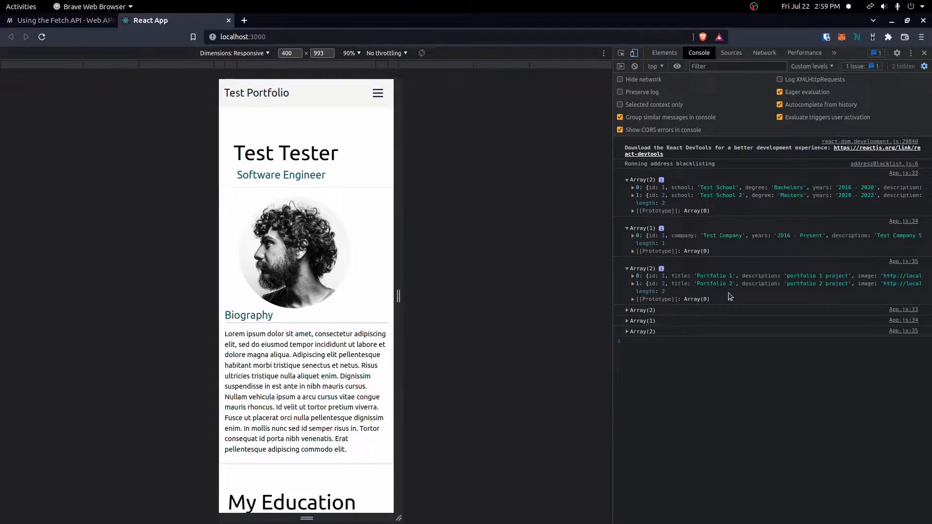
click(633, 276)
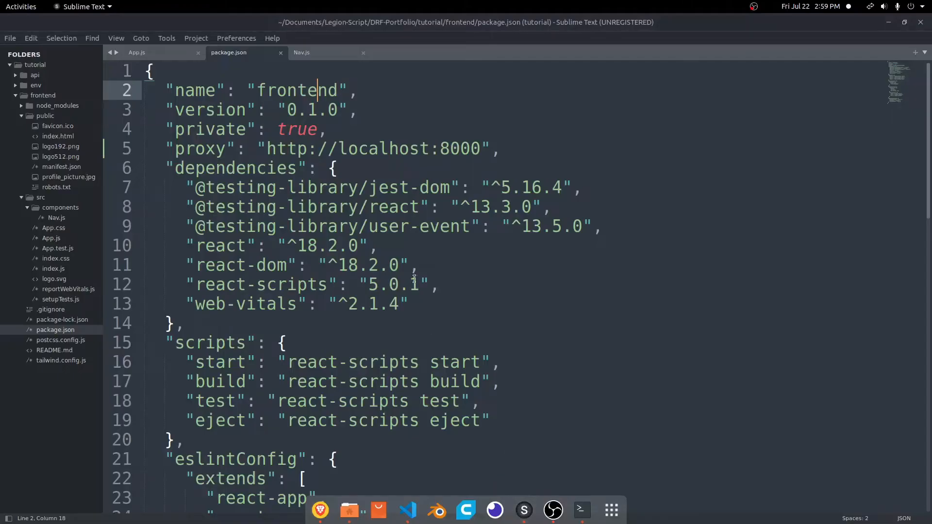
Delete the three console.log lines from getData in App.js
click(136, 52)
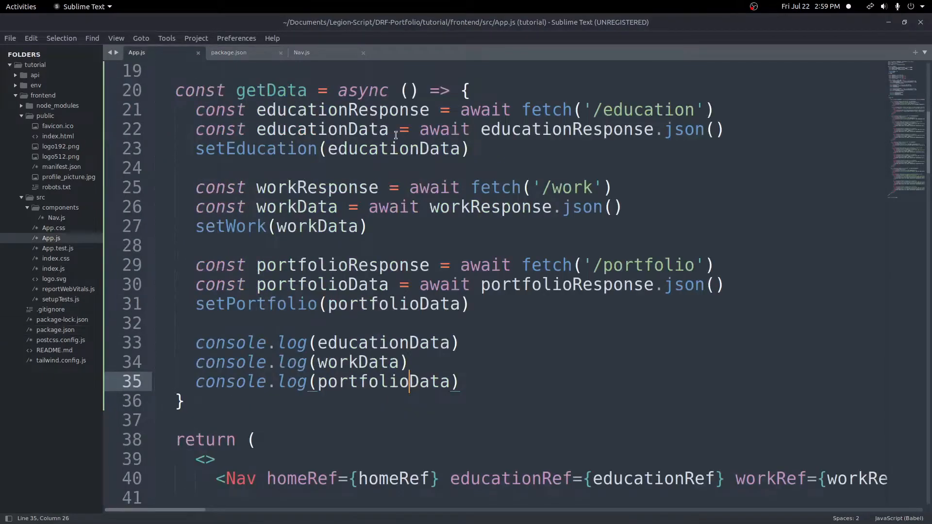
drag(195, 343, 459, 381)
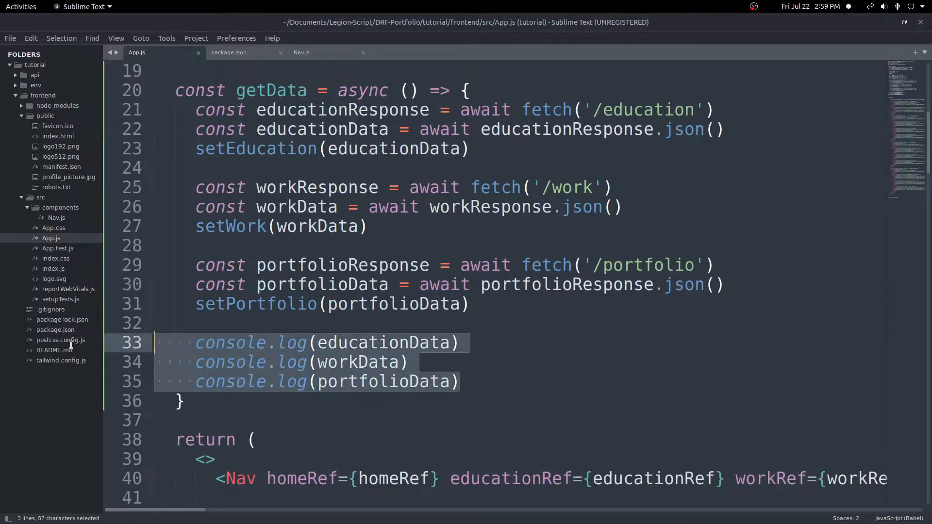
key(Delete)
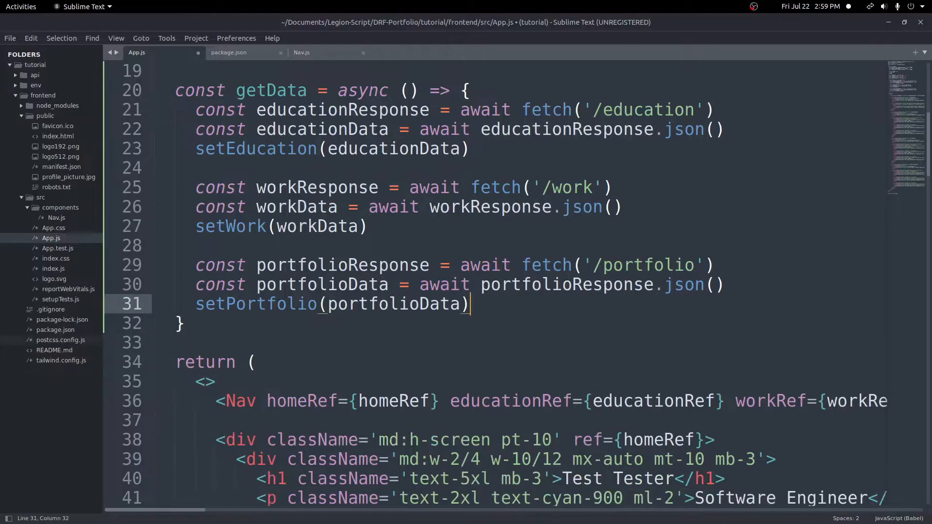
Save App.js and select the duplicate education card divs for removal, keeping the first card
key(ctrl+s)
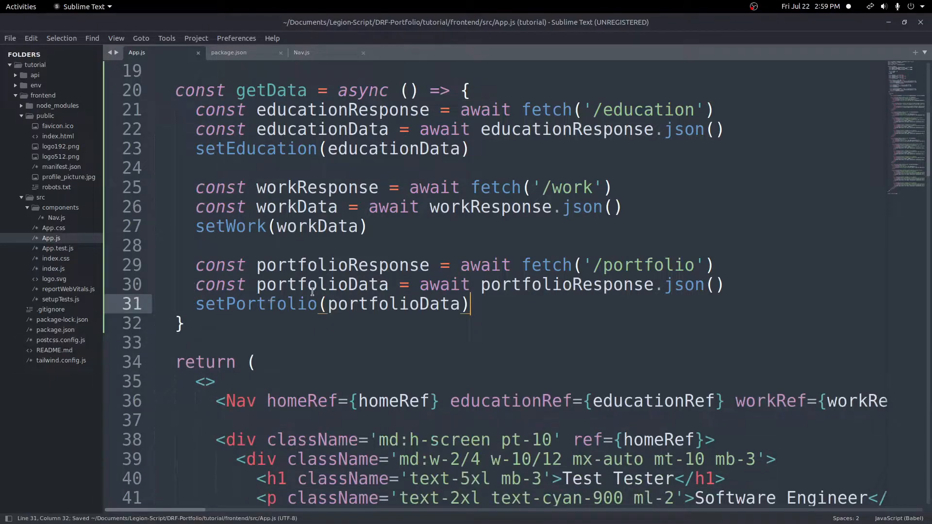
mouse_move(479, 357)
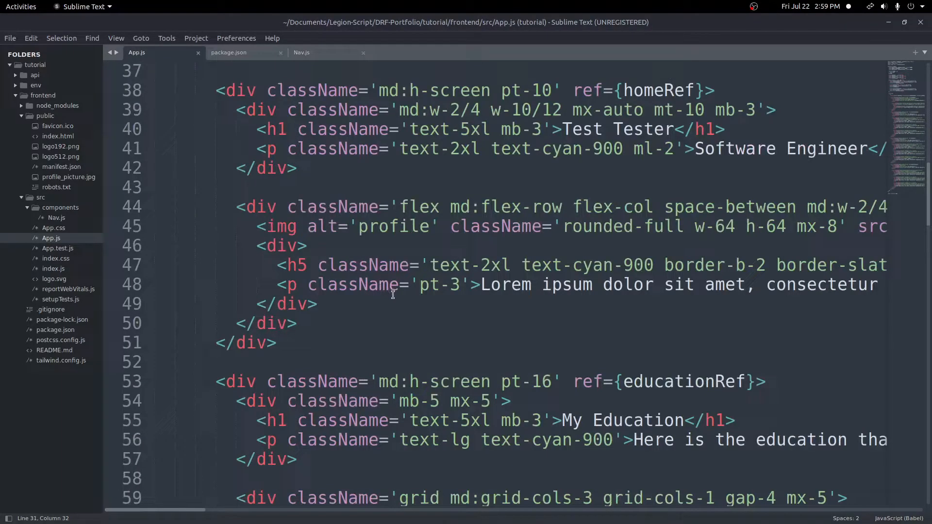
mouse_move(450, 269)
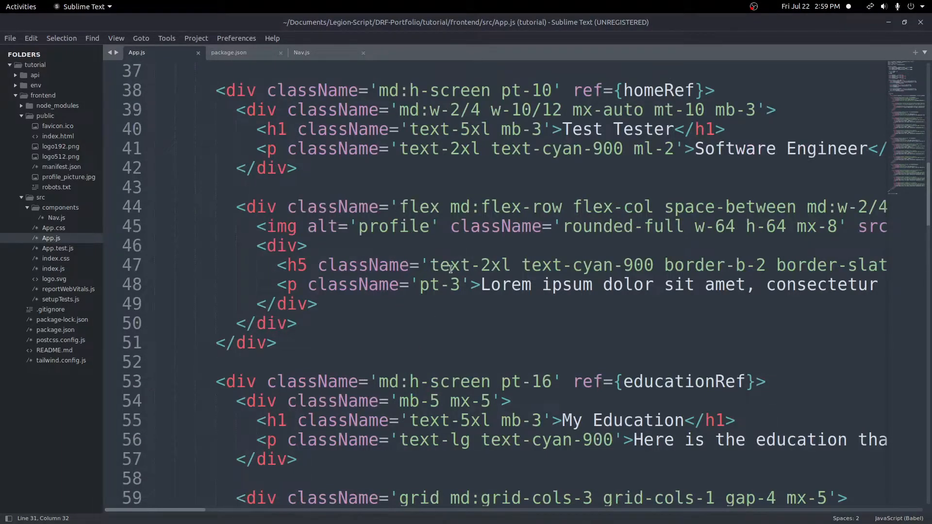
scroll(down, 3)
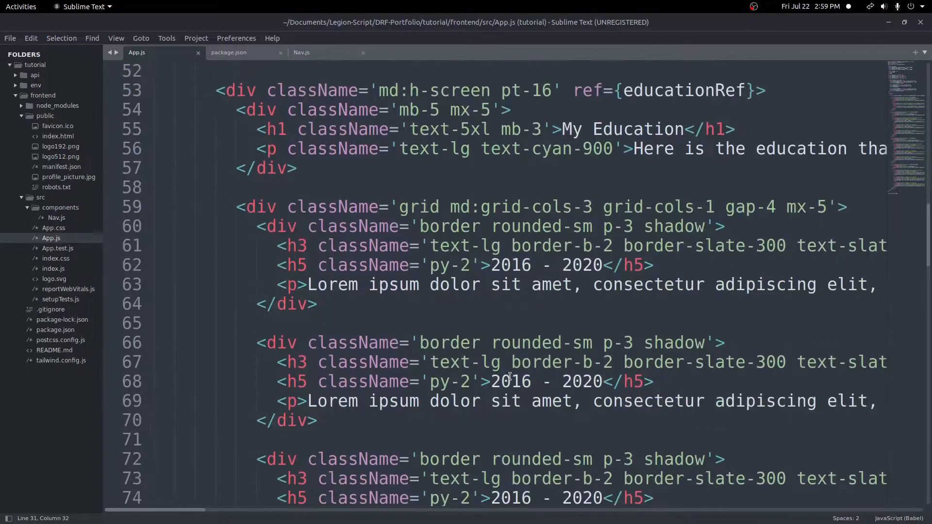
click(255, 207)
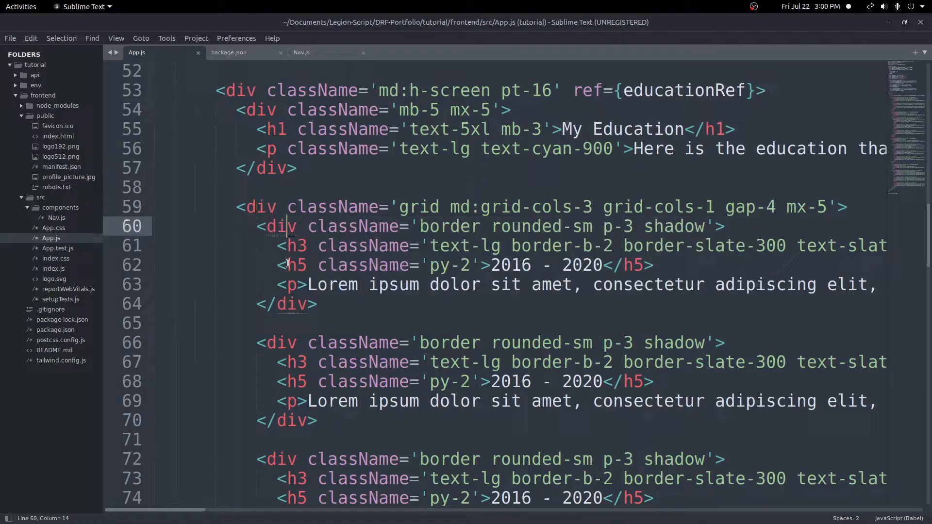
scroll(down, 3)
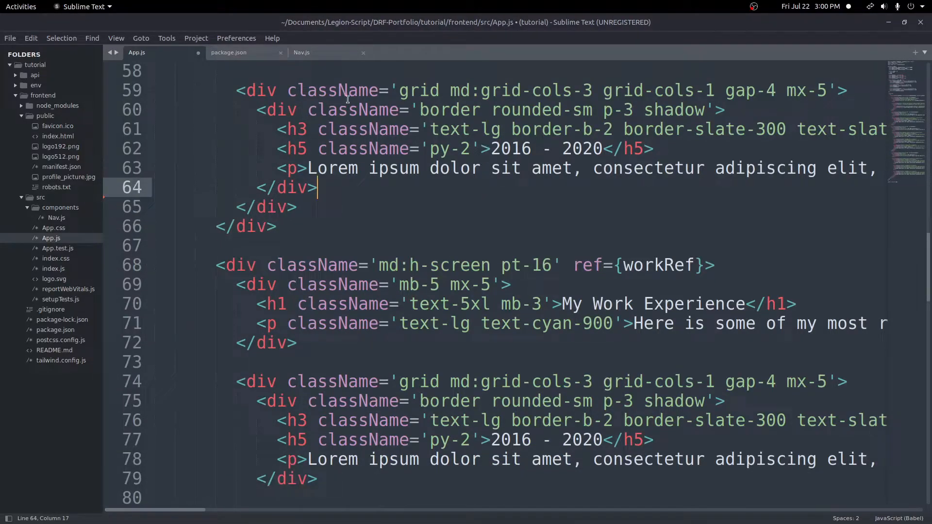
drag(253, 110, 317, 187)
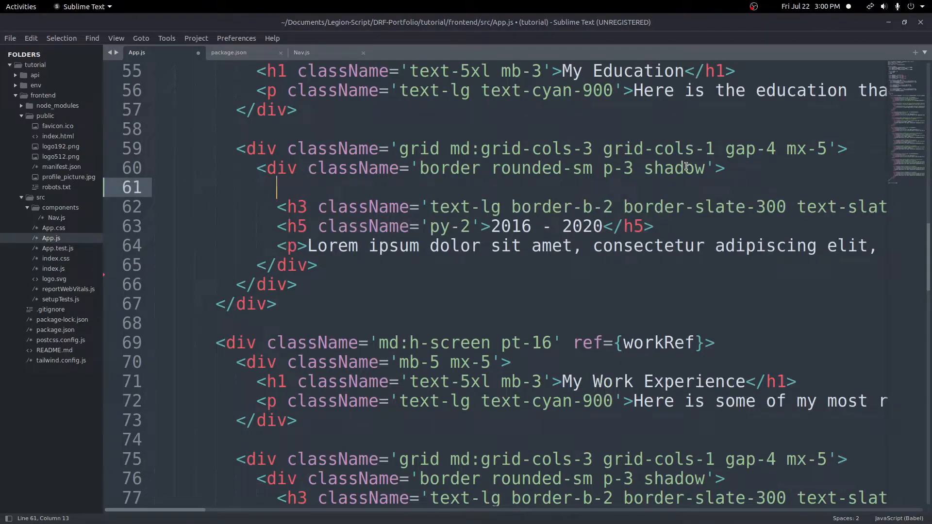
Write {education && education.map(e => ( ))} and move it above the card markup
text({education)
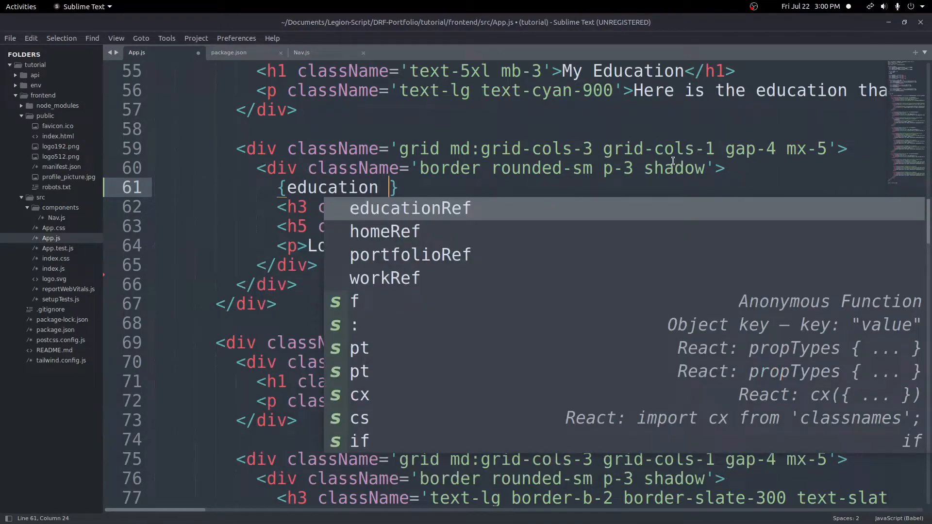
text(&& ed)
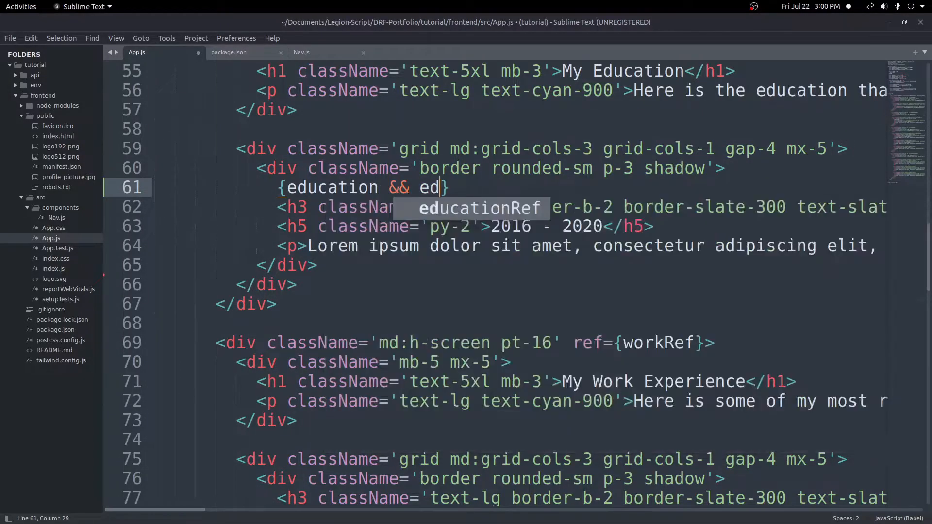
text(ucation.)
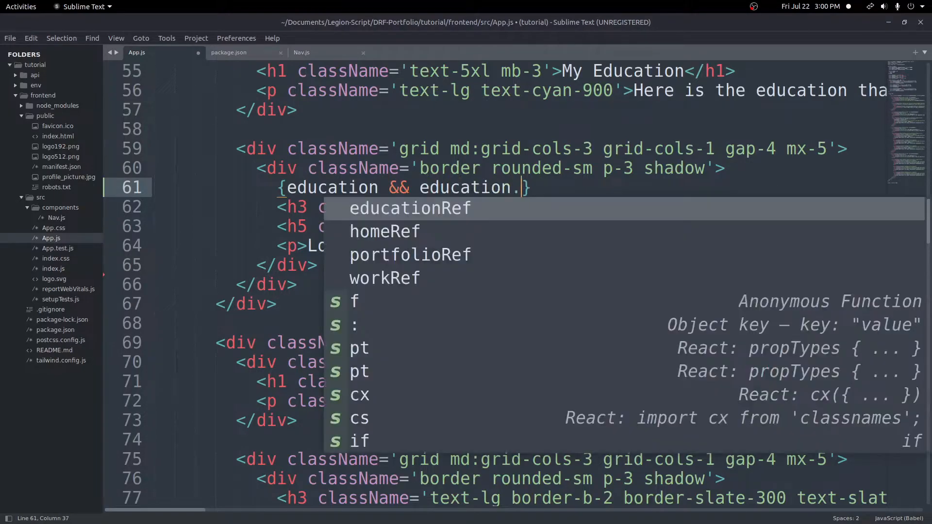
text(map())
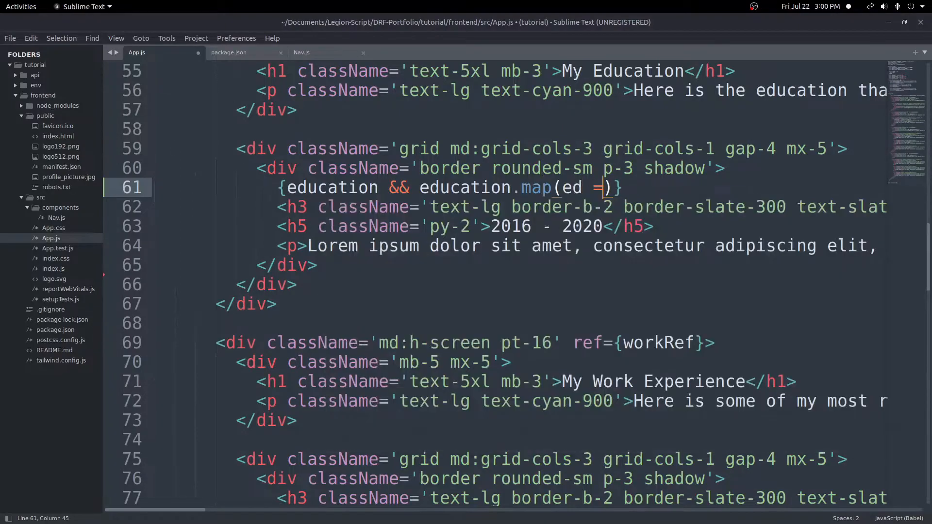
text(>)
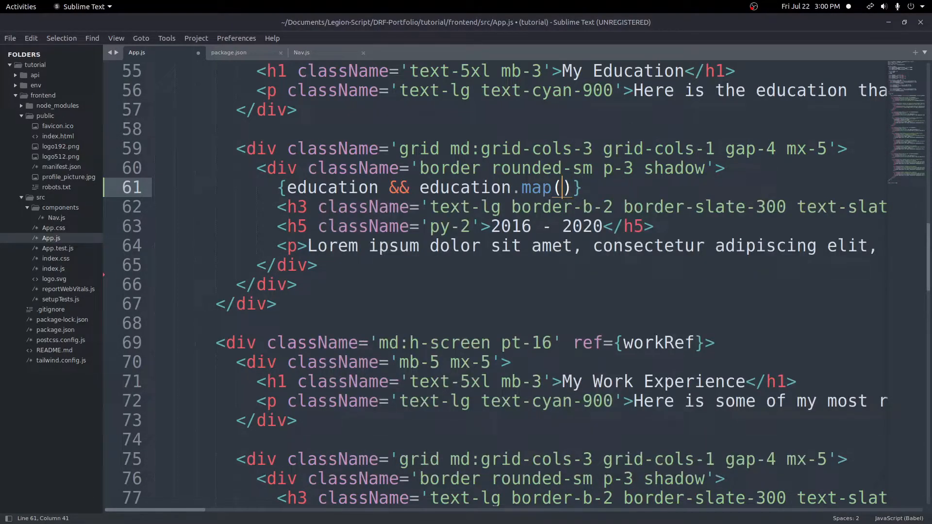
text(e =)
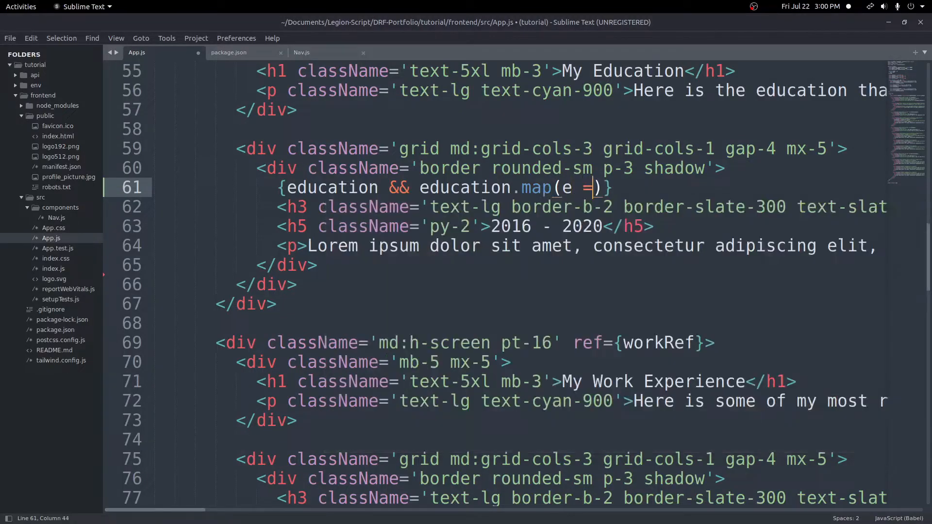
text(> ()
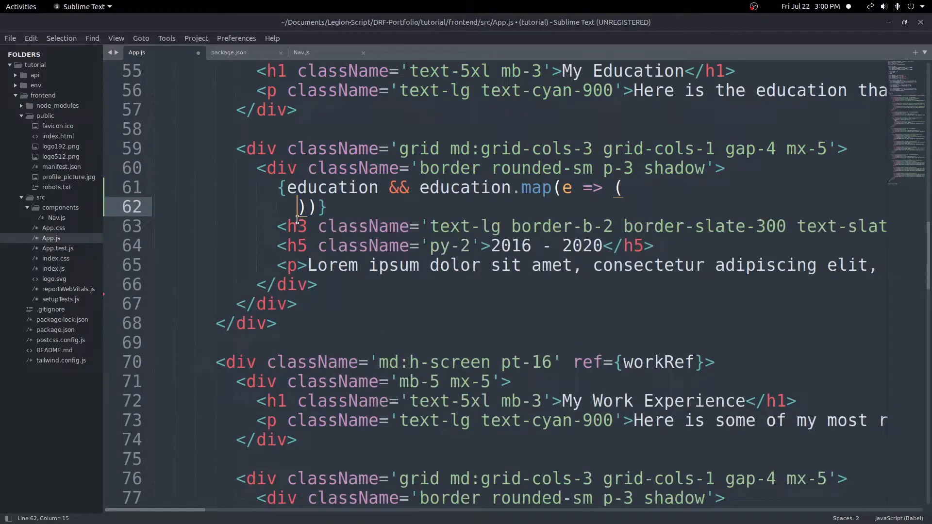
drag(279, 187, 299, 207)
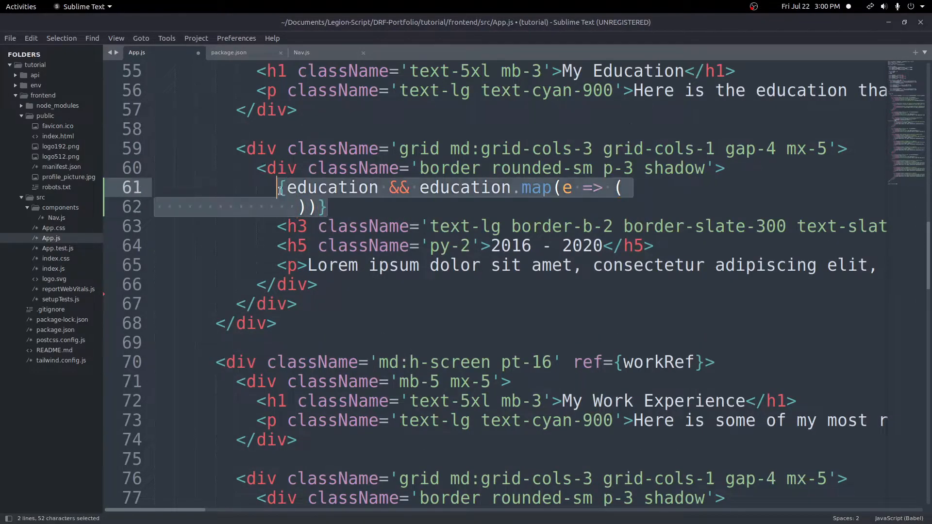
key(ctrl+x)
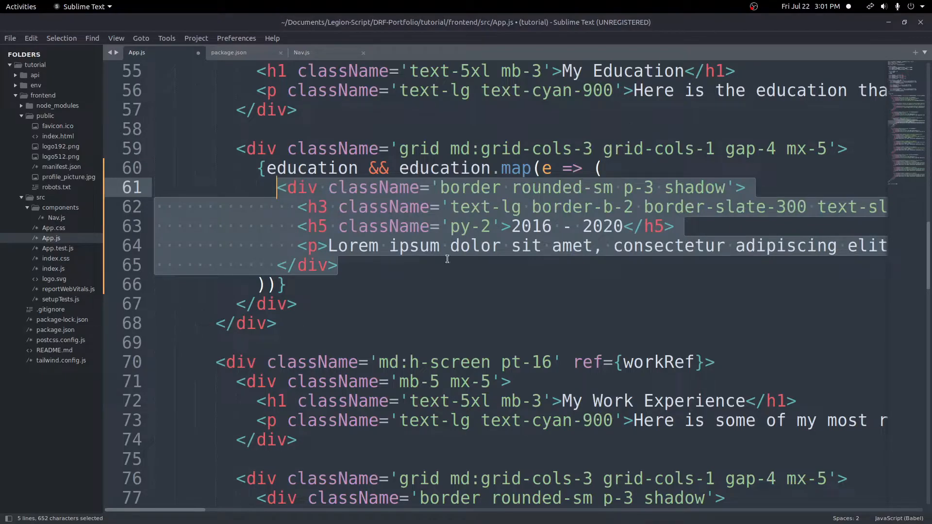
Replace the card heading placeholder with {e.school}, {e.degree} and start the years element
click(542, 168)
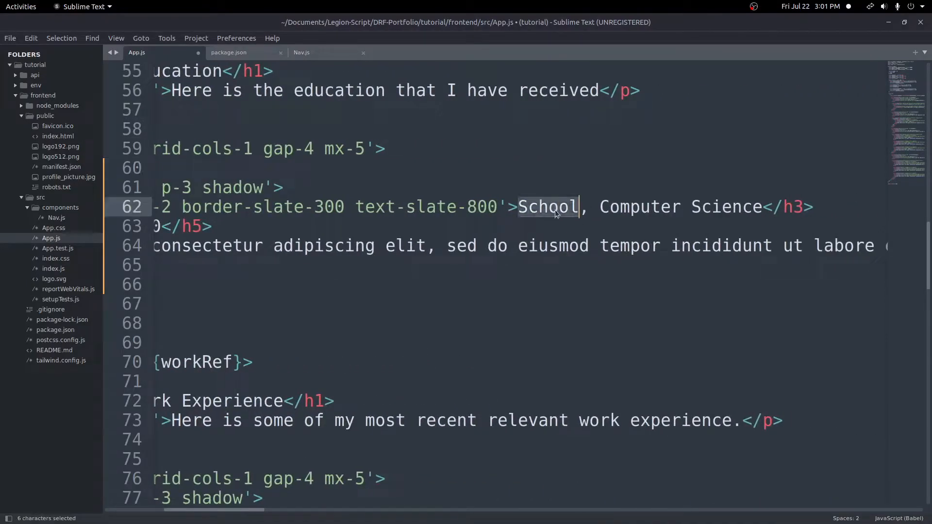
text({e.schoo)
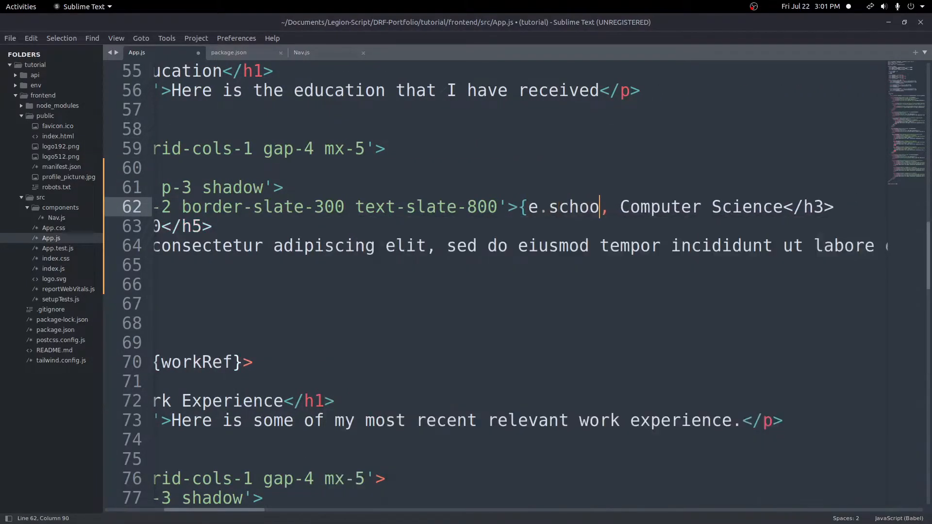
text(l},)
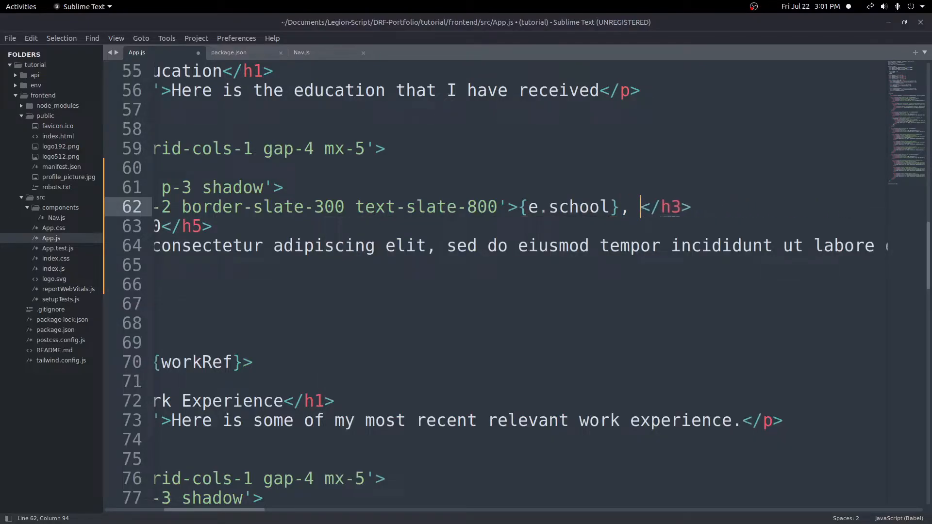
text({e.)
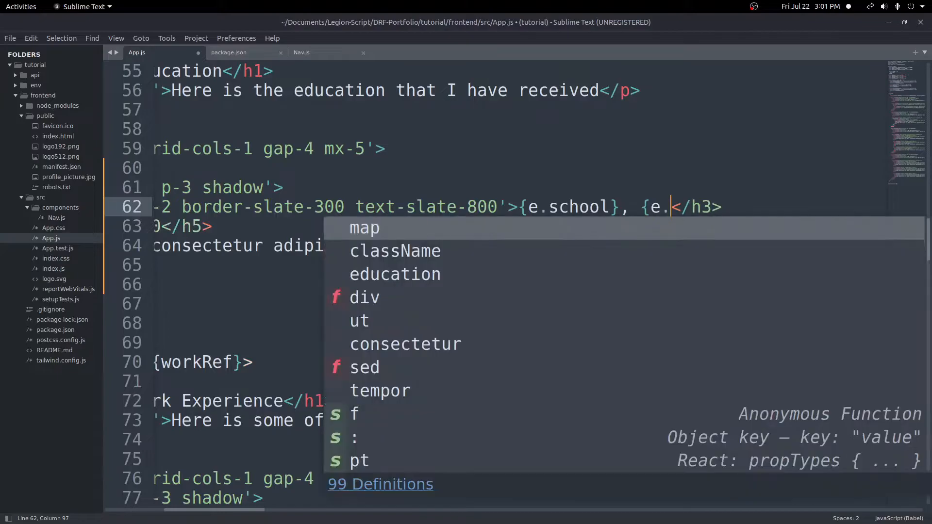
text(degree)
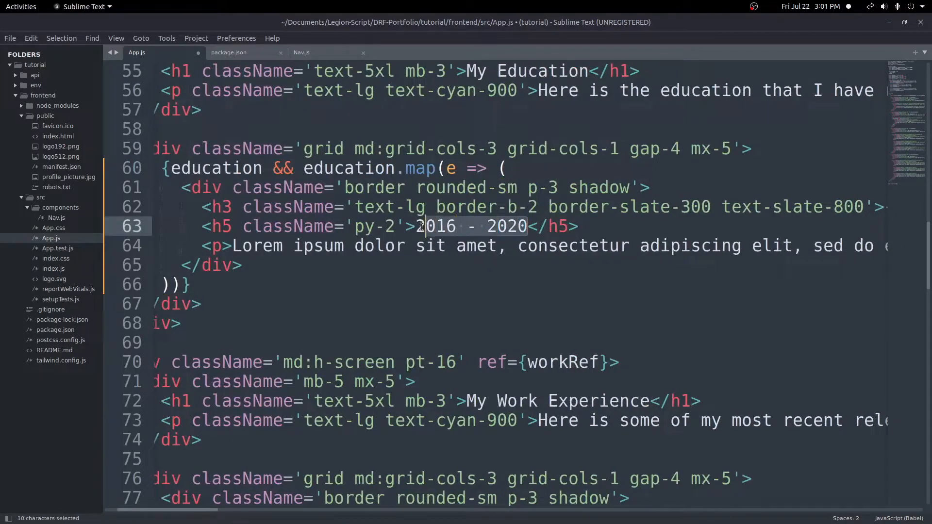
text({<)
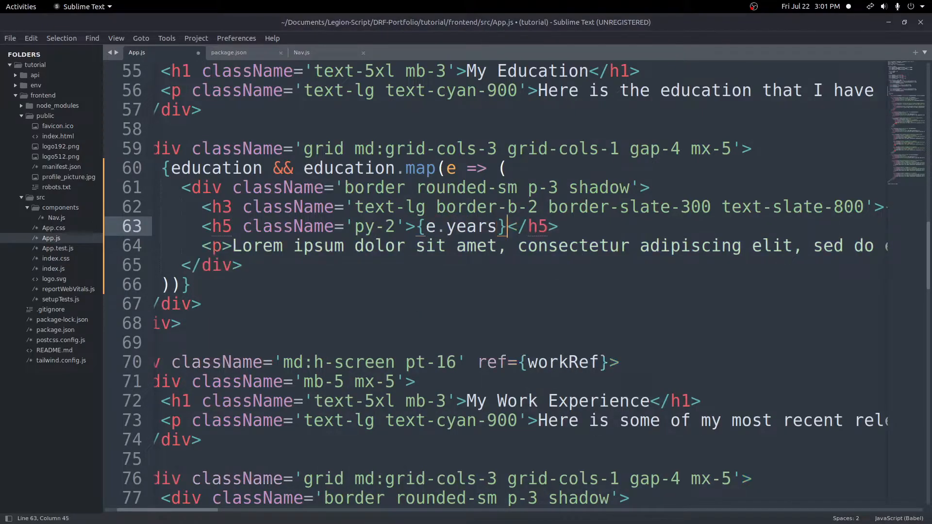
Replace the Lorem paragraph with <p>{e.description}</p>
click(395, 246)
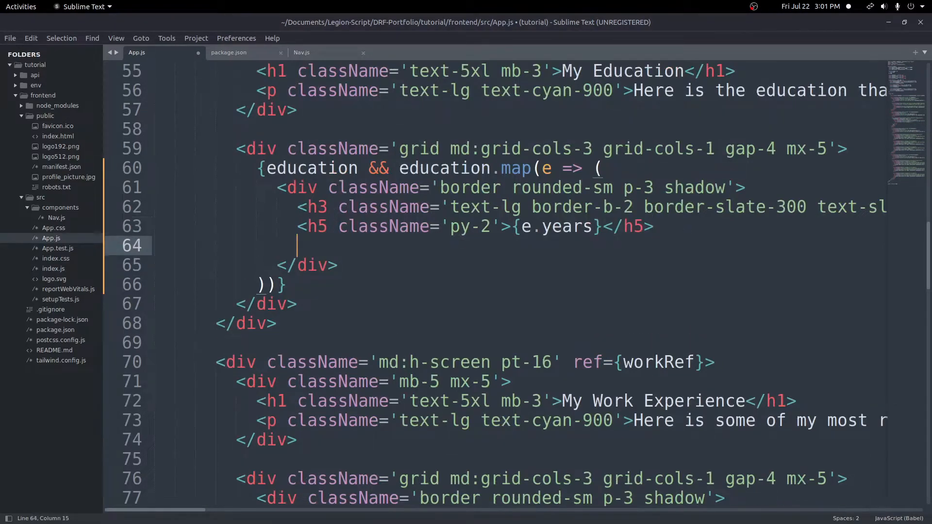
text(<p>)
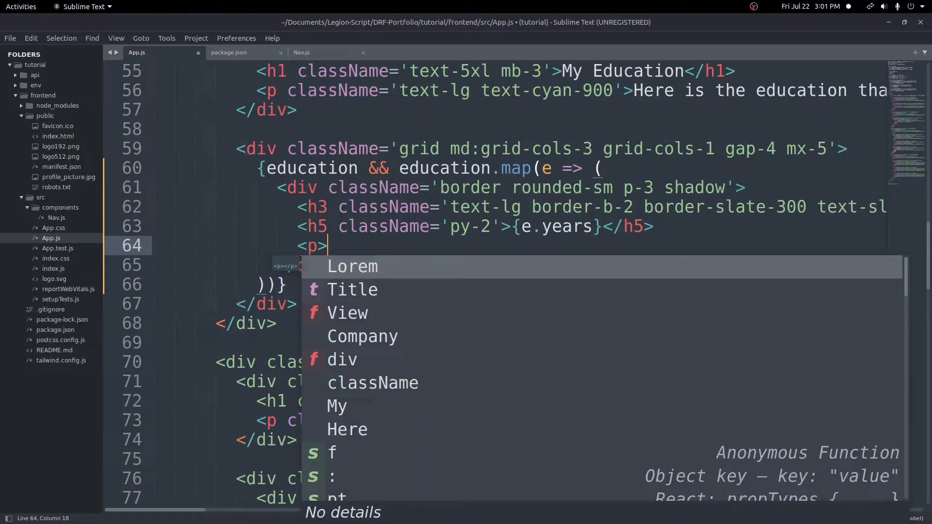
text({e.descr)
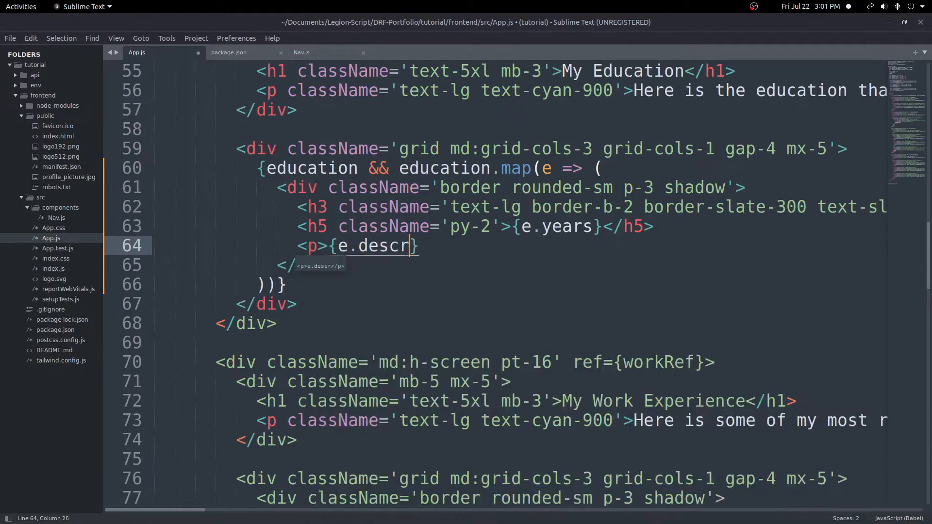
text(iption)
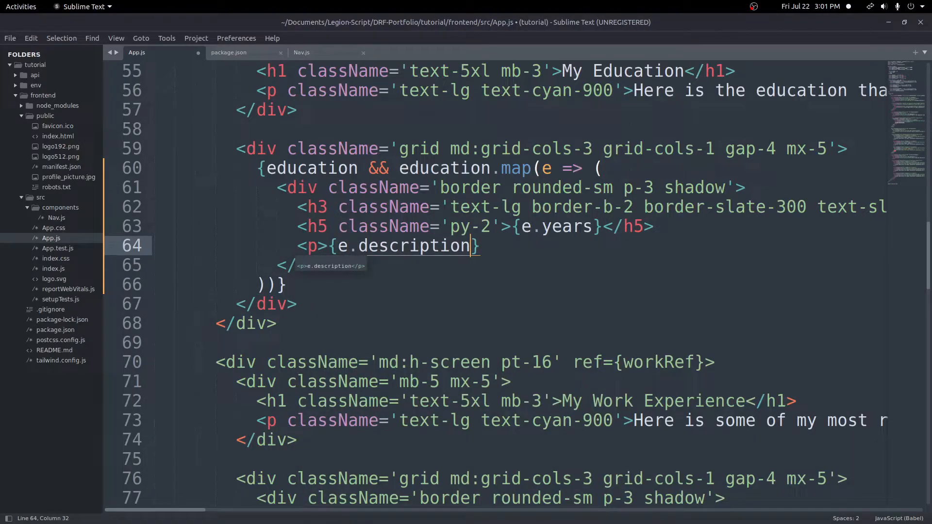
text(</p)
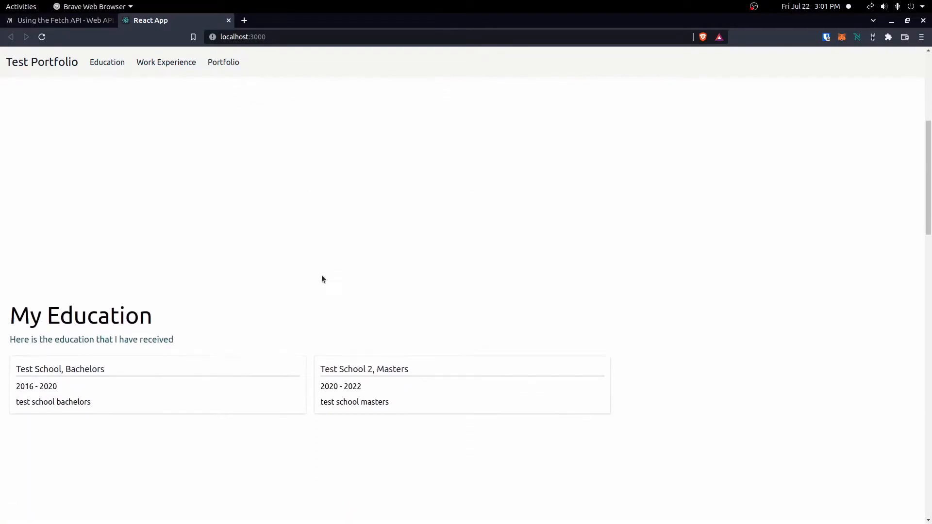
Scroll to My Education on localhost:3000 to check the two cards, then return to the editor
scroll(down, 3)
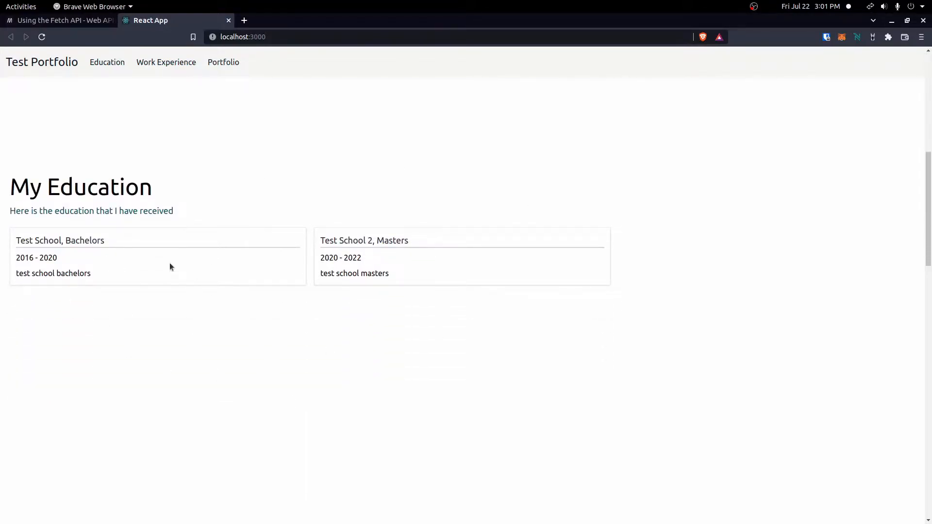
scroll(down, 3)
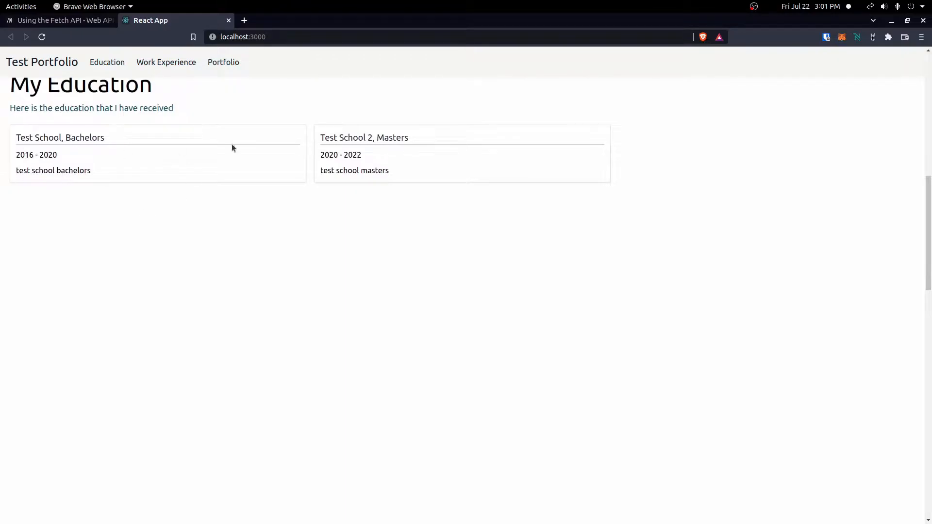
mouse_move(245, 277)
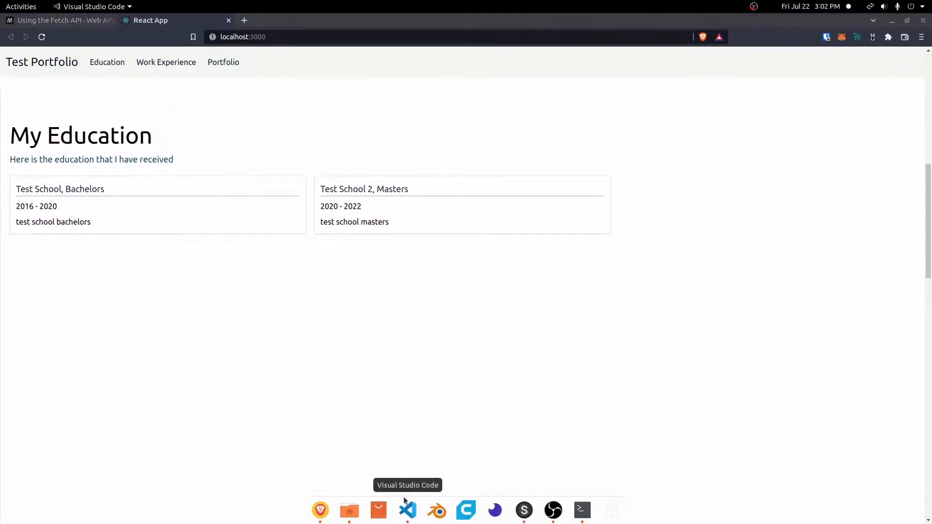
click(407, 509)
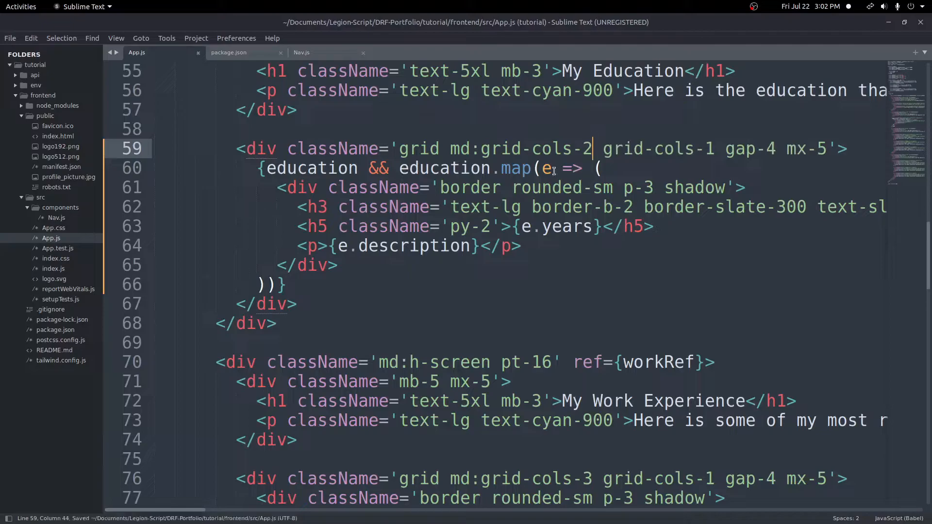
Change the education grid to md:grid-cols-2 and save App.js
click(89, 7)
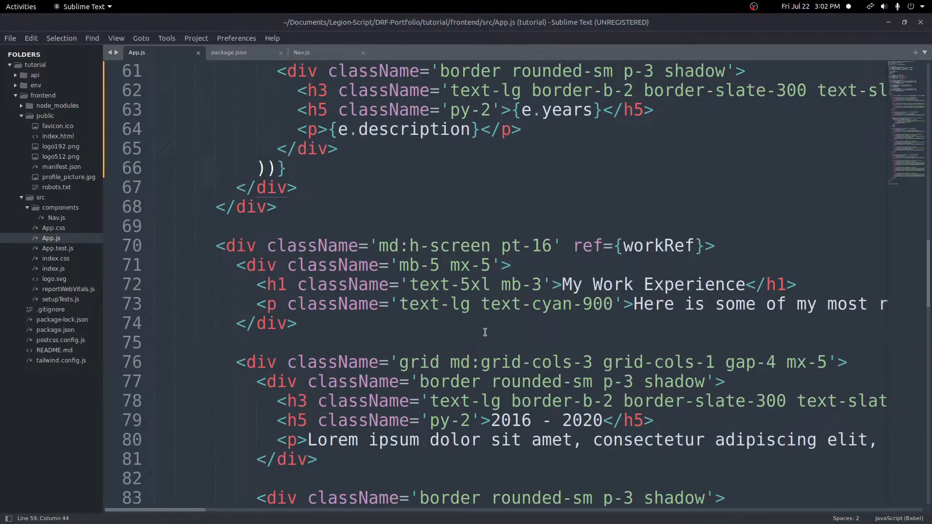
Delete the duplicate work experience cards, leaving one
click(244, 265)
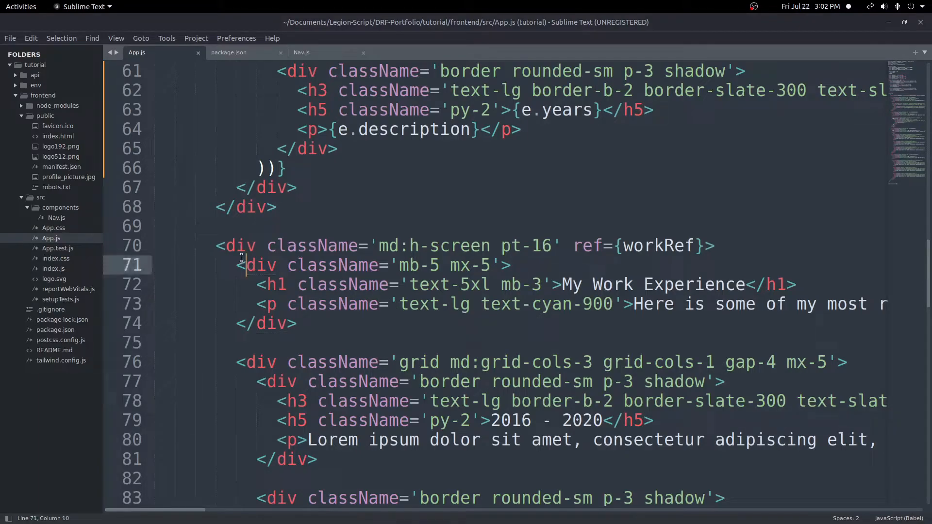
click(241, 245)
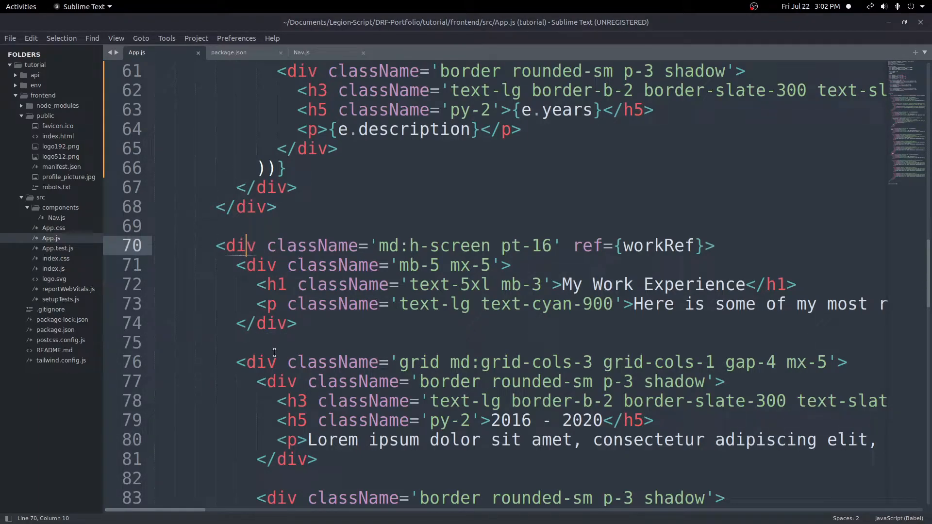
scroll(down, 3)
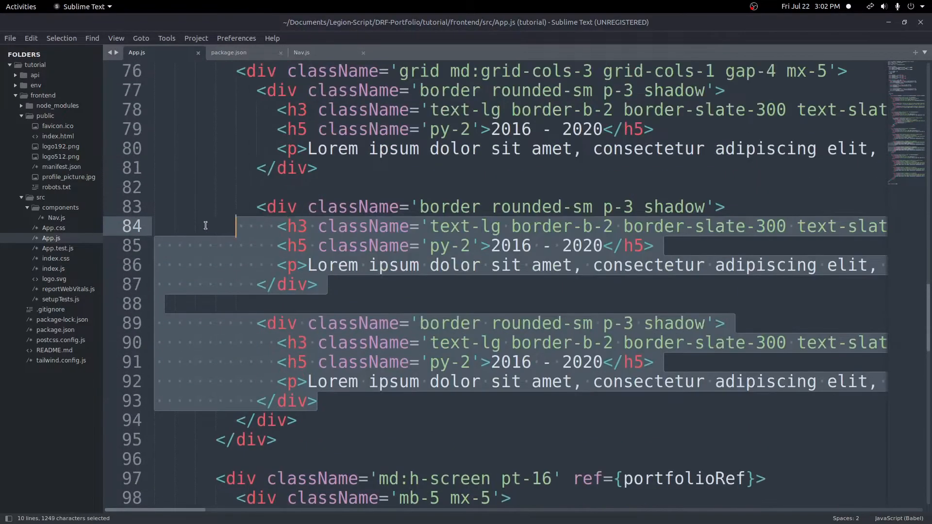
key(Delete)
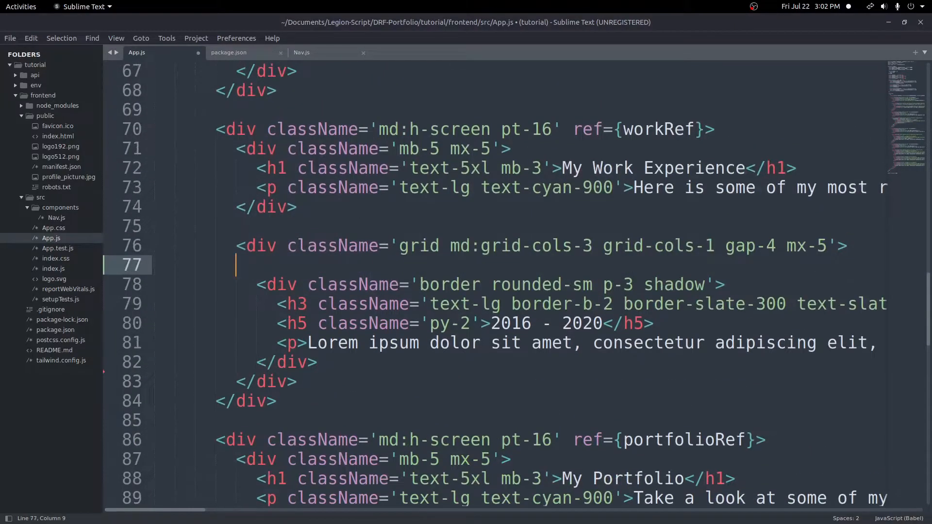
Write {work && work.map(w => ( ))} around the remaining work card
text({})
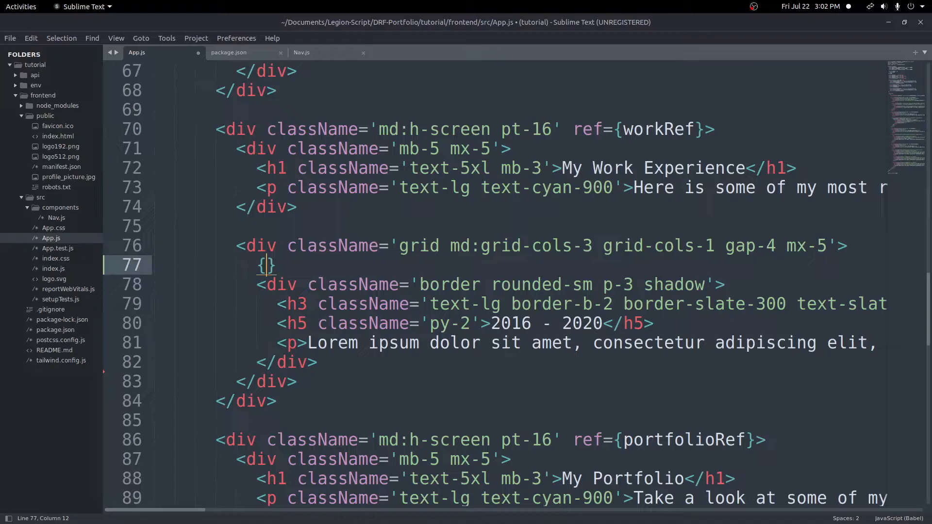
text(work &)
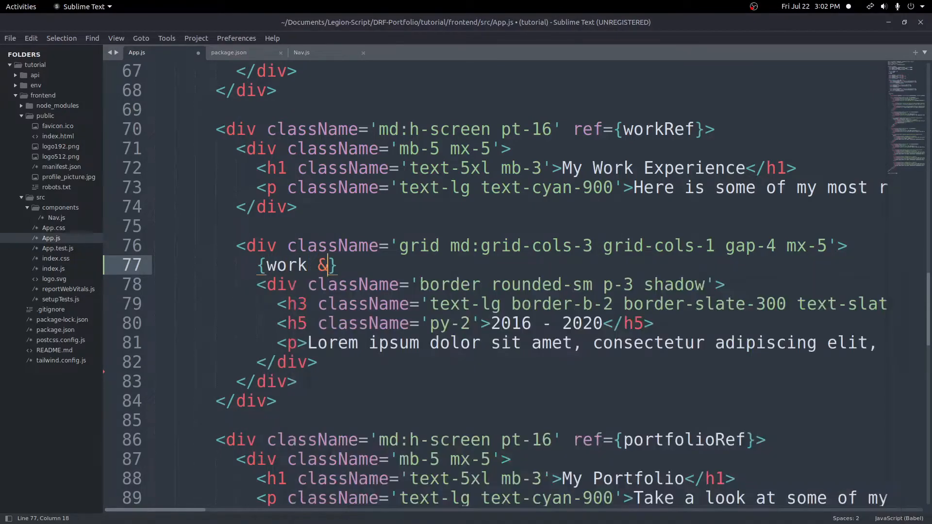
text(& work.map)
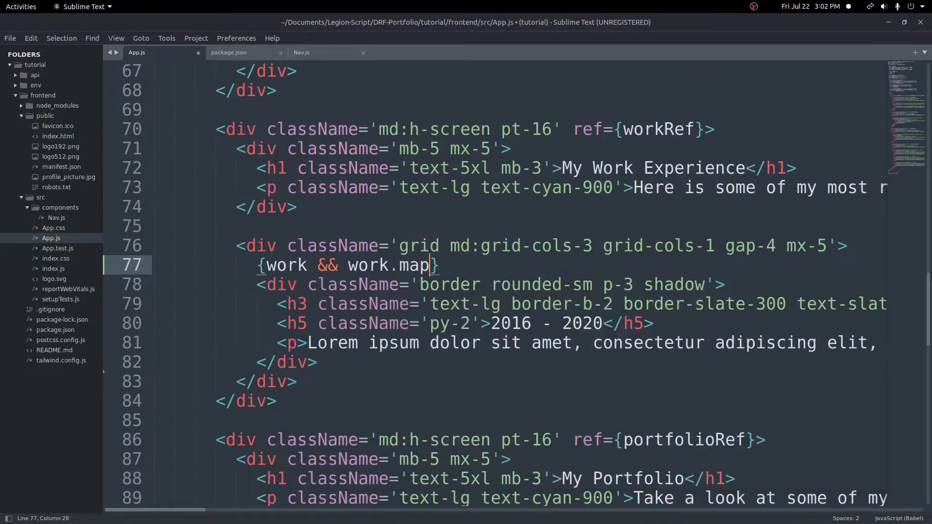
text((w => ))
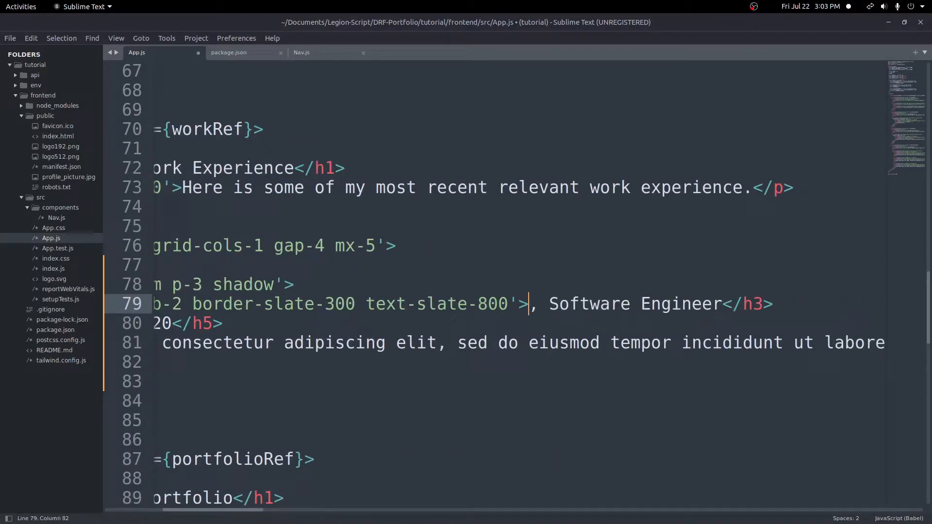
Insert {w.company} before ', Software Engineer' in the heading and select the placeholder job title
text({w.c)
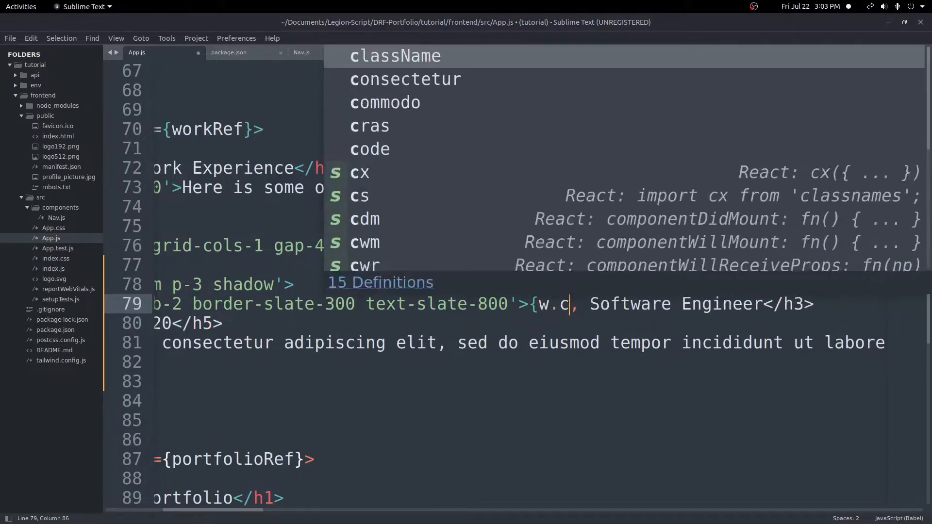
text(ompany})
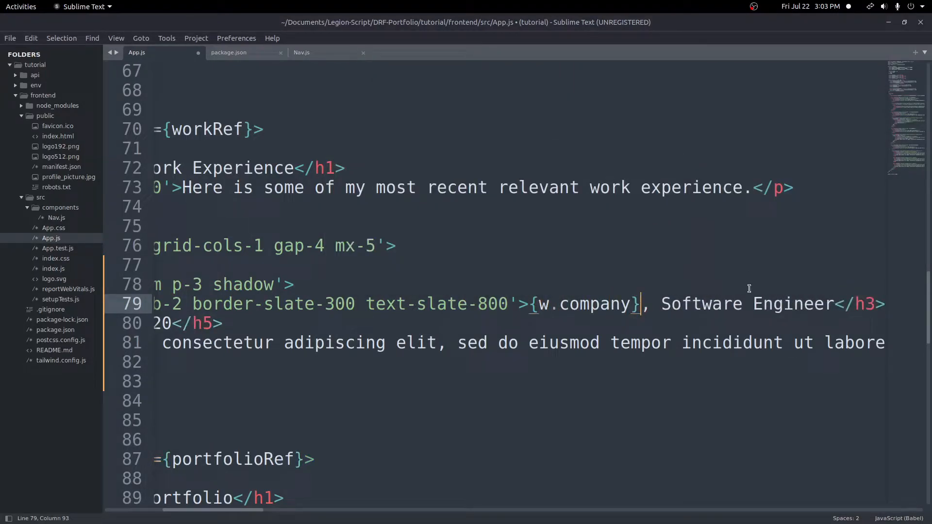
double_click(792, 304)
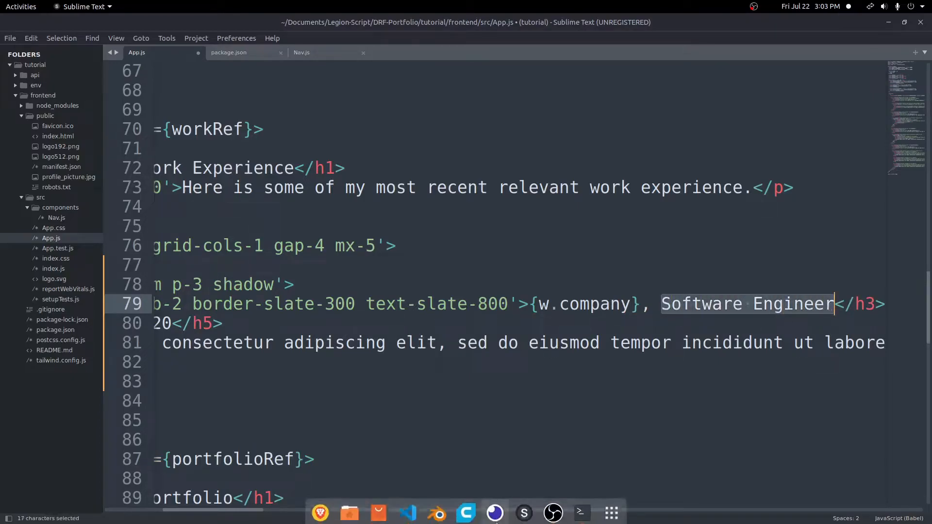
mouse_move(494, 510)
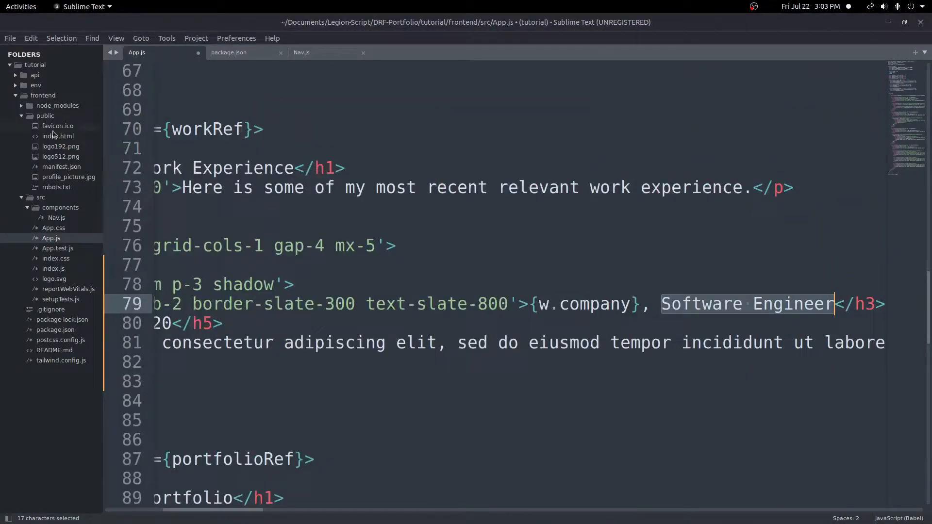
click(35, 75)
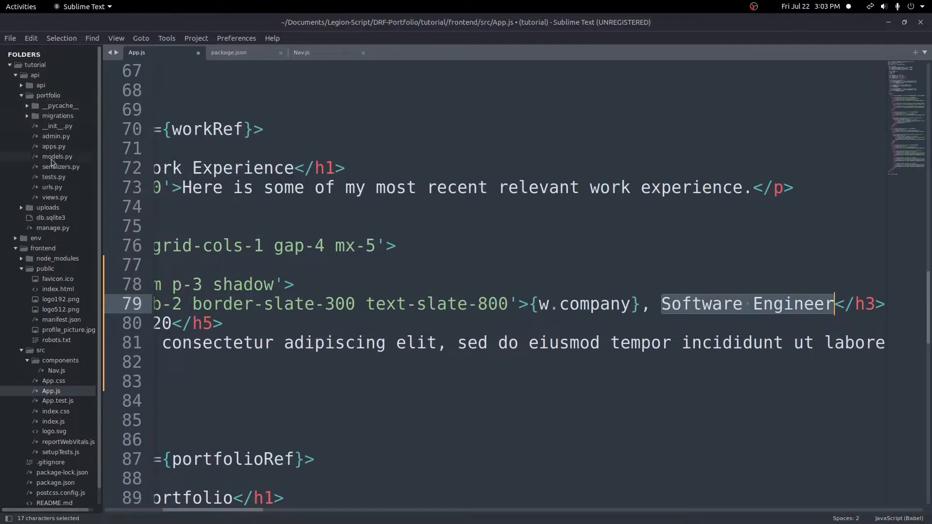
In models.py add job_title = models.CharField(max_length=255) to the Work model
click(57, 156)
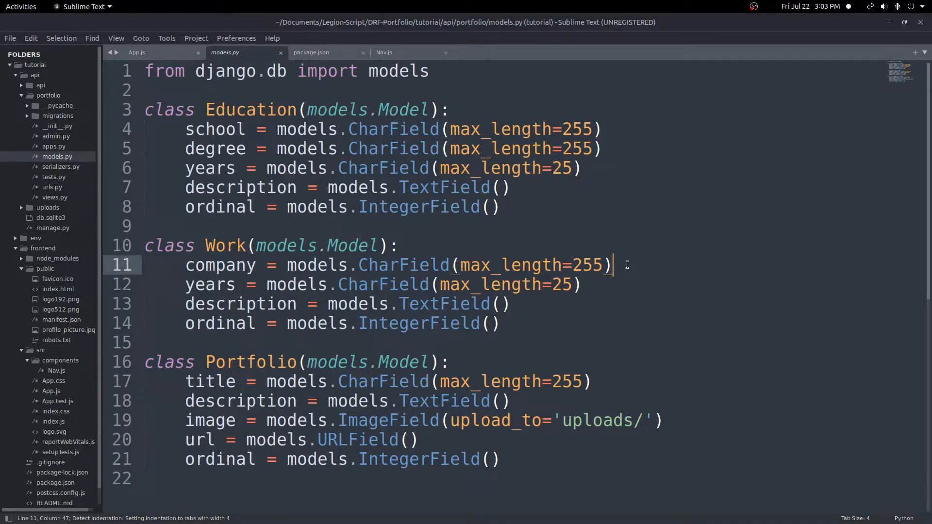
text(job_ti)
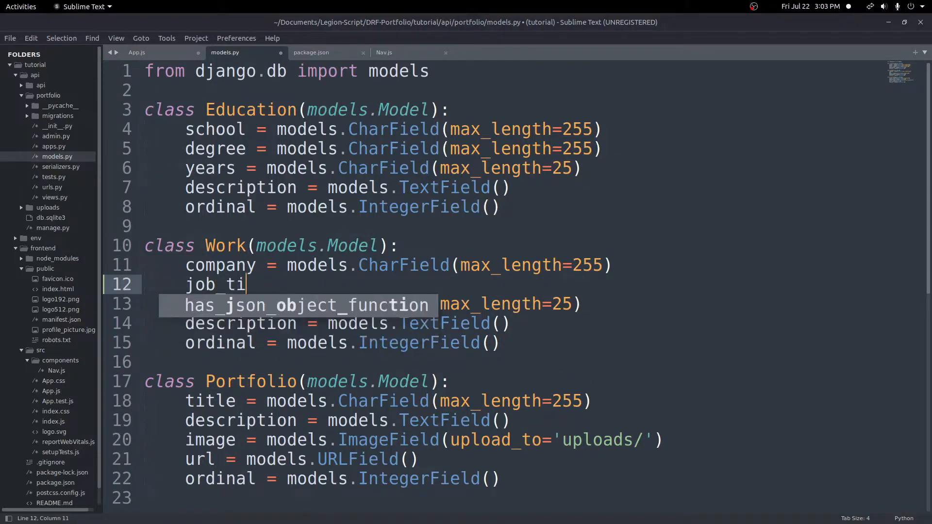
text(tle = model)
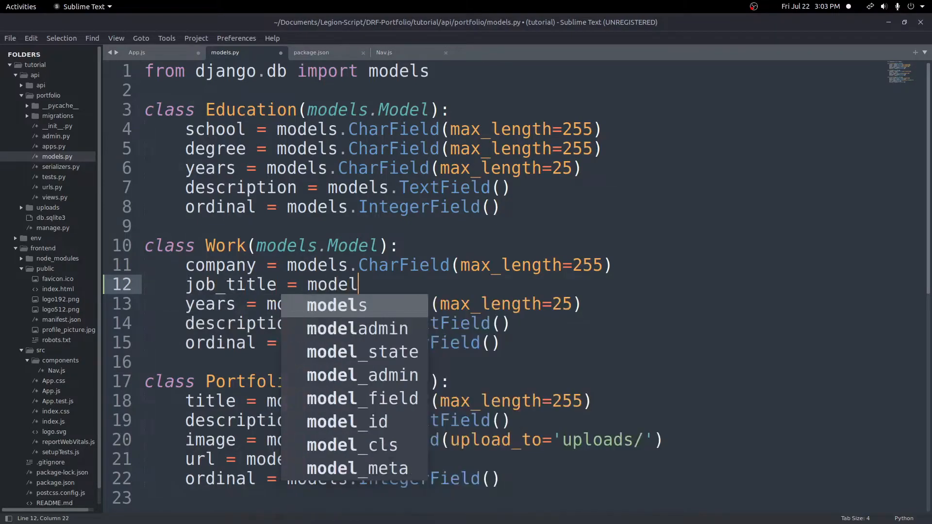
text(.CharField(max_length=25)
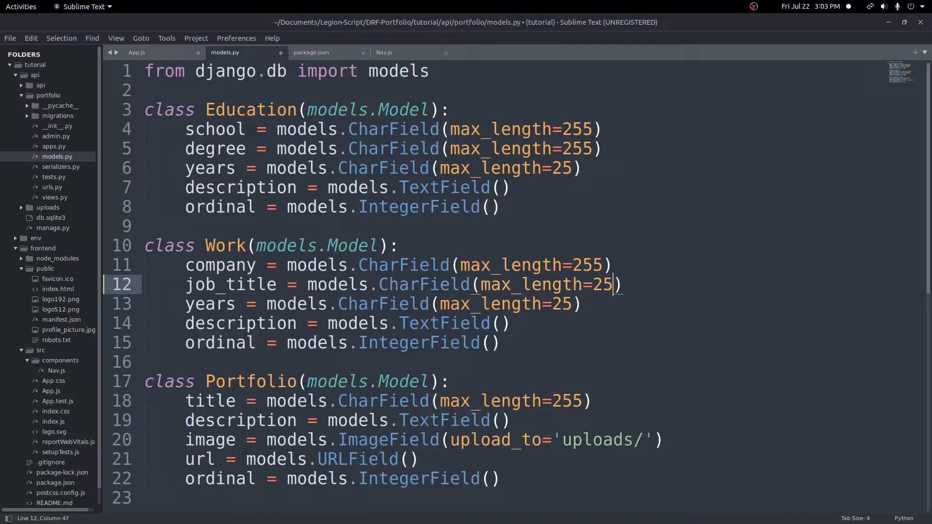
text(5)
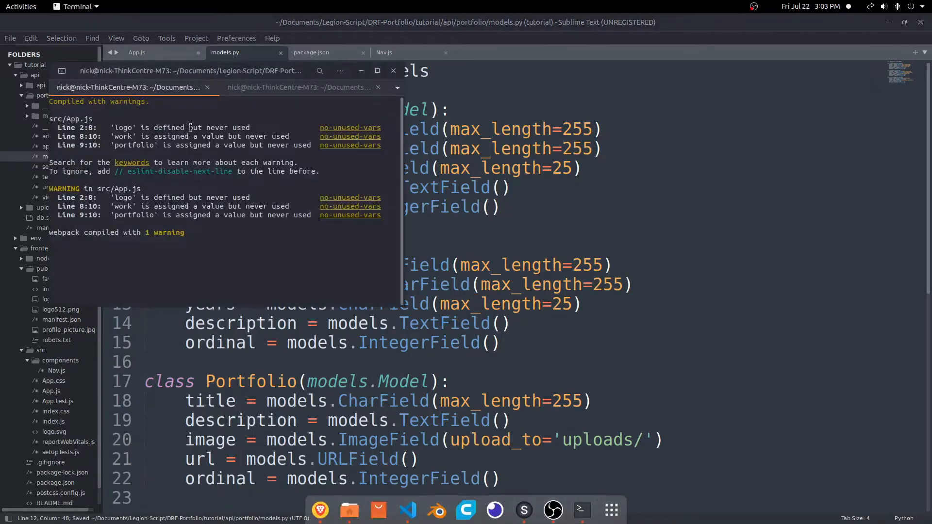
Run python3 manage.py makemigrations, choosing option 1 with '' as the job_title default
click(300, 88)
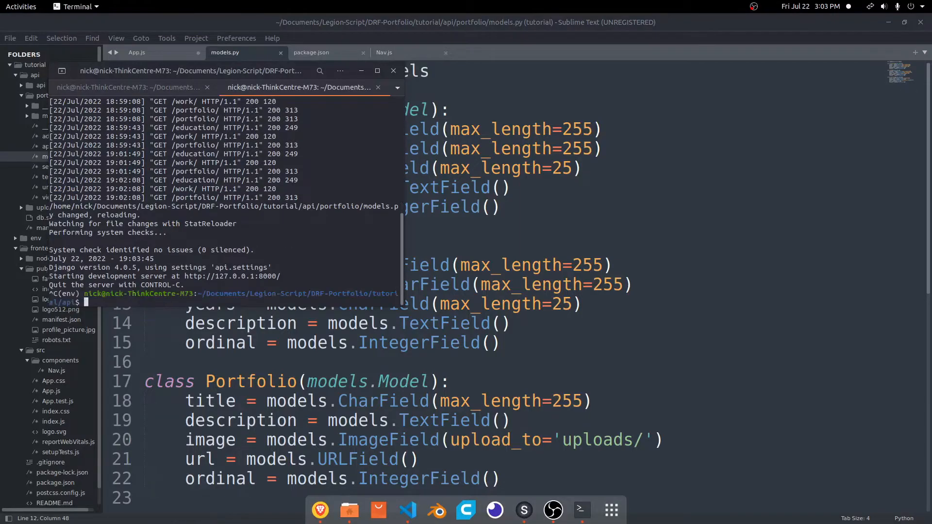
text(pyu)
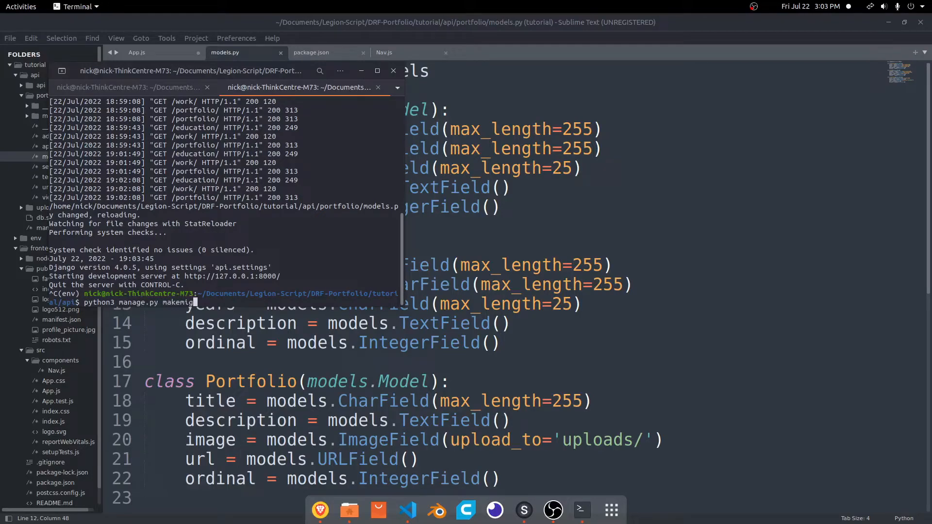
key(Return)
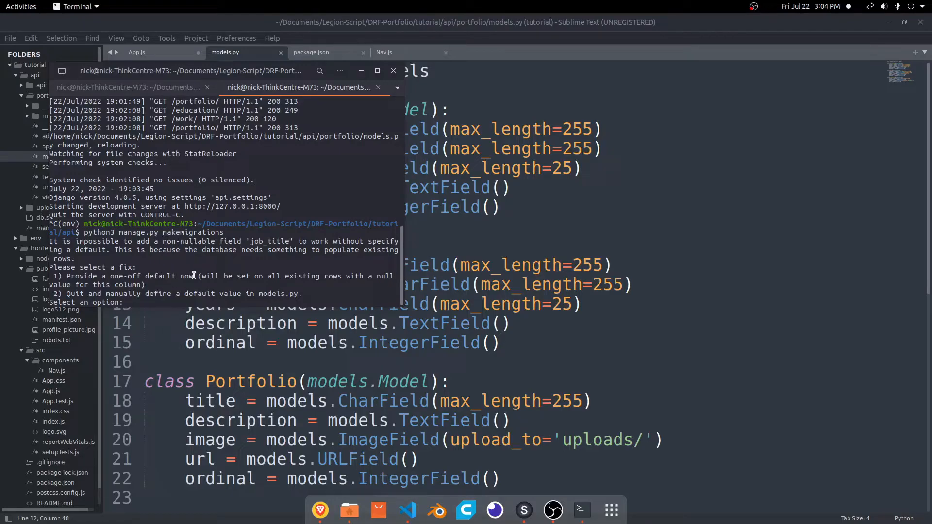
text(1)
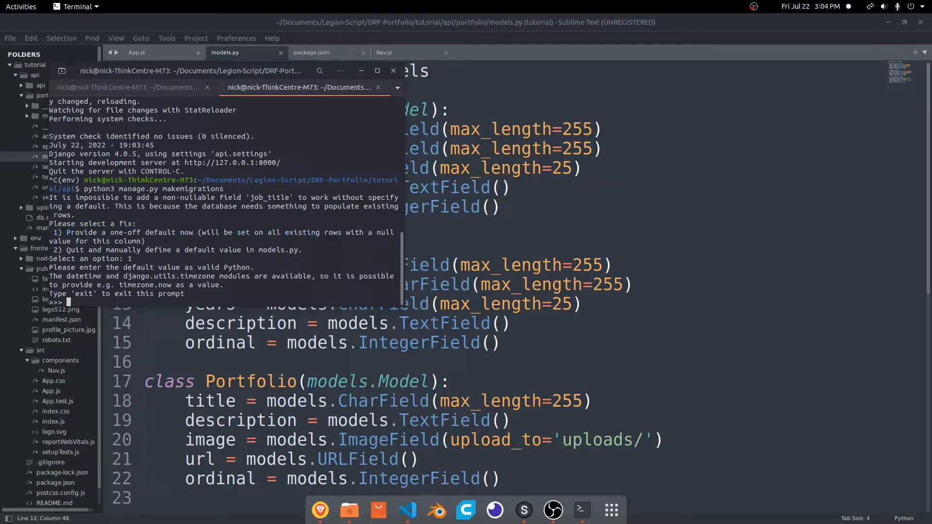
text('')
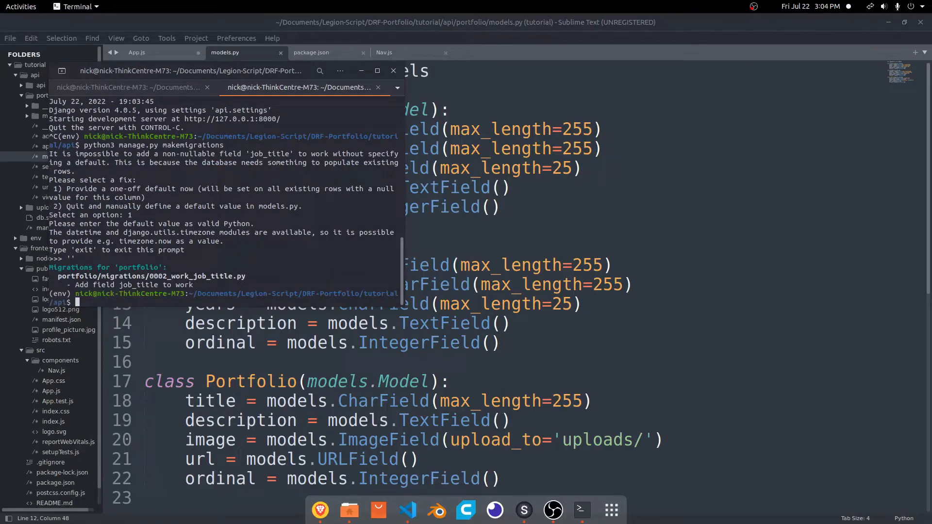
text(python3 manage.py make)
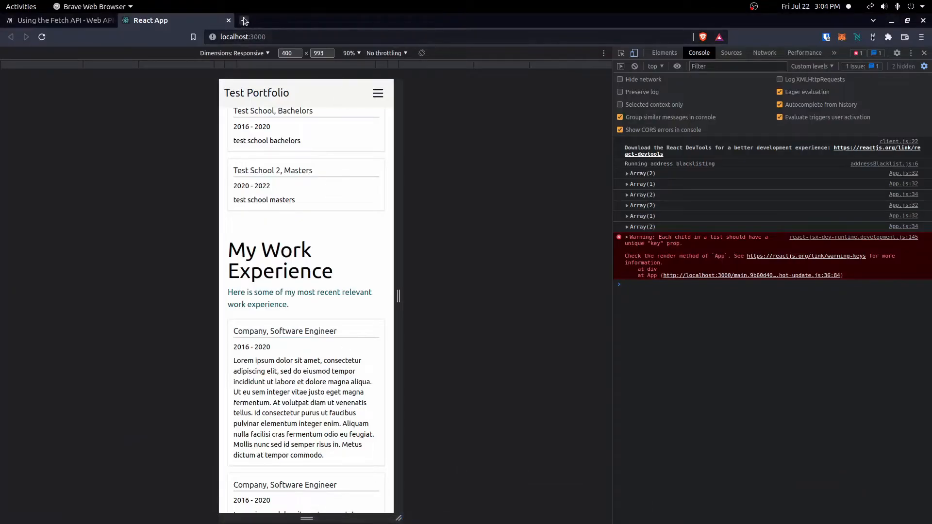
Load localhost:8000/admin/ in a new tab and log in with the admin credentials
click(243, 21)
text(localhost:8000/admin/)
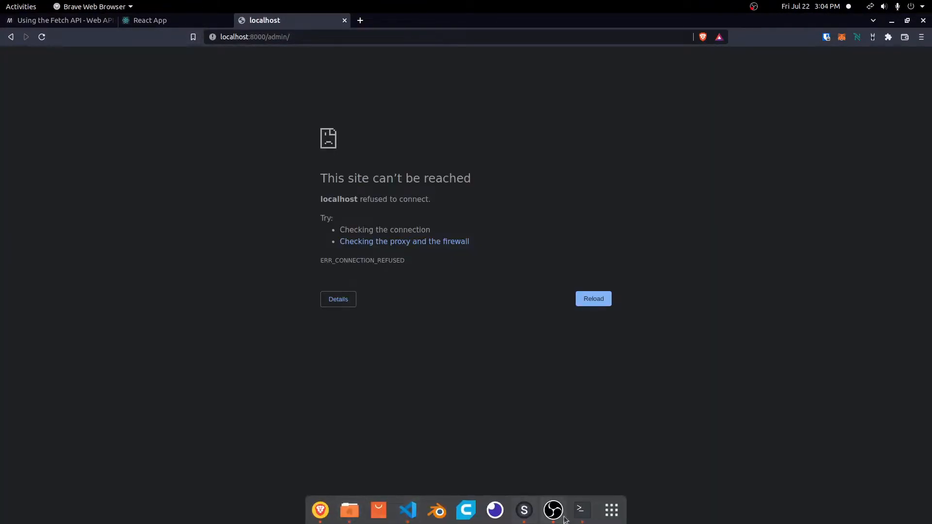
click(579, 509)
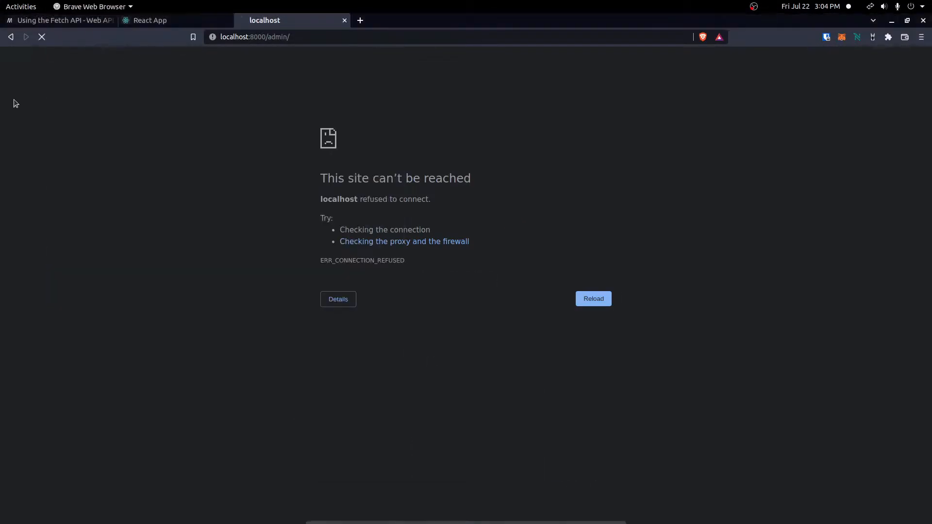
text(asm)
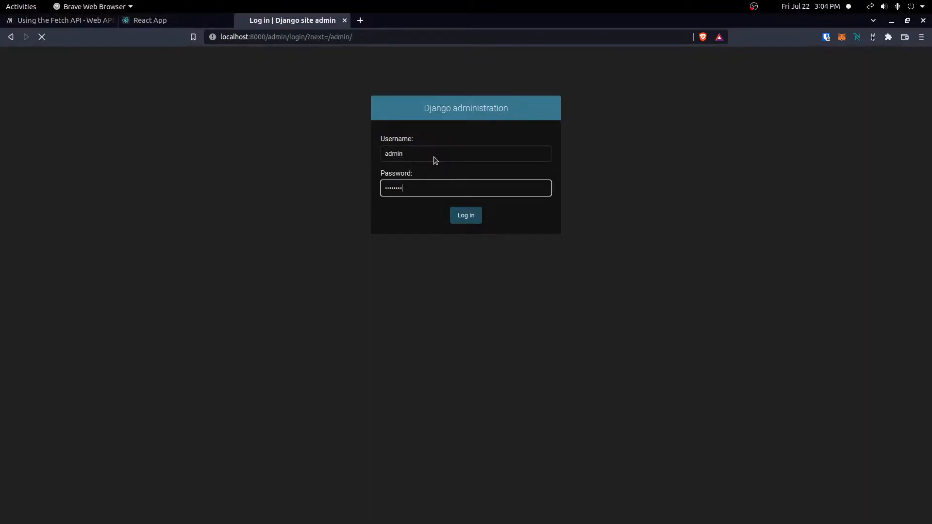
click(465, 216)
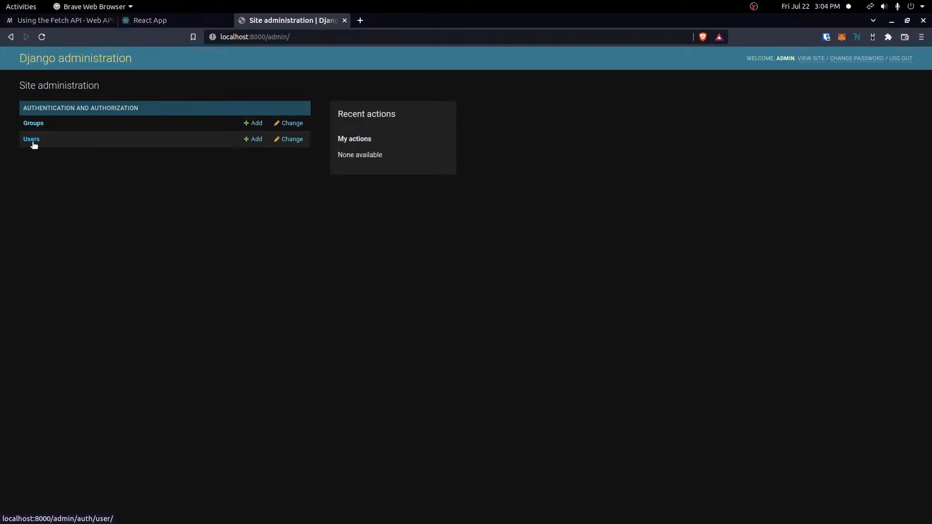
mouse_move(34, 146)
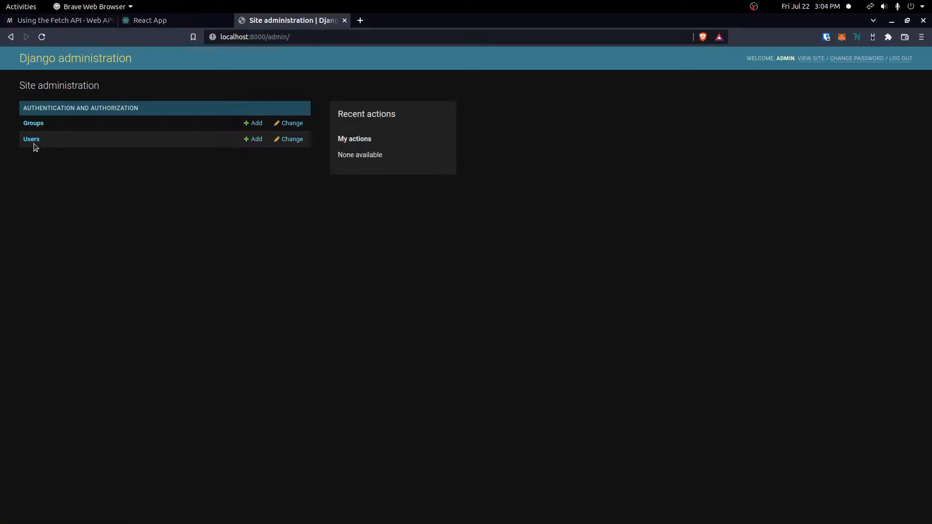
mouse_move(428, 513)
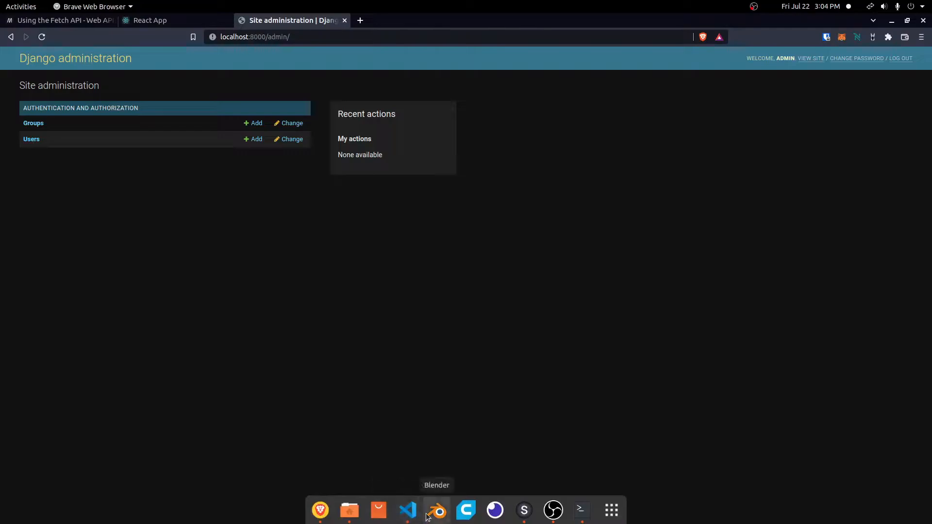
mouse_move(494, 510)
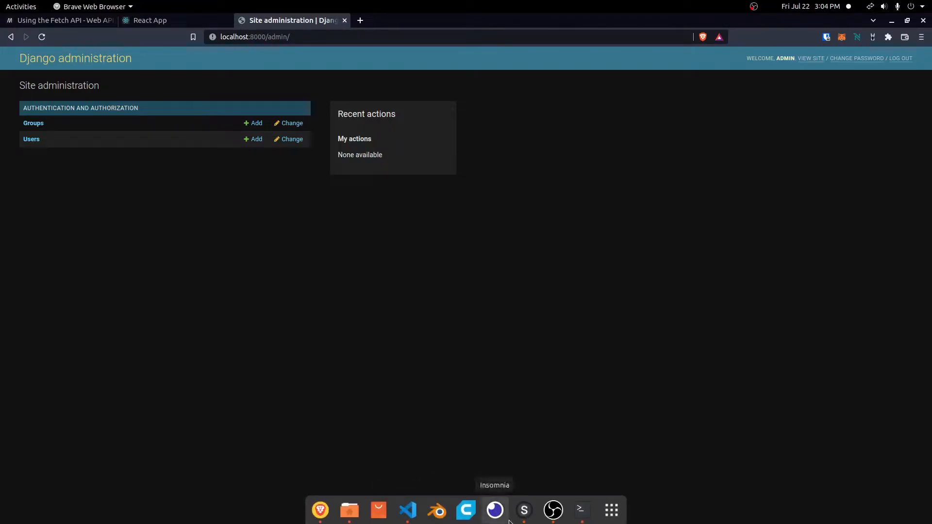
mouse_move(524, 510)
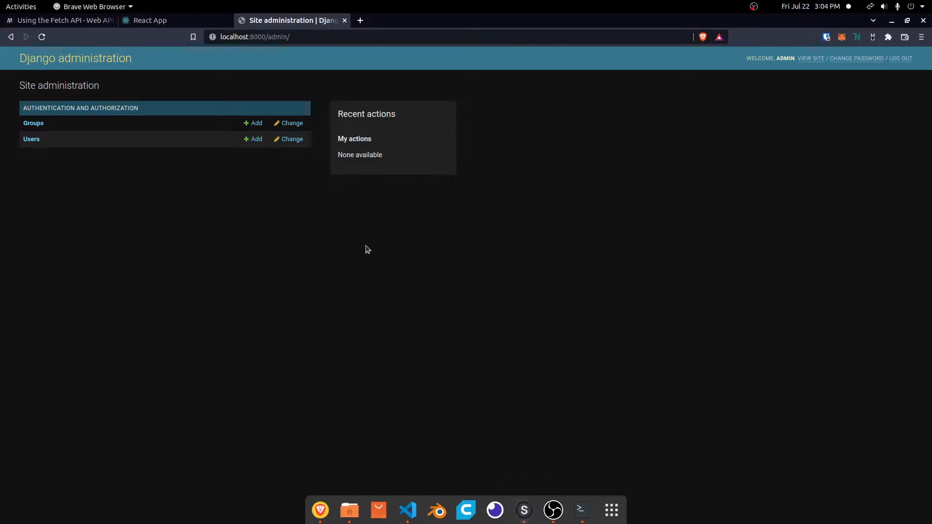
double_click(278, 36)
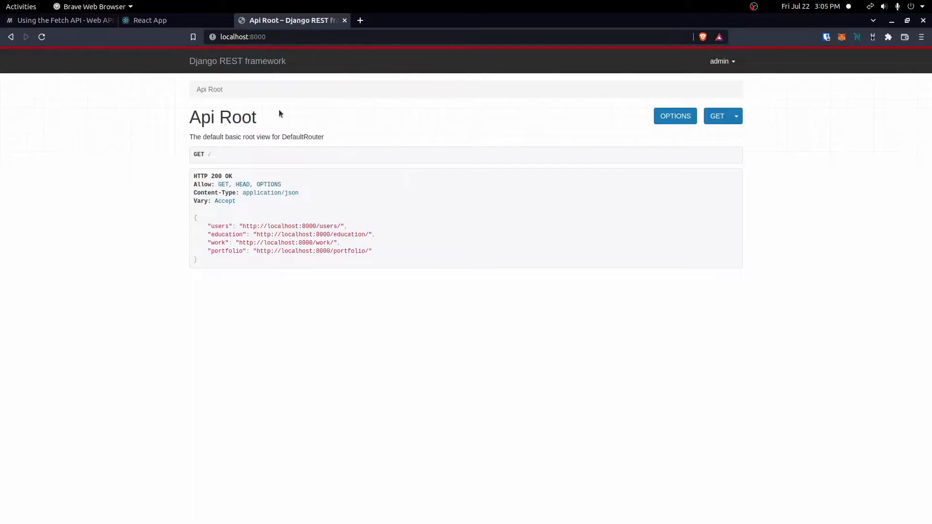
mouse_move(281, 241)
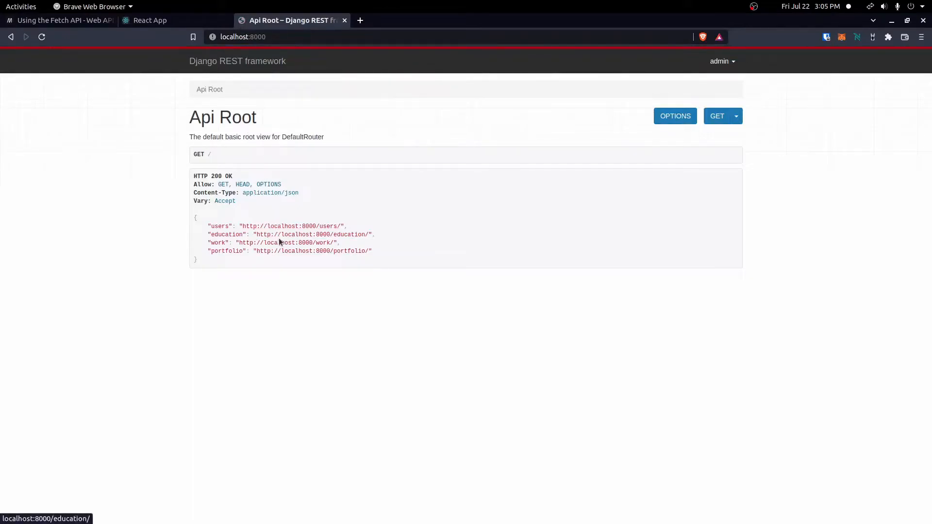
mouse_move(285, 243)
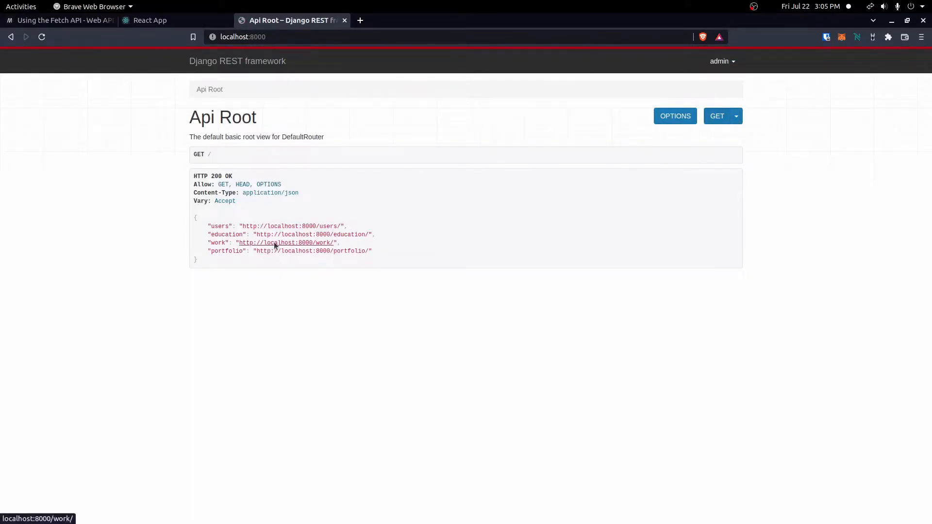
Save the /work/1/ Test Company entry with job_title 'Software Engineer' via PUT
click(286, 242)
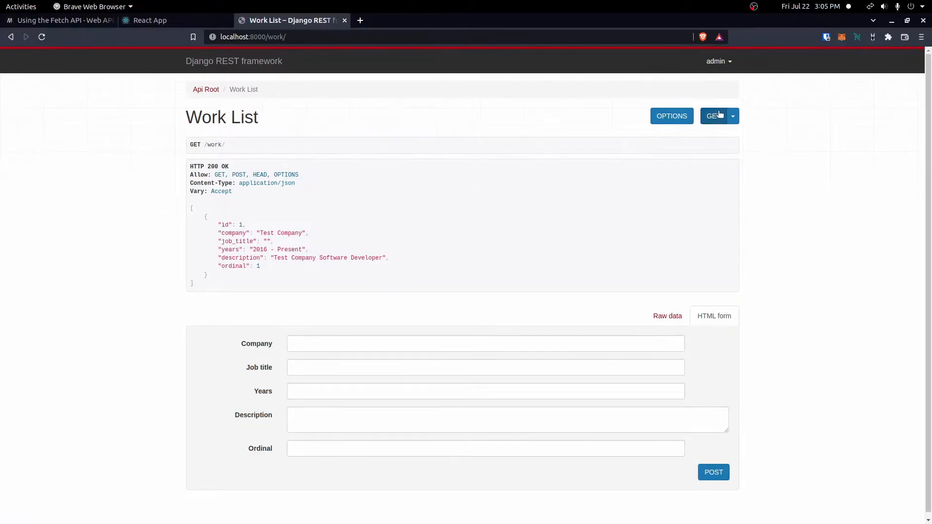
mouse_move(713, 116)
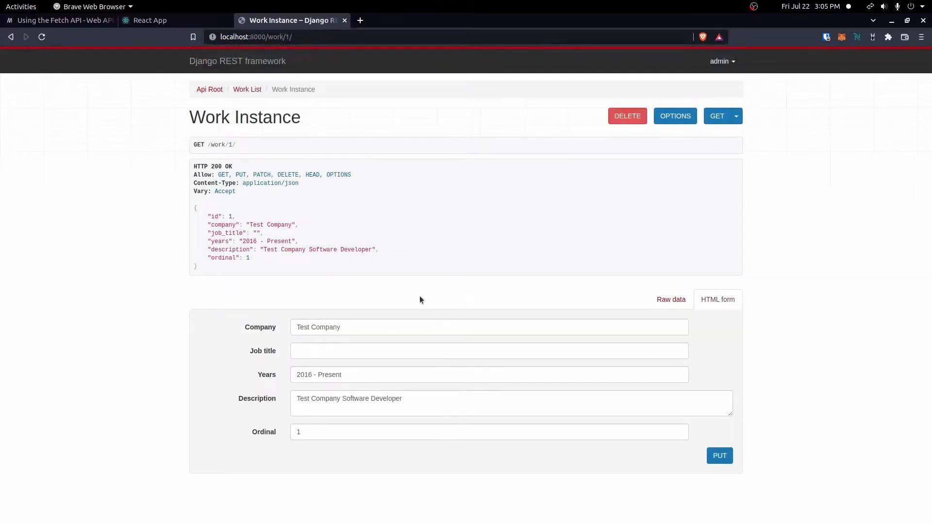
text(Software Engineer)
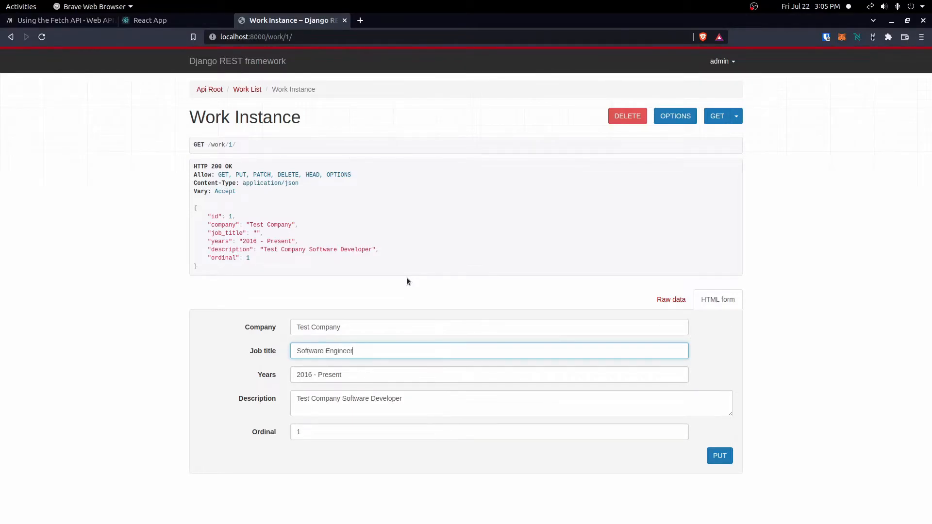
click(720, 455)
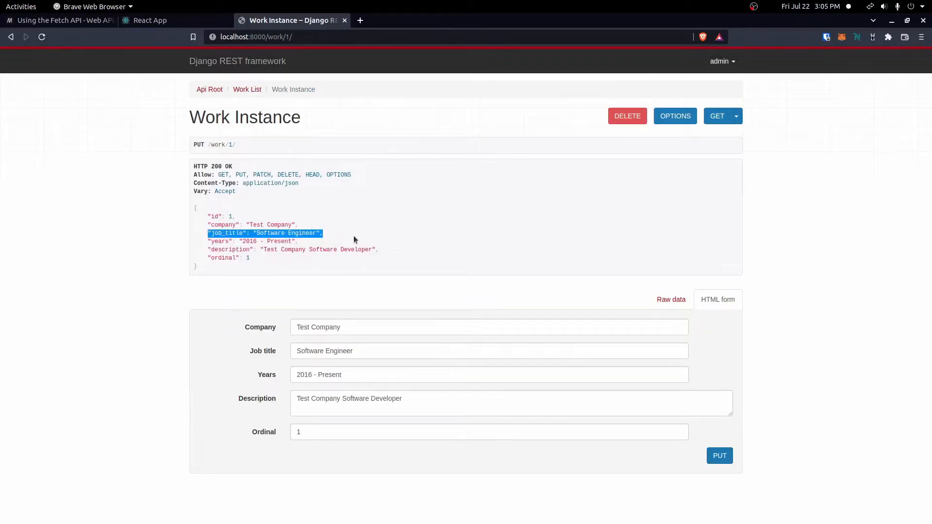
mouse_move(523, 510)
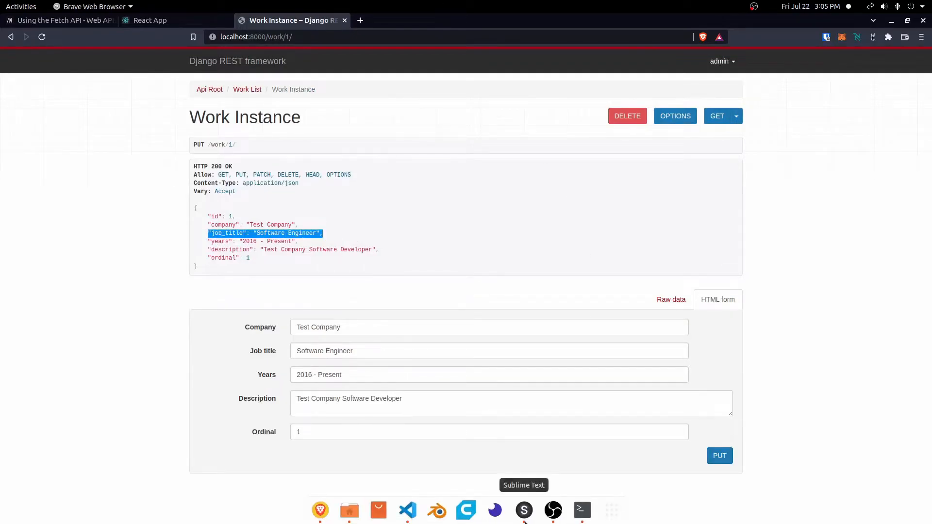
Fill the work card with {w.company}, {w.job_title} heading, {w.years} subheading and {w.description} paragraph
click(523, 510)
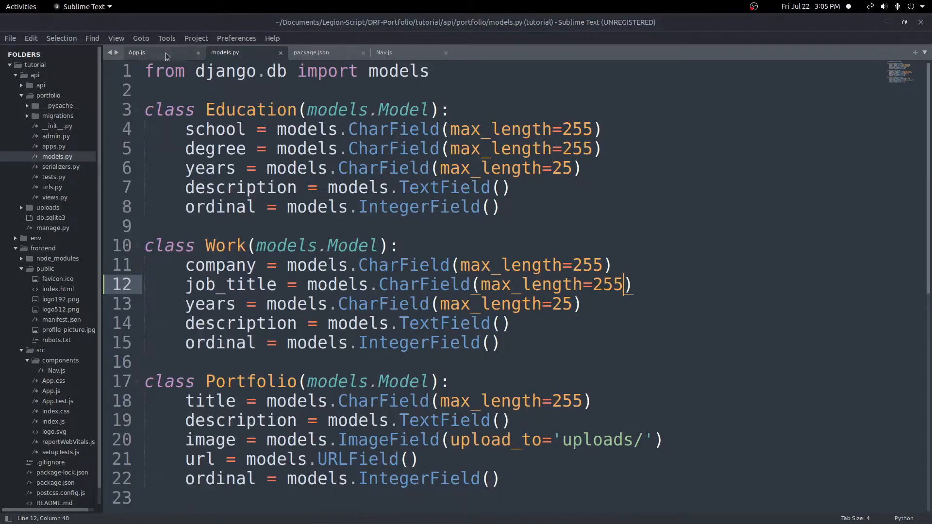
click(136, 52)
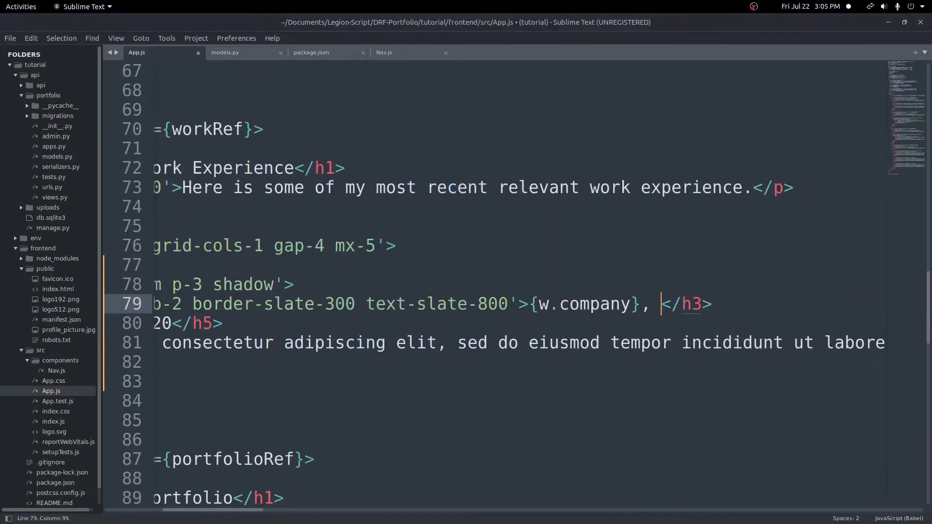
text({w.job)
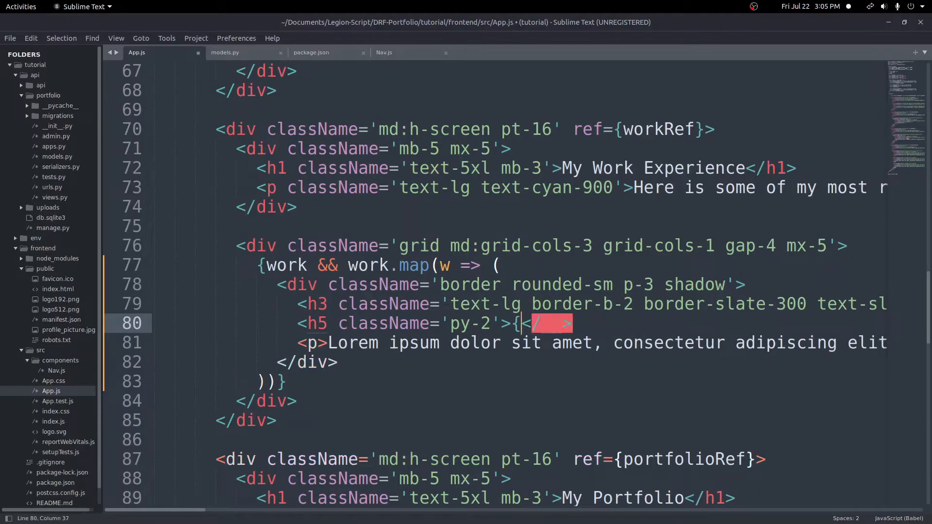
text(w.years)
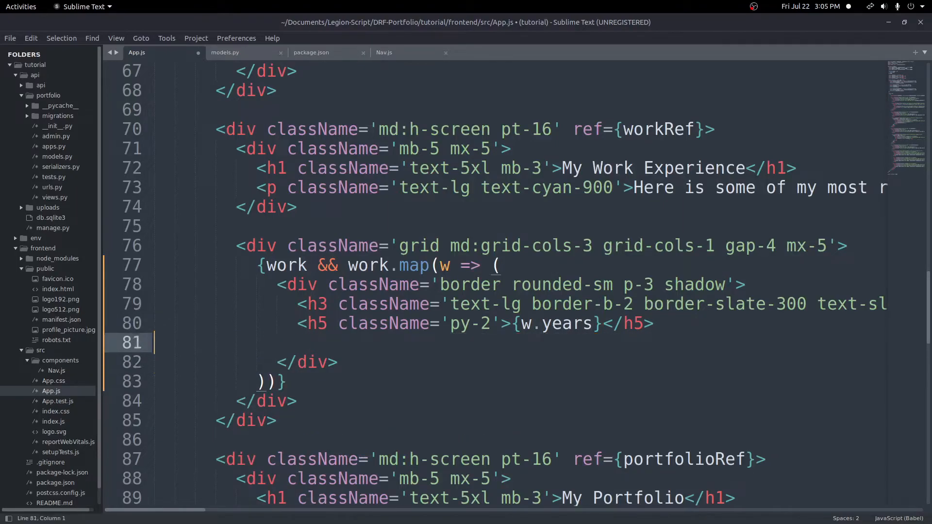
text(<)
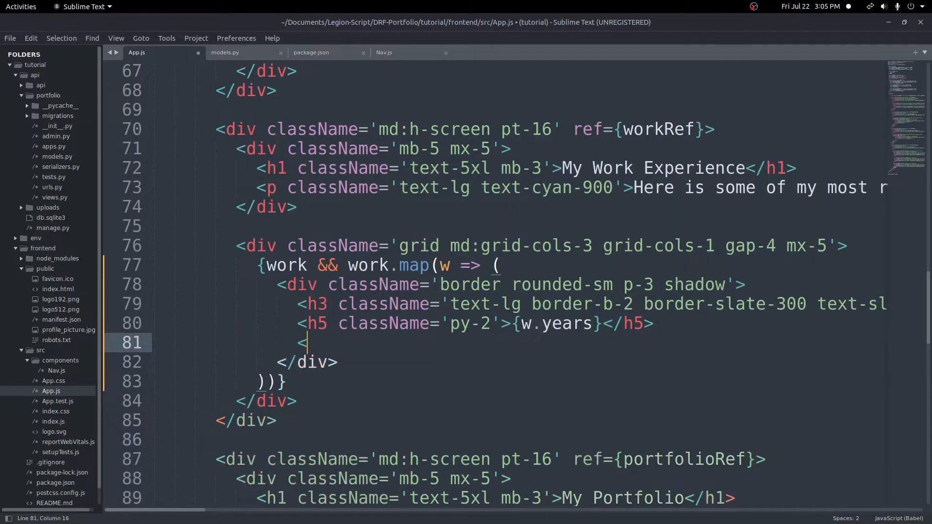
text(p>{w.description}</)
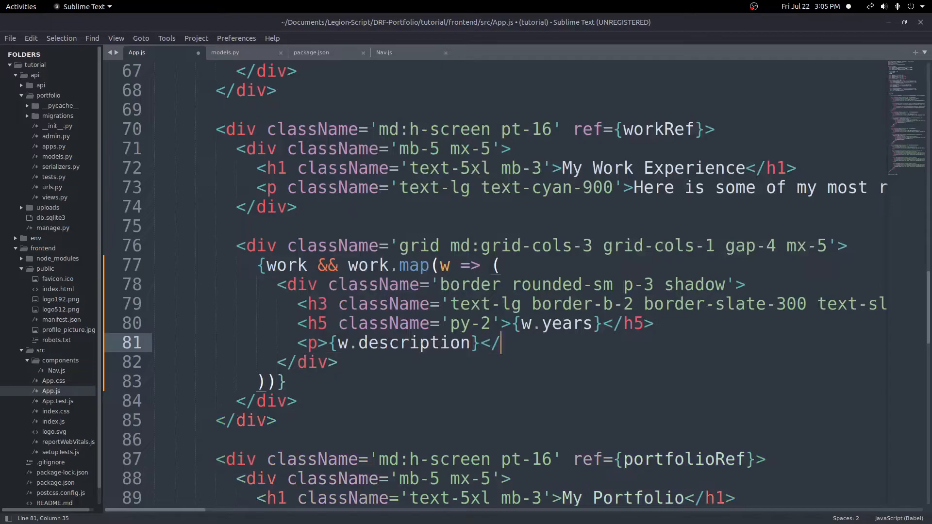
text(p>)
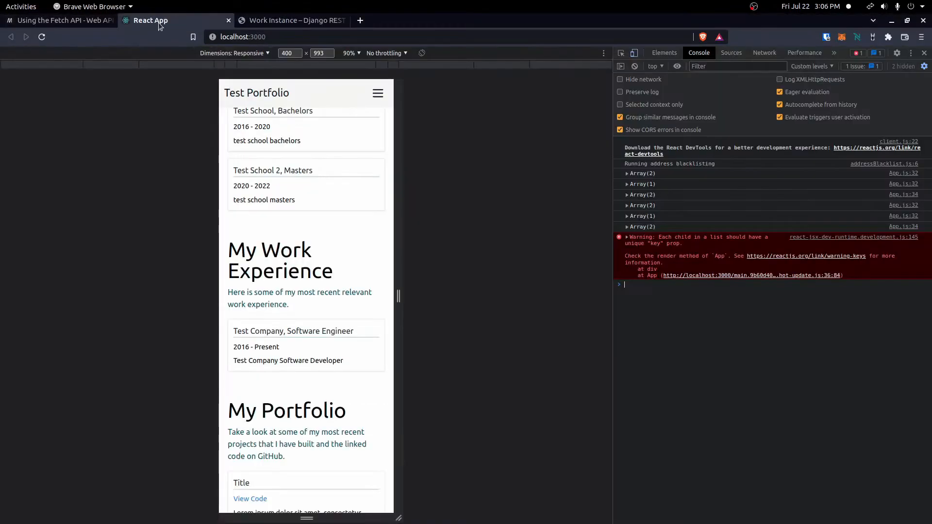
Scroll the localhost:3000 page to inspect the rendered Test Company work card
scroll(down, 3)
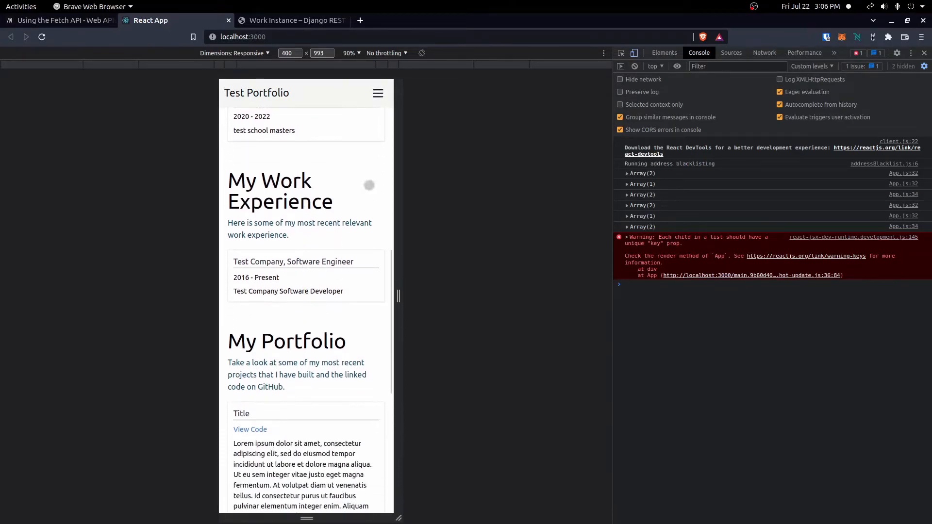
scroll(down, 3)
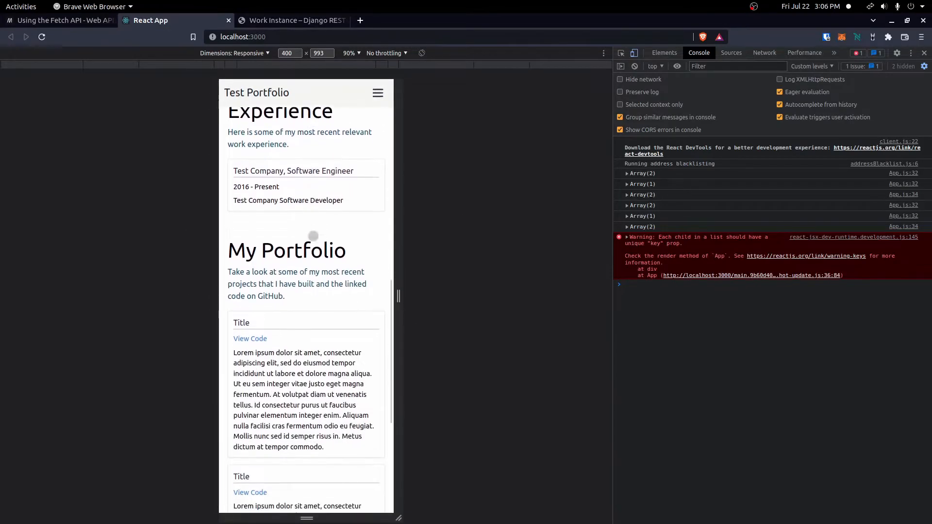
scroll(down, 3)
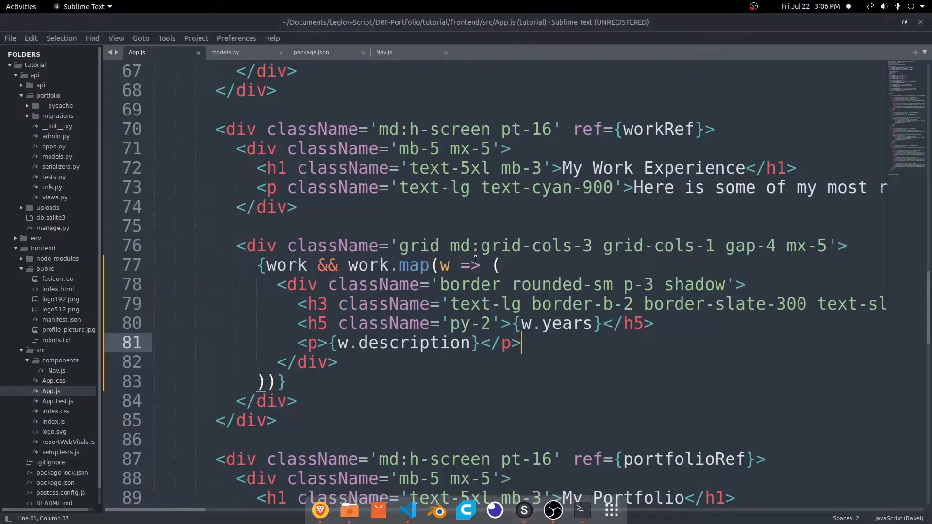
Delete the second and third placeholder portfolio cards and start '{portfolio && }' above the grid
scroll(down, 3)
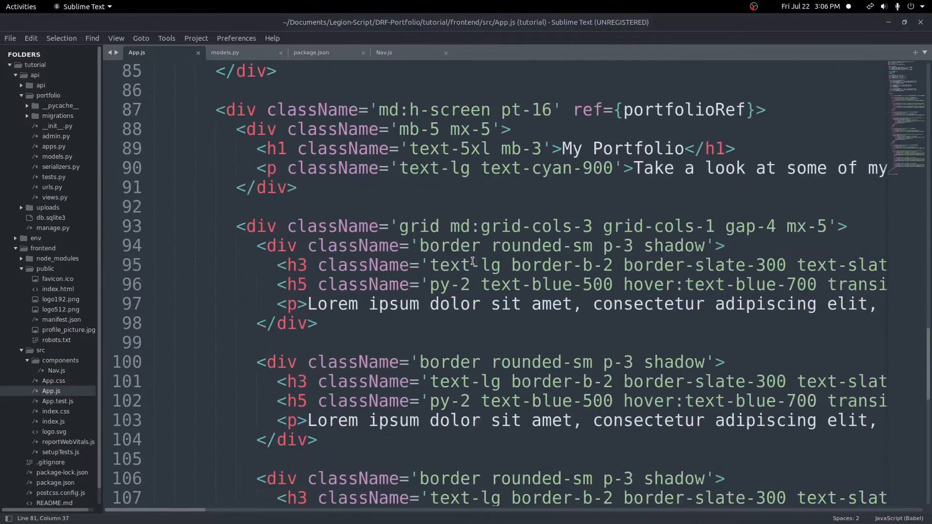
click(261, 227)
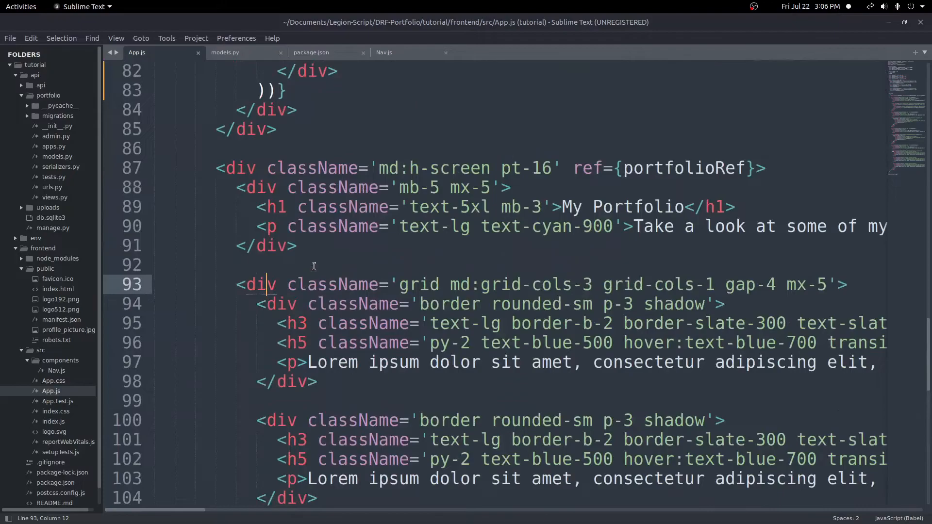
scroll(down, 3)
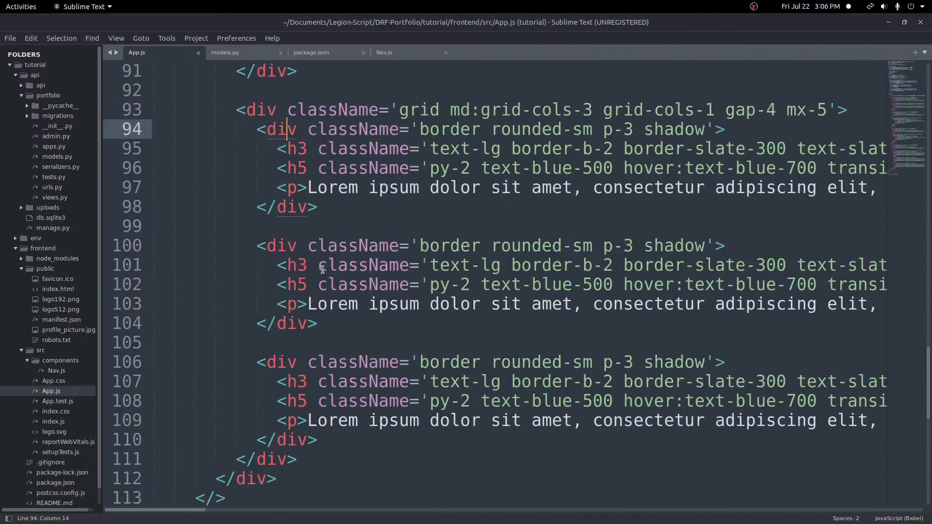
click(289, 362)
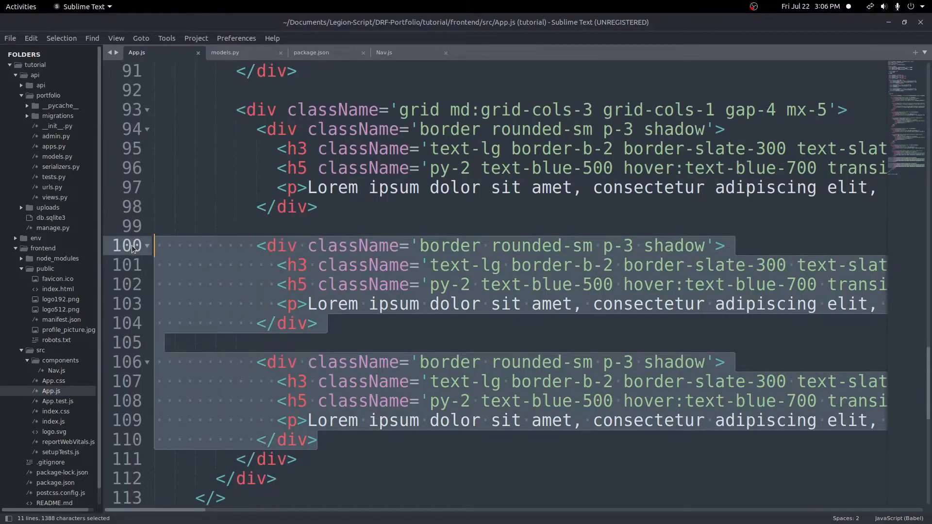
key(Delete)
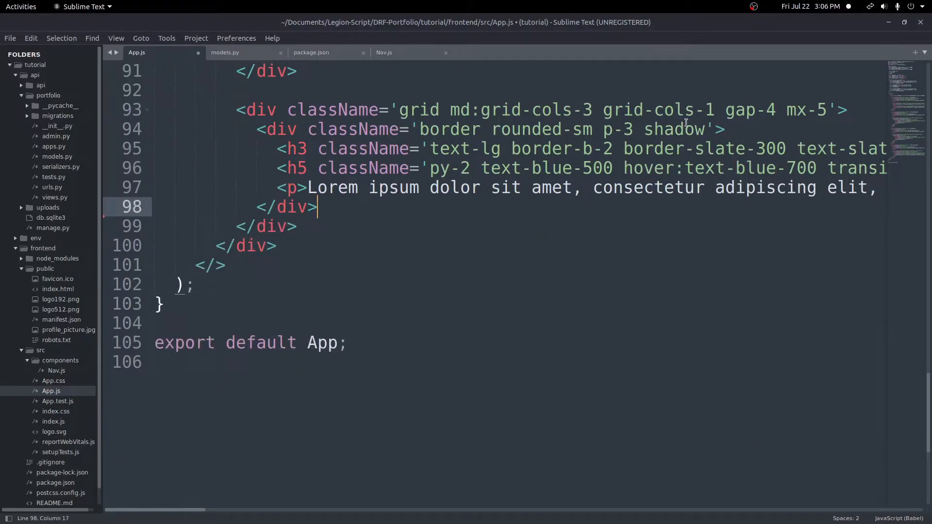
key(Return)
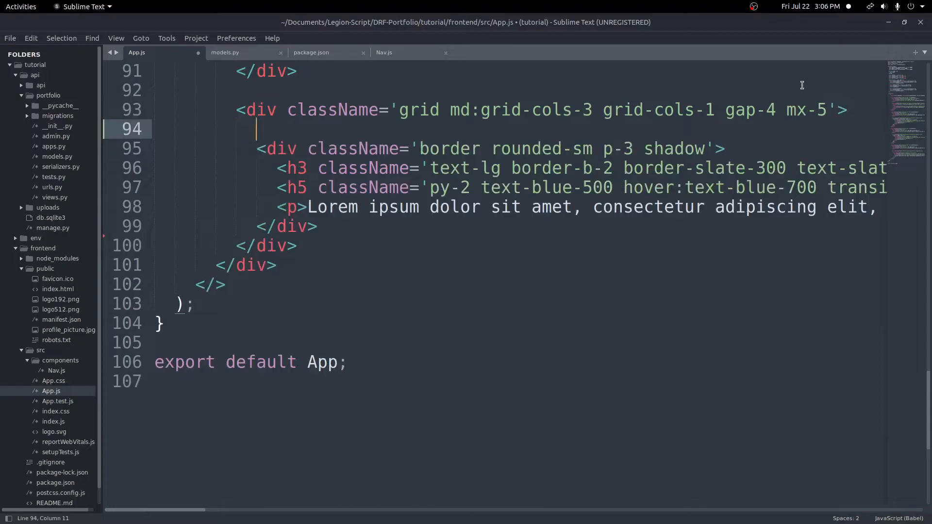
text({portfolio &&)
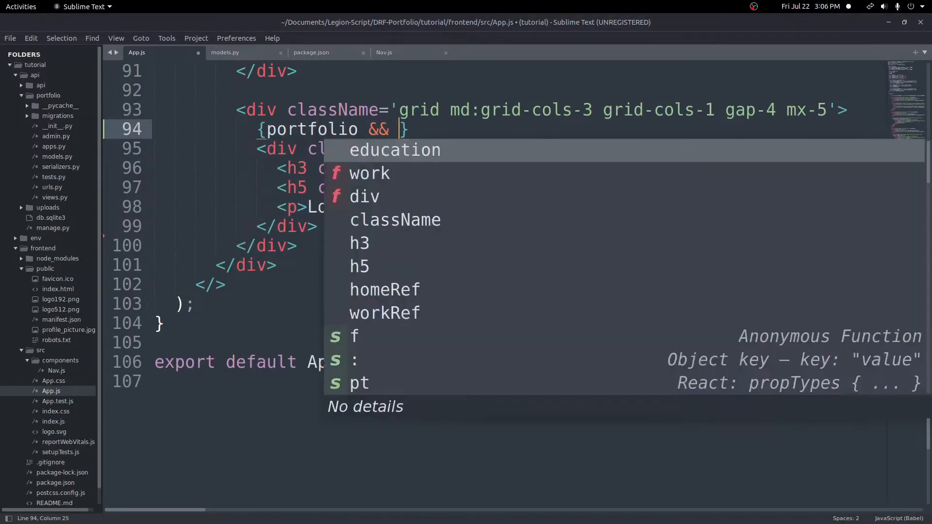
Write {portfolio && portfolio.map(p => ( ))} and cut the placeholder card to move it inside the map
text(portfoliio.)
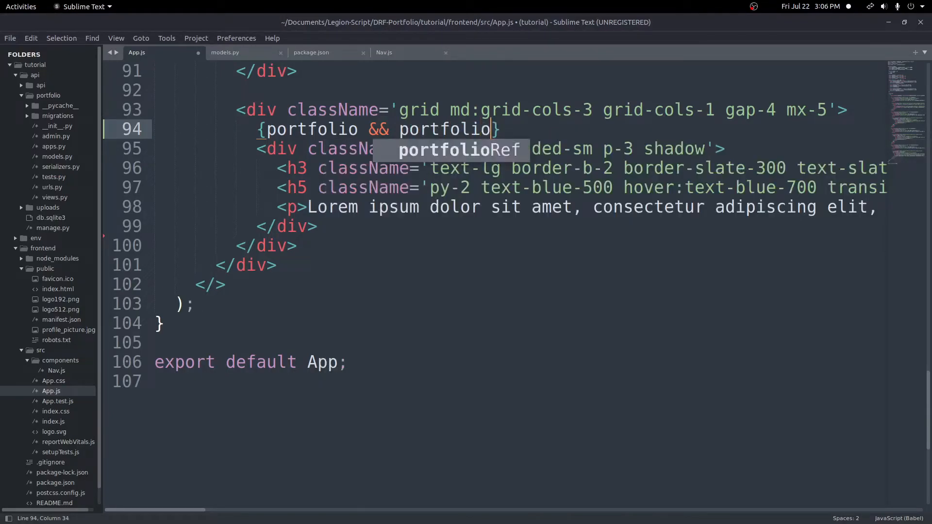
text(.map(p ))
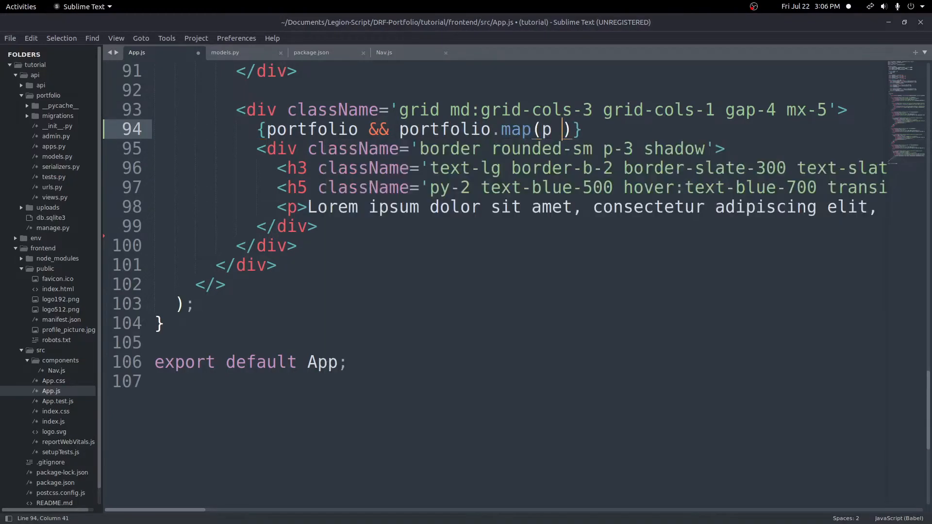
text(=> ()
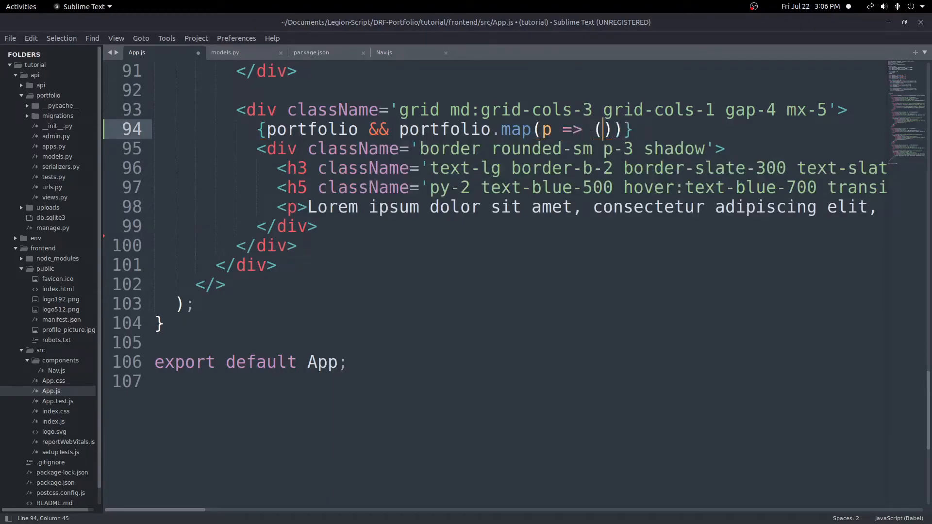
key(Return)
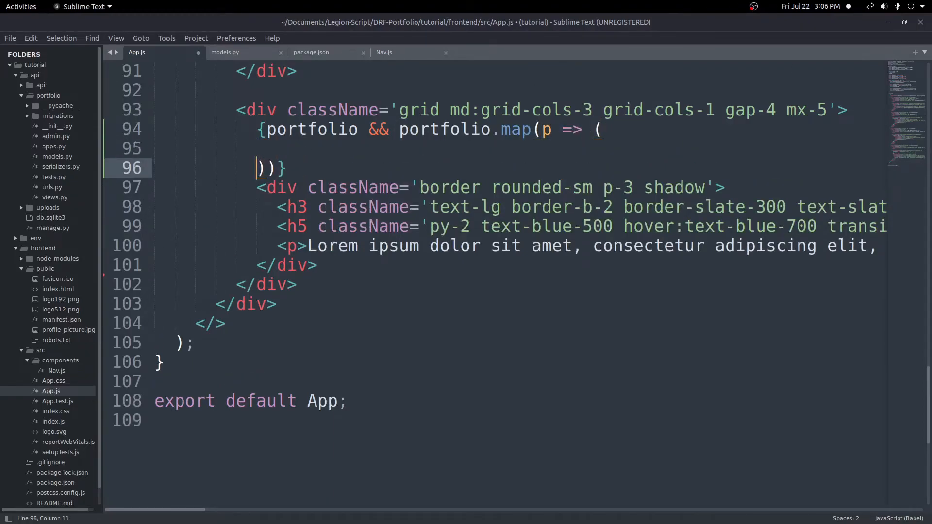
drag(256, 187, 318, 265)
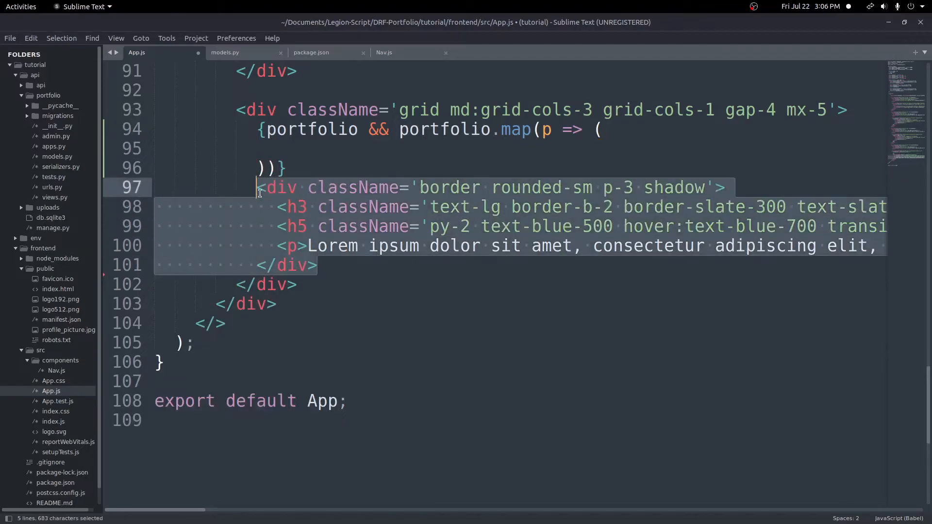
key(ctrl+x)
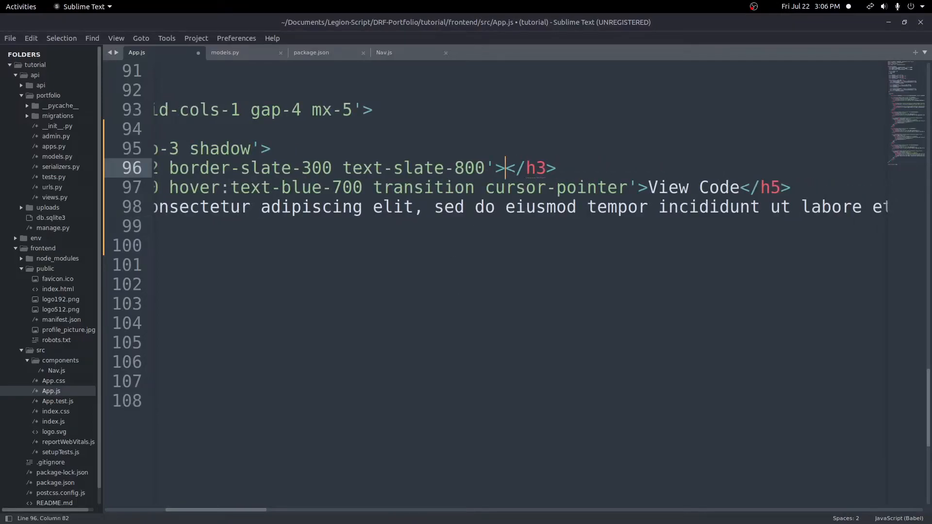
Make the portfolio card show {p.title} and link href={p.url}, checking the model's url field name
text({)
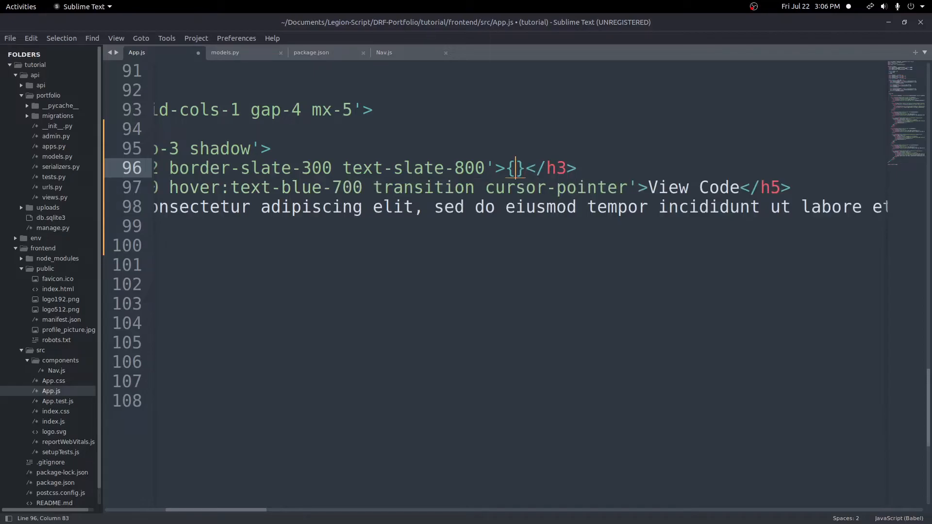
text(p.titled)
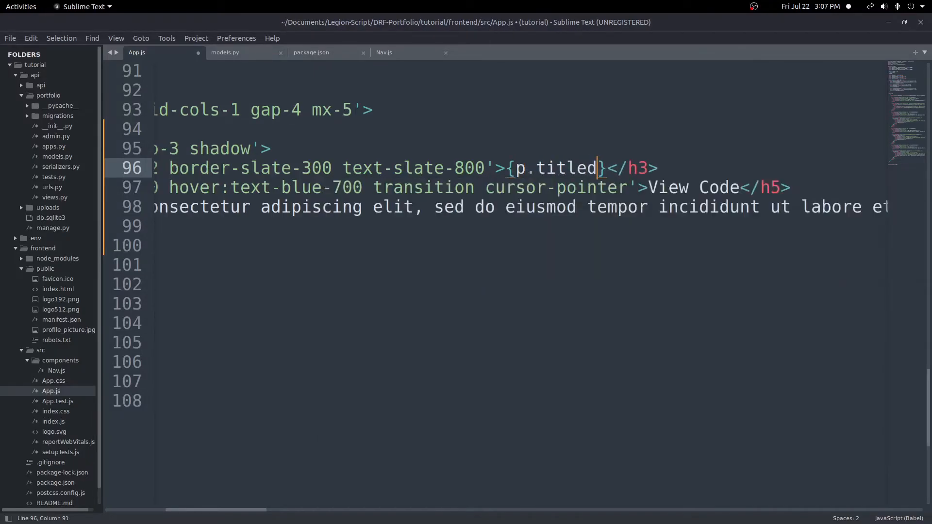
key(BackSpace)
text(a)
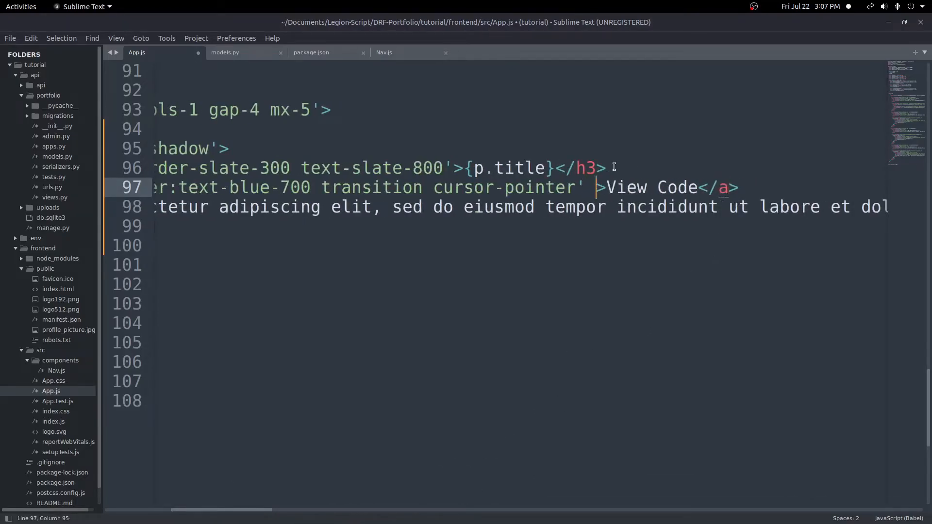
text(href=)
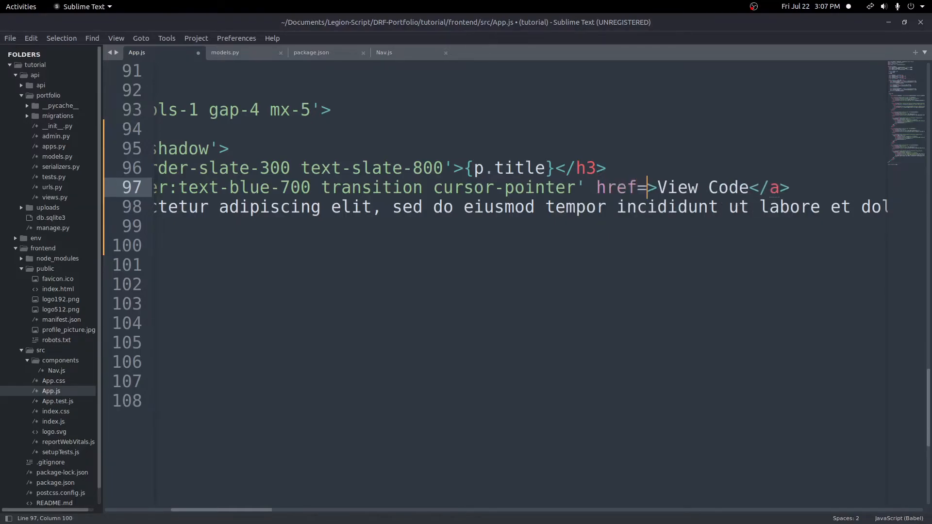
text({p.url)
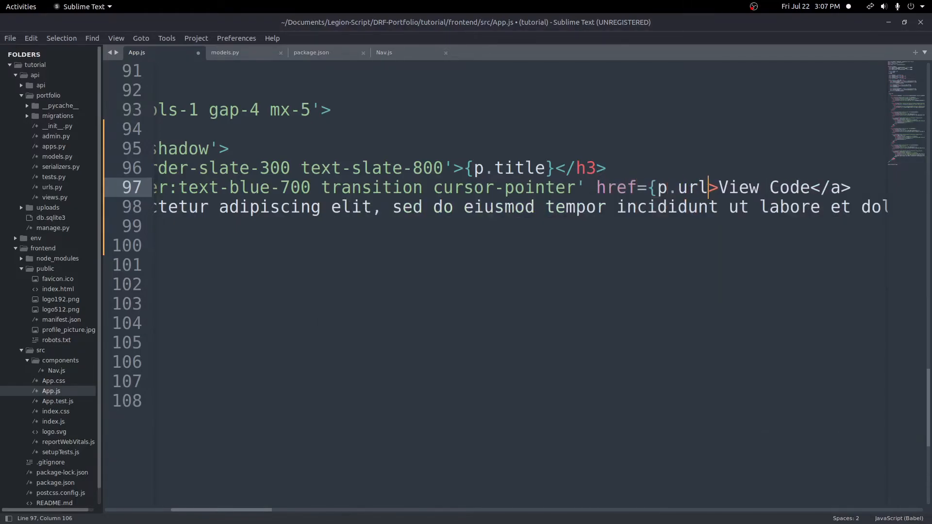
click(225, 52)
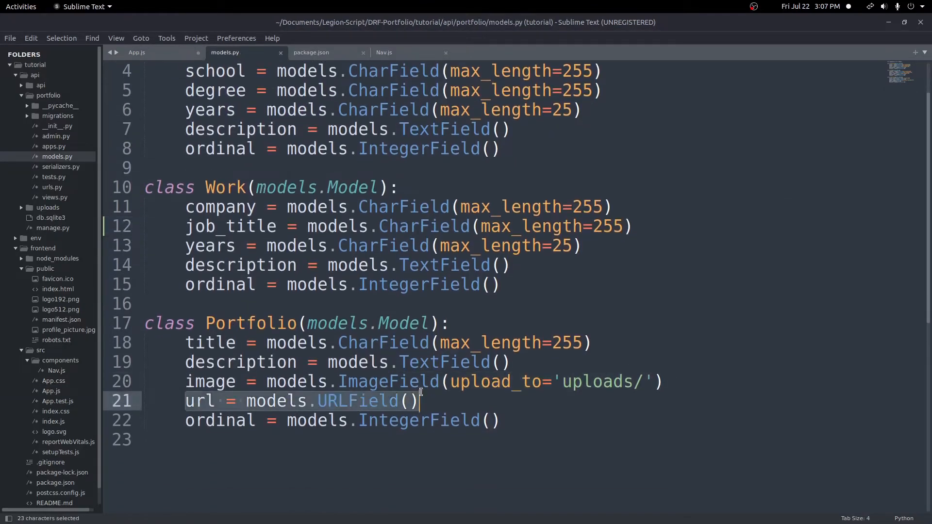
click(136, 53)
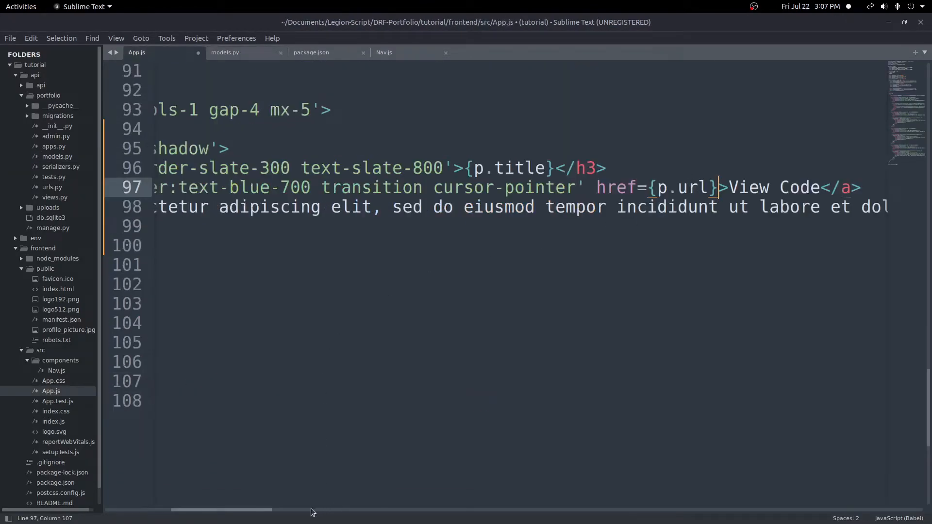
Replace the Lorem ipsum paragraph with <p>{p.description}</p> in the portfolio card
scroll(left, 3)
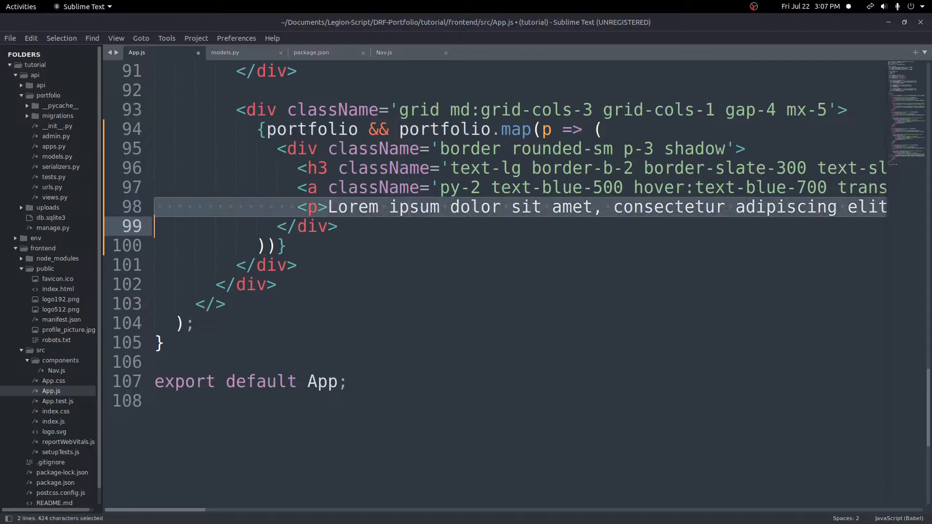
key(Delete)
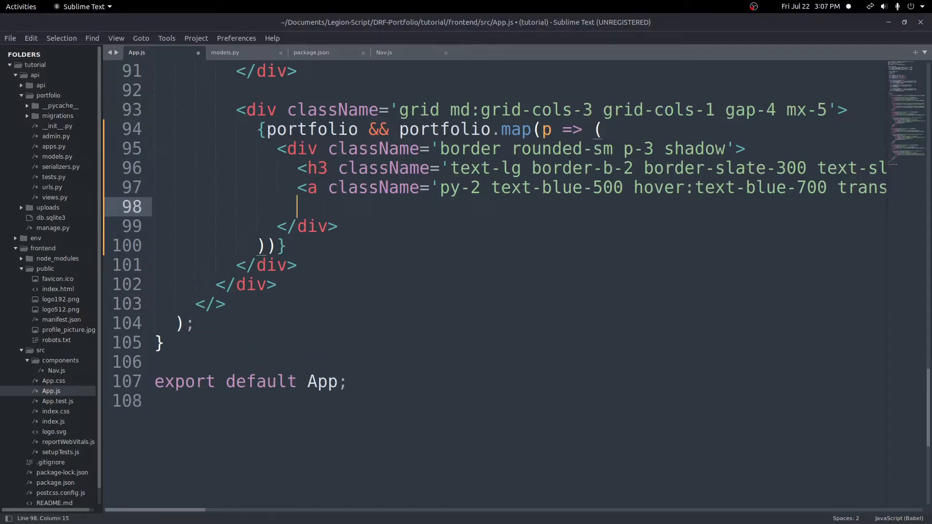
text(<p>)
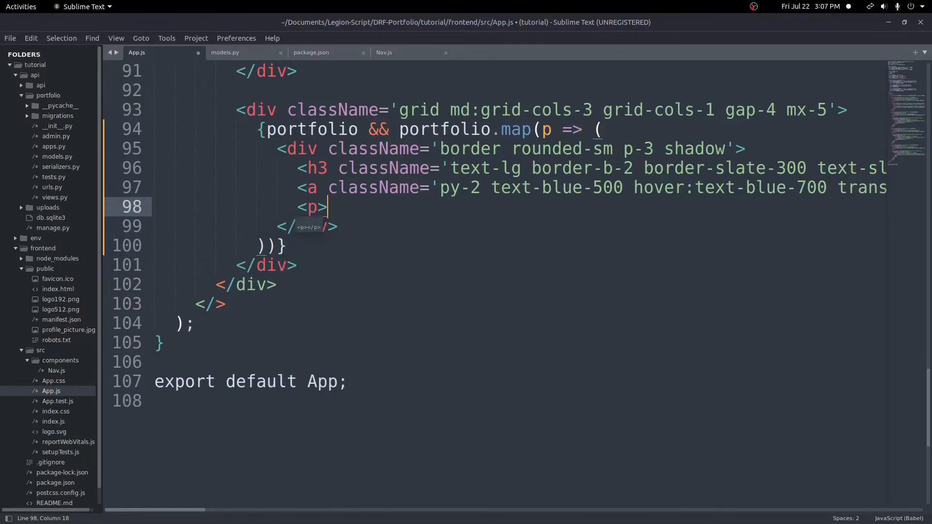
text({p.description}</)
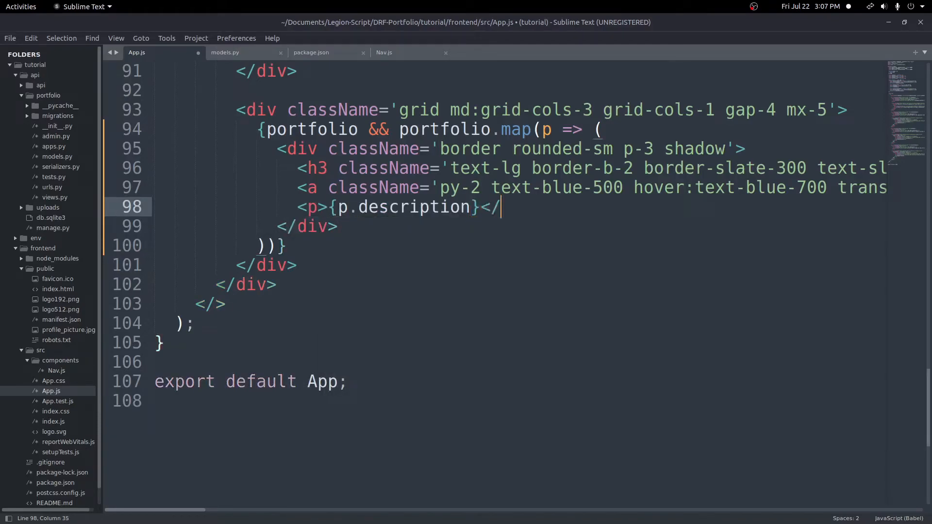
text(p>)
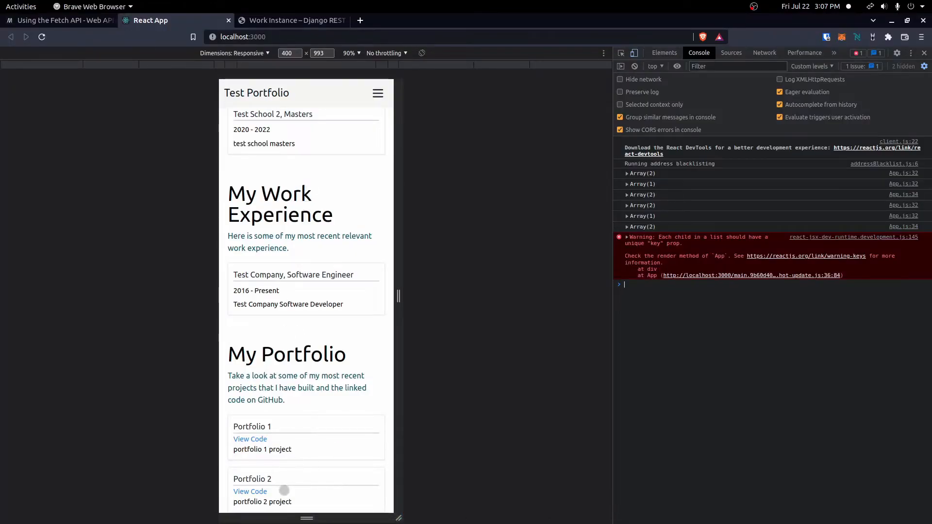
mouse_move(295, 453)
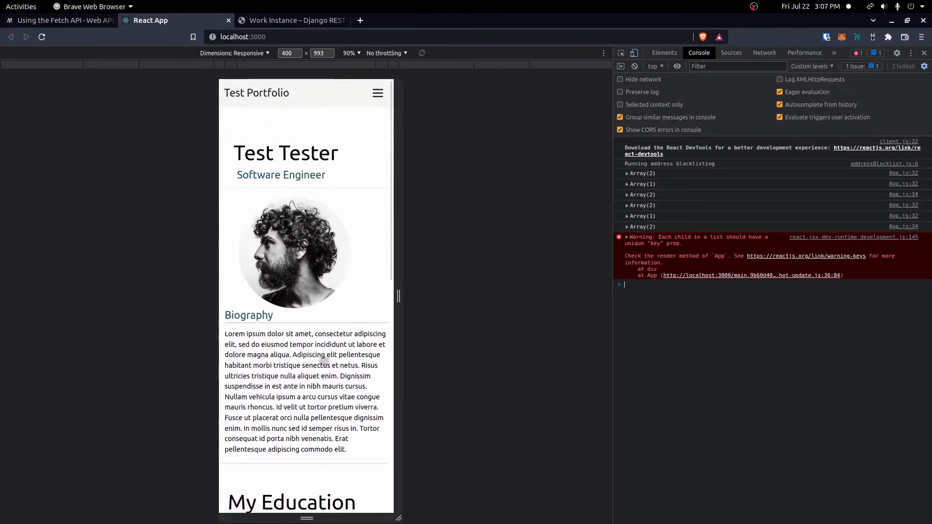
Scroll the localhost:3000 page to check the portfolio cards and the console warning
scroll(down, 3)
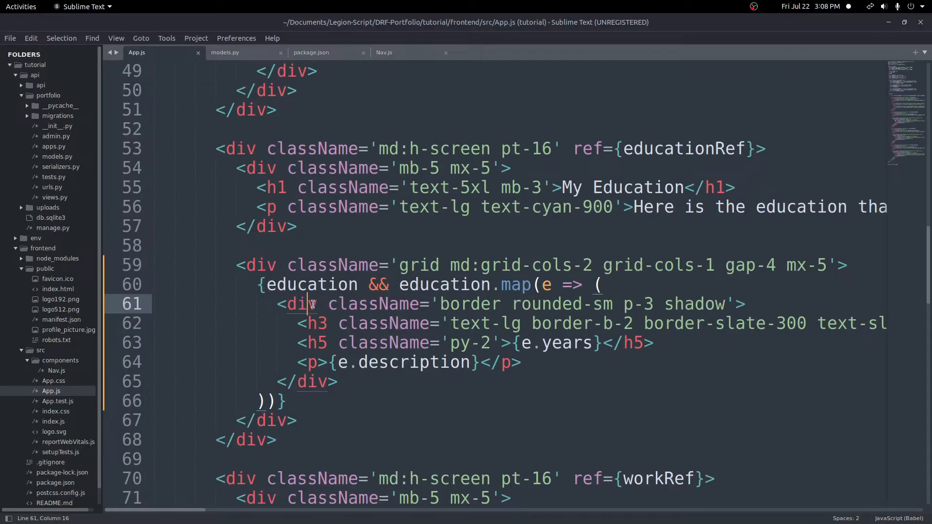
Add key={e.id} to the education card div and key={p.id} to the portfolio card div
text(key={)
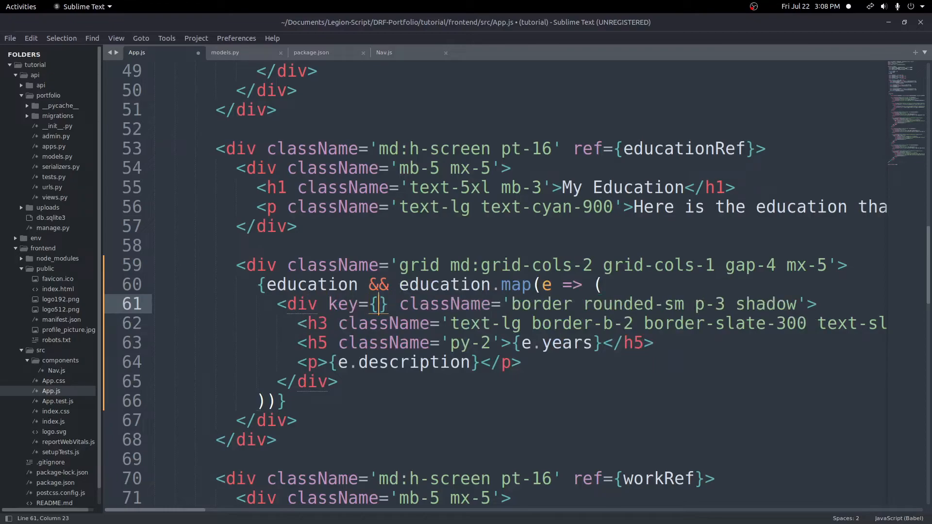
text(.id)
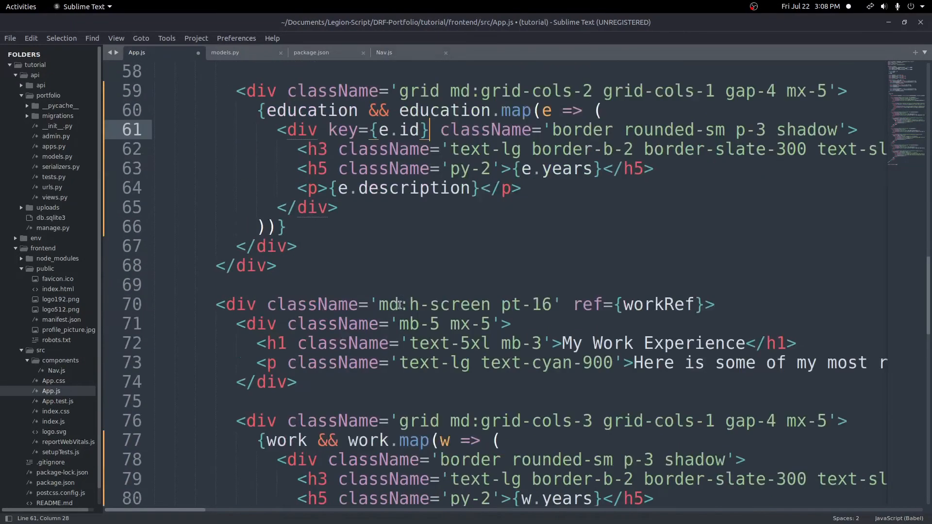
scroll(down, 3)
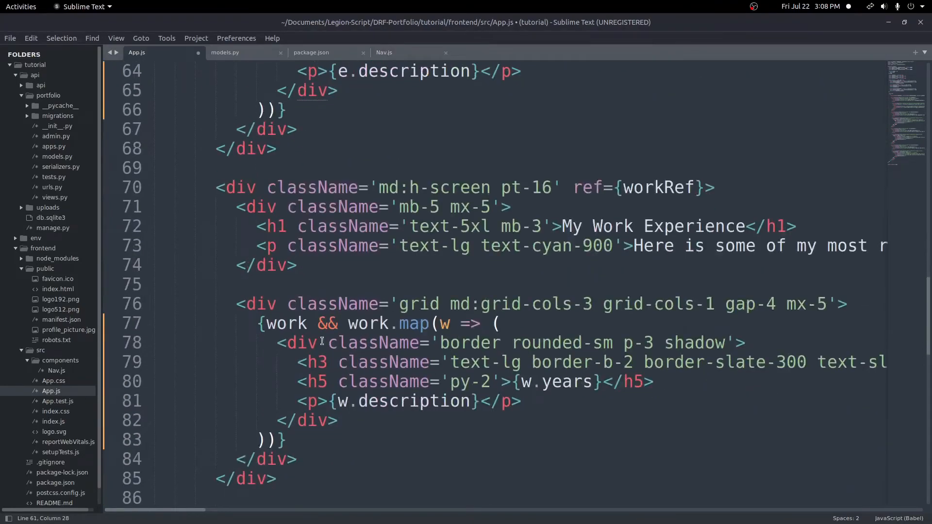
text(l)
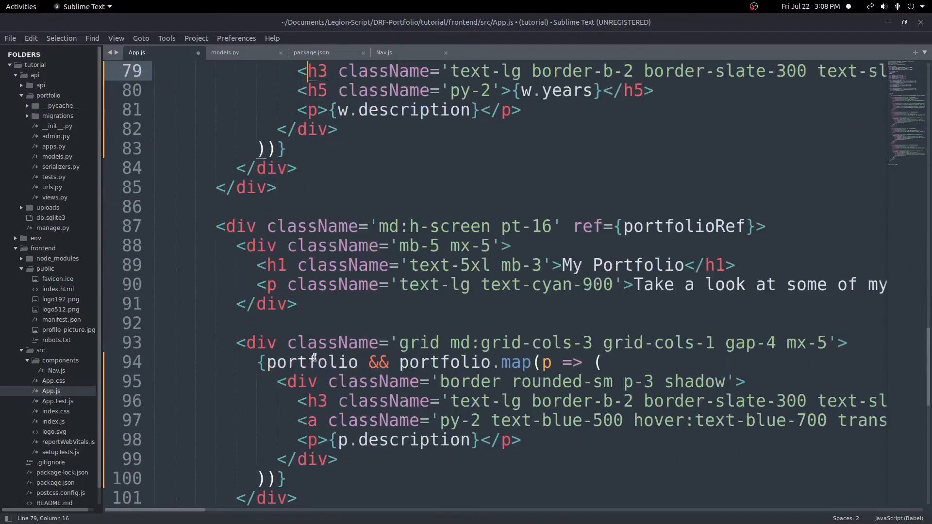
click(319, 381)
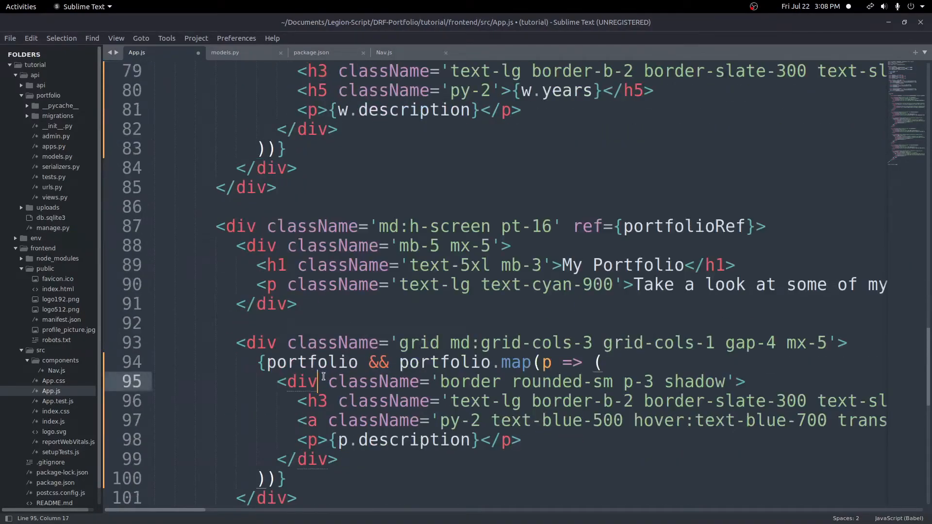
text(key=)
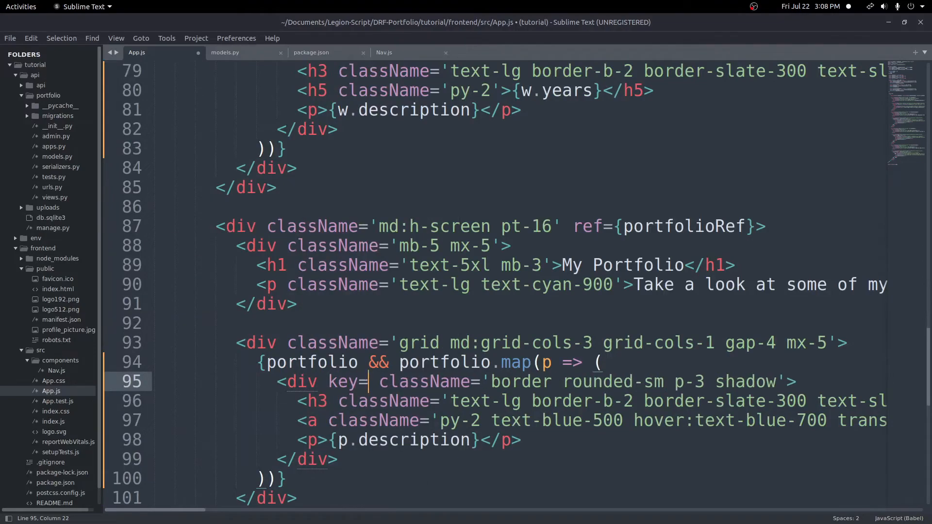
text({p.id})
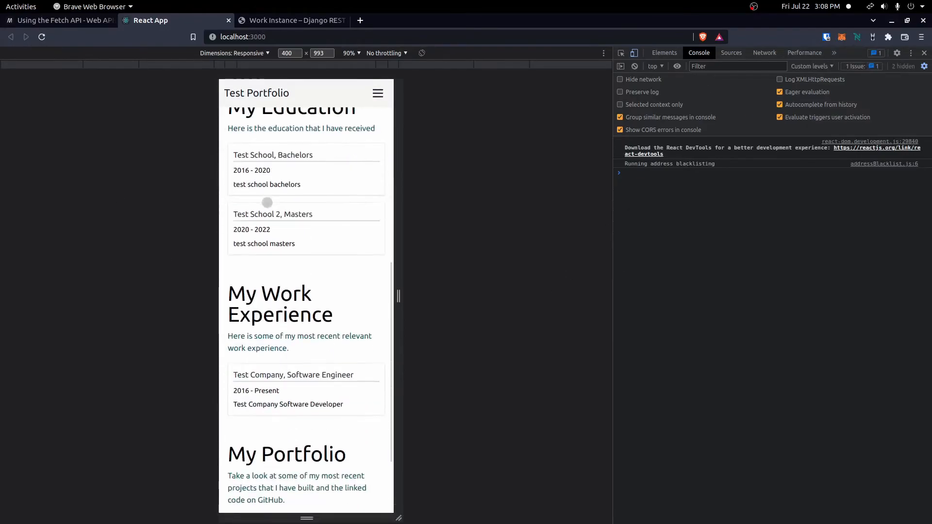
Check the console is clear, close DevTools and browse the Portfolio and Work Experience sections
scroll(up, 3)
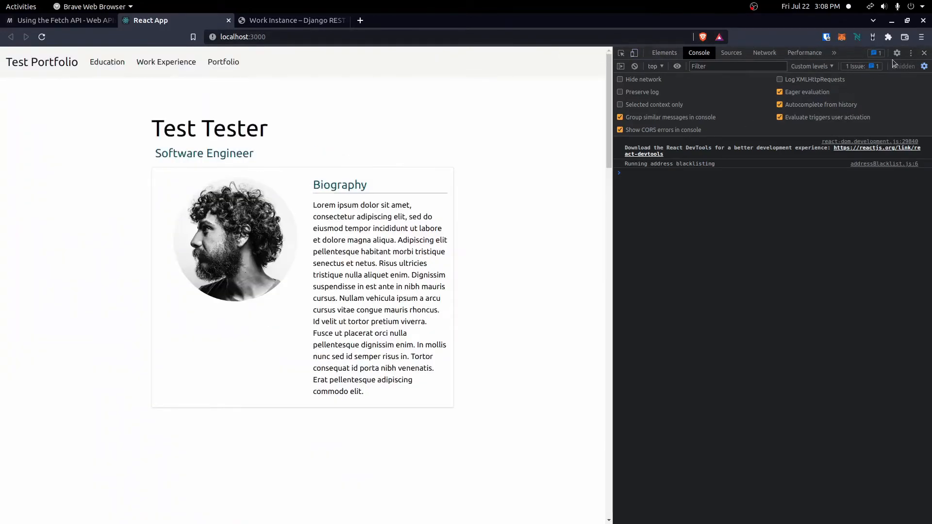
click(107, 62)
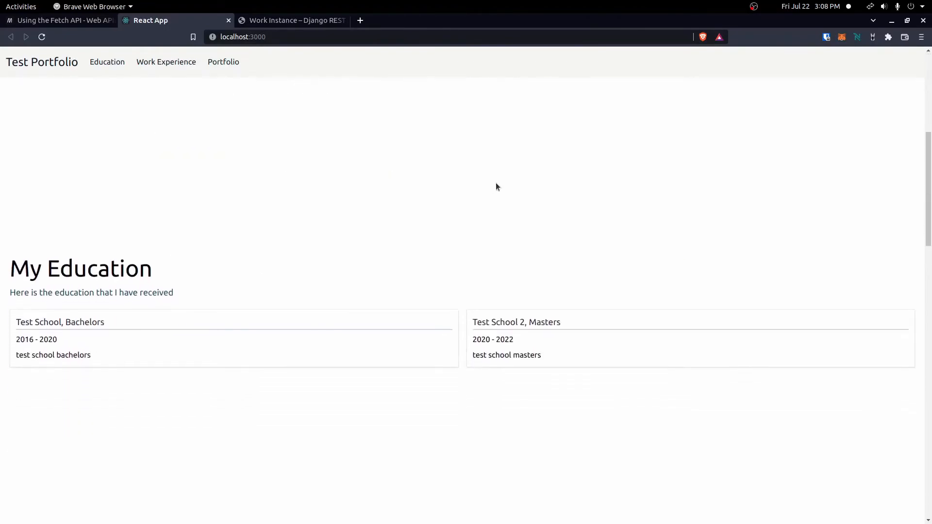
click(223, 62)
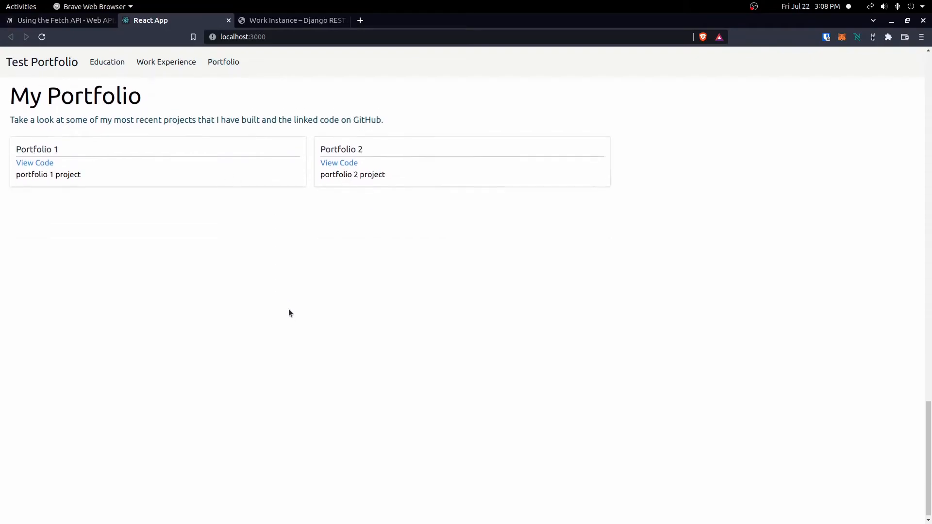
click(166, 62)
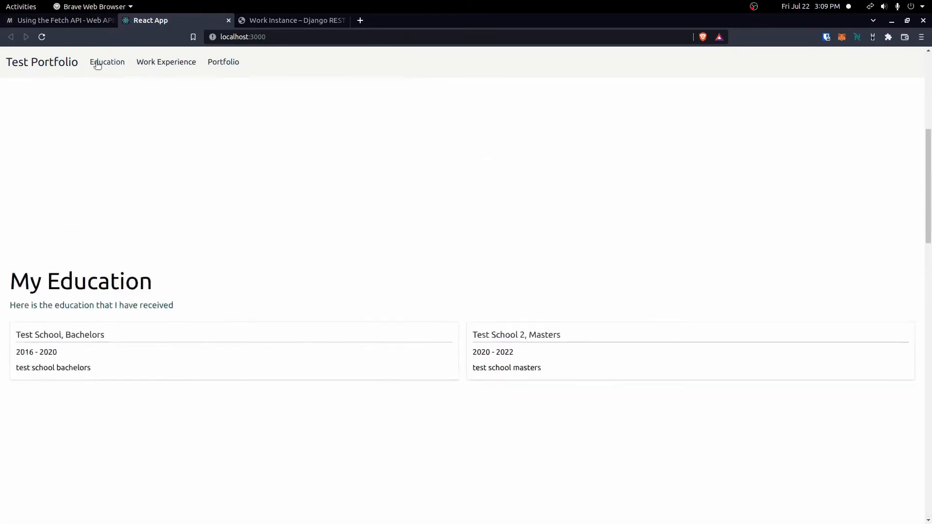
Visit the Education, Work Experience and Portfolio sections to confirm the cards render full width
click(223, 62)
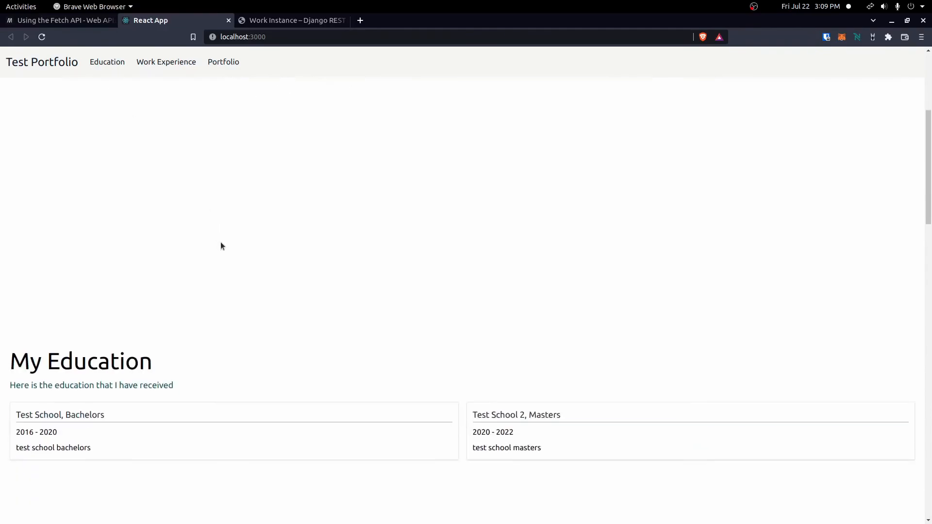
scroll(up, 3)
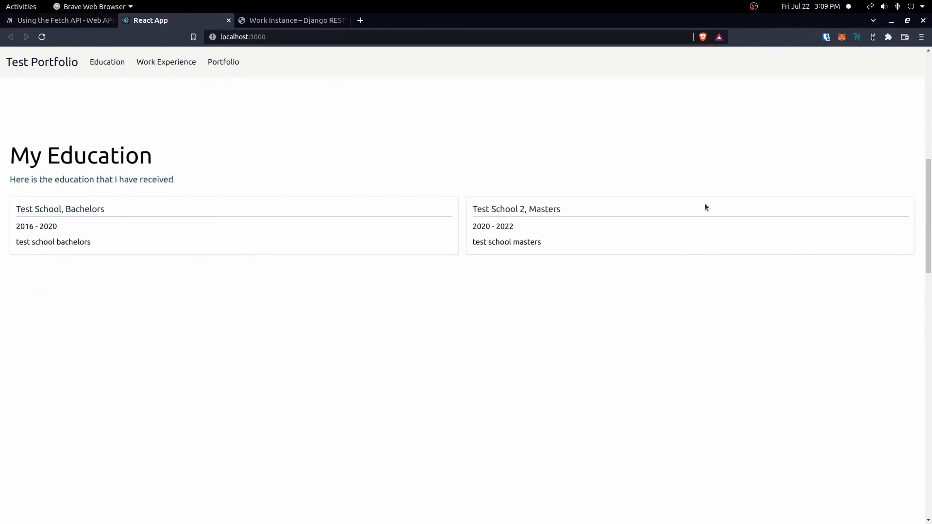
mouse_move(5, 252)
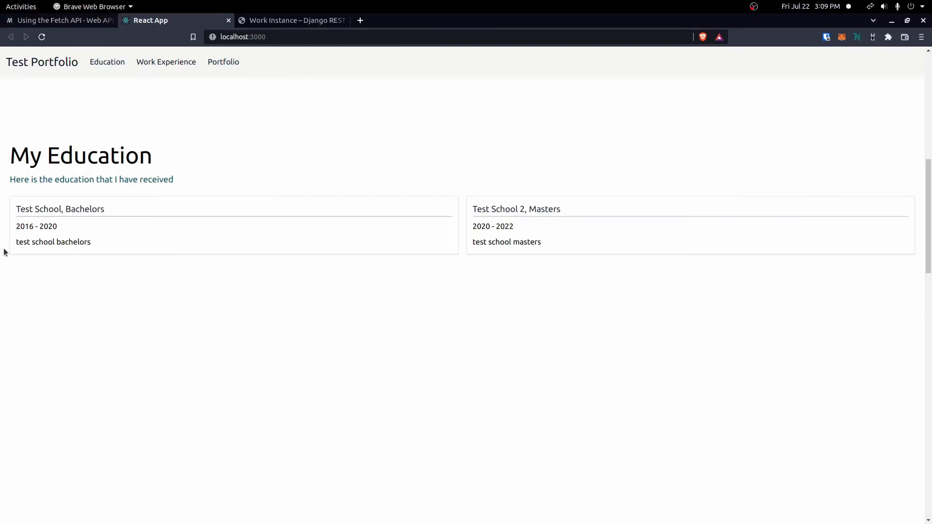
mouse_move(103, 237)
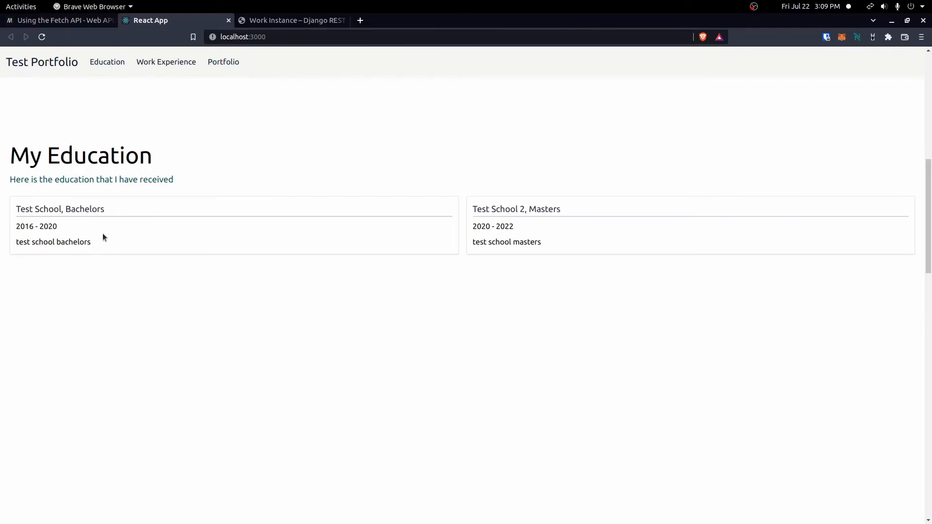
mouse_move(408, 250)
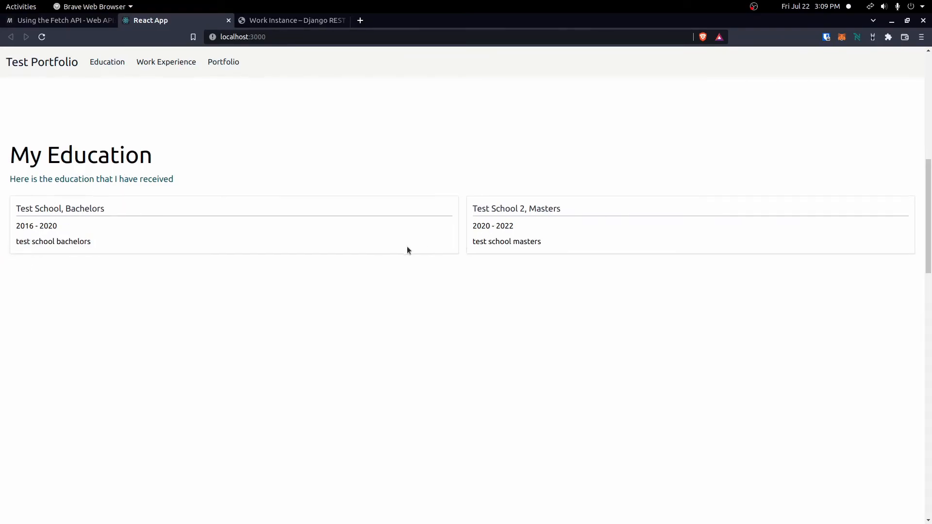
click(166, 62)
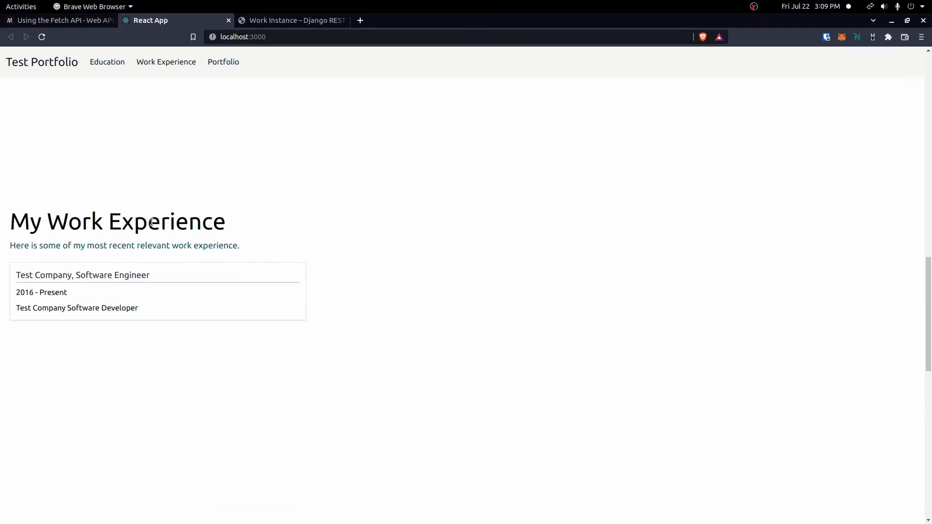
click(223, 62)
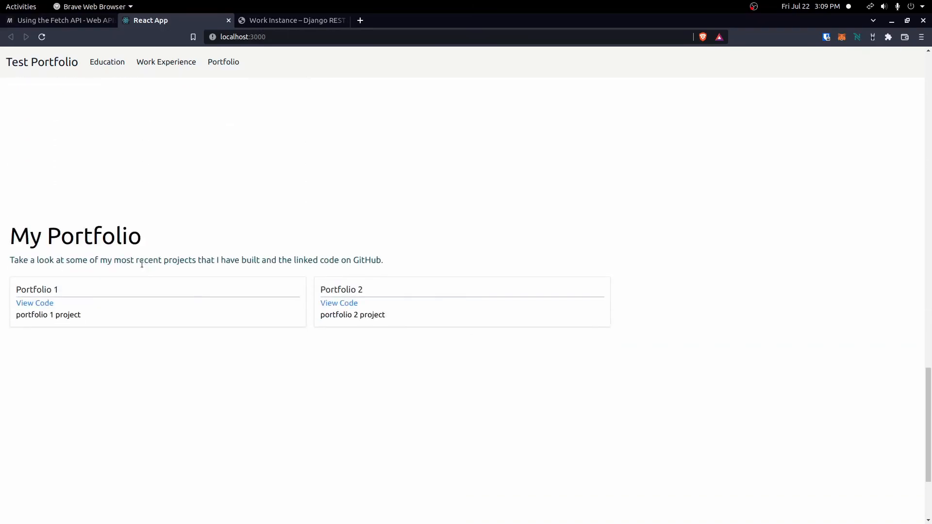
mouse_move(147, 272)
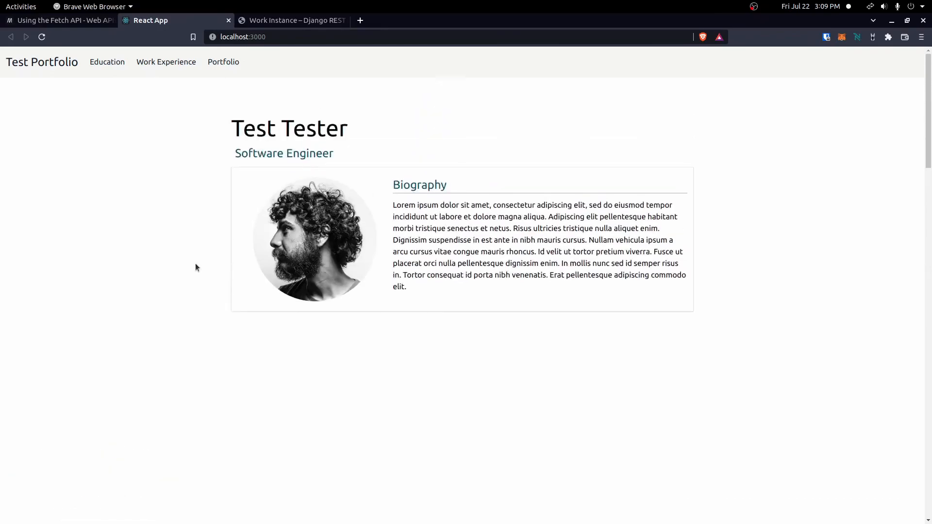
mouse_move(441, 162)
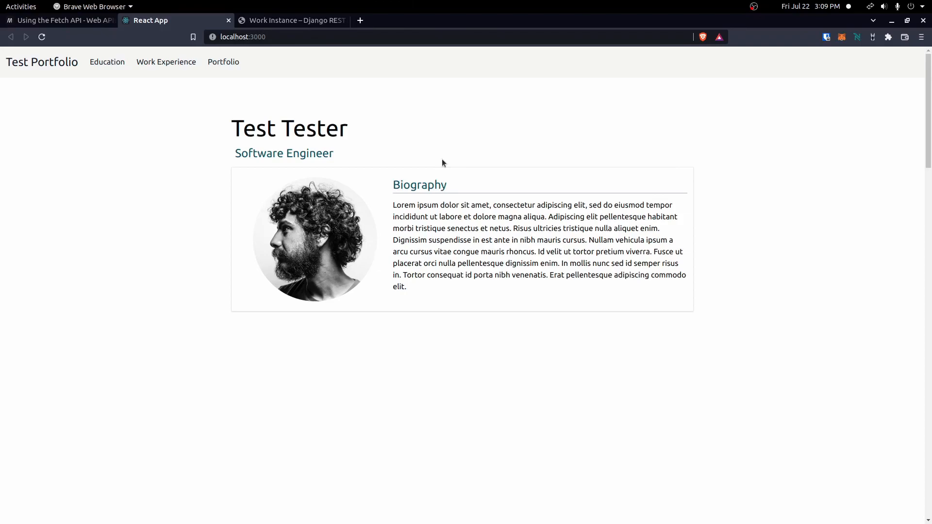
mouse_move(452, 160)
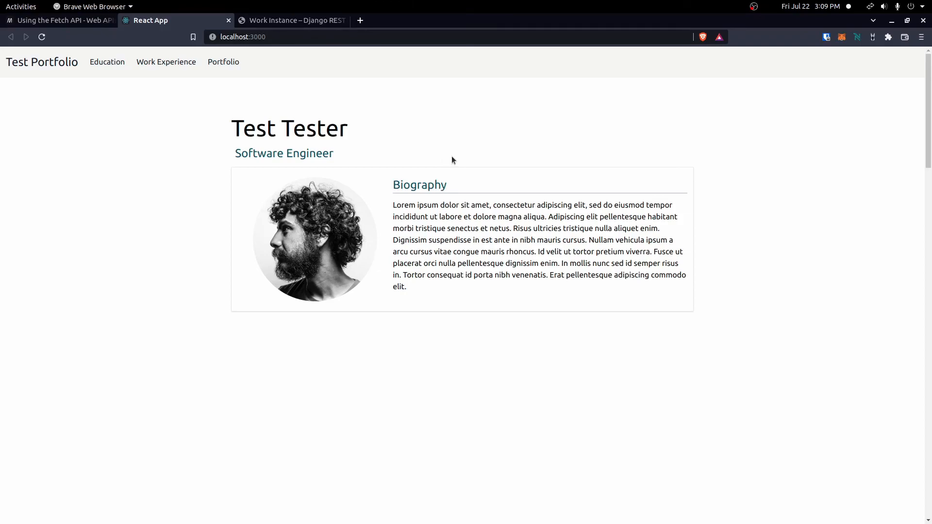
mouse_move(450, 157)
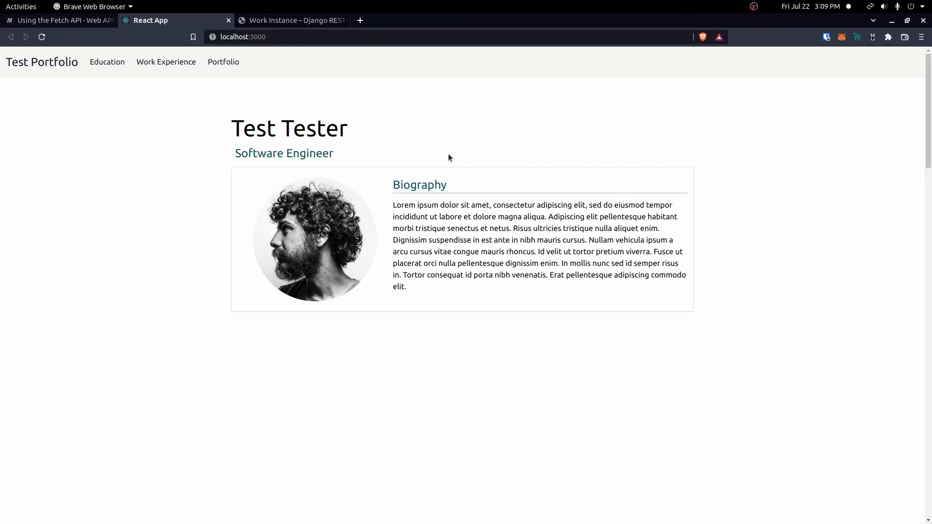
mouse_move(442, 154)
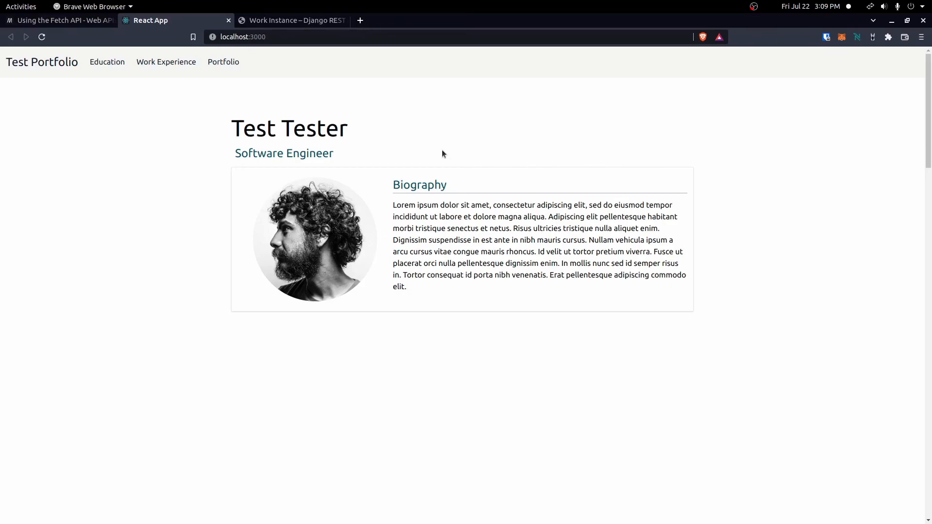